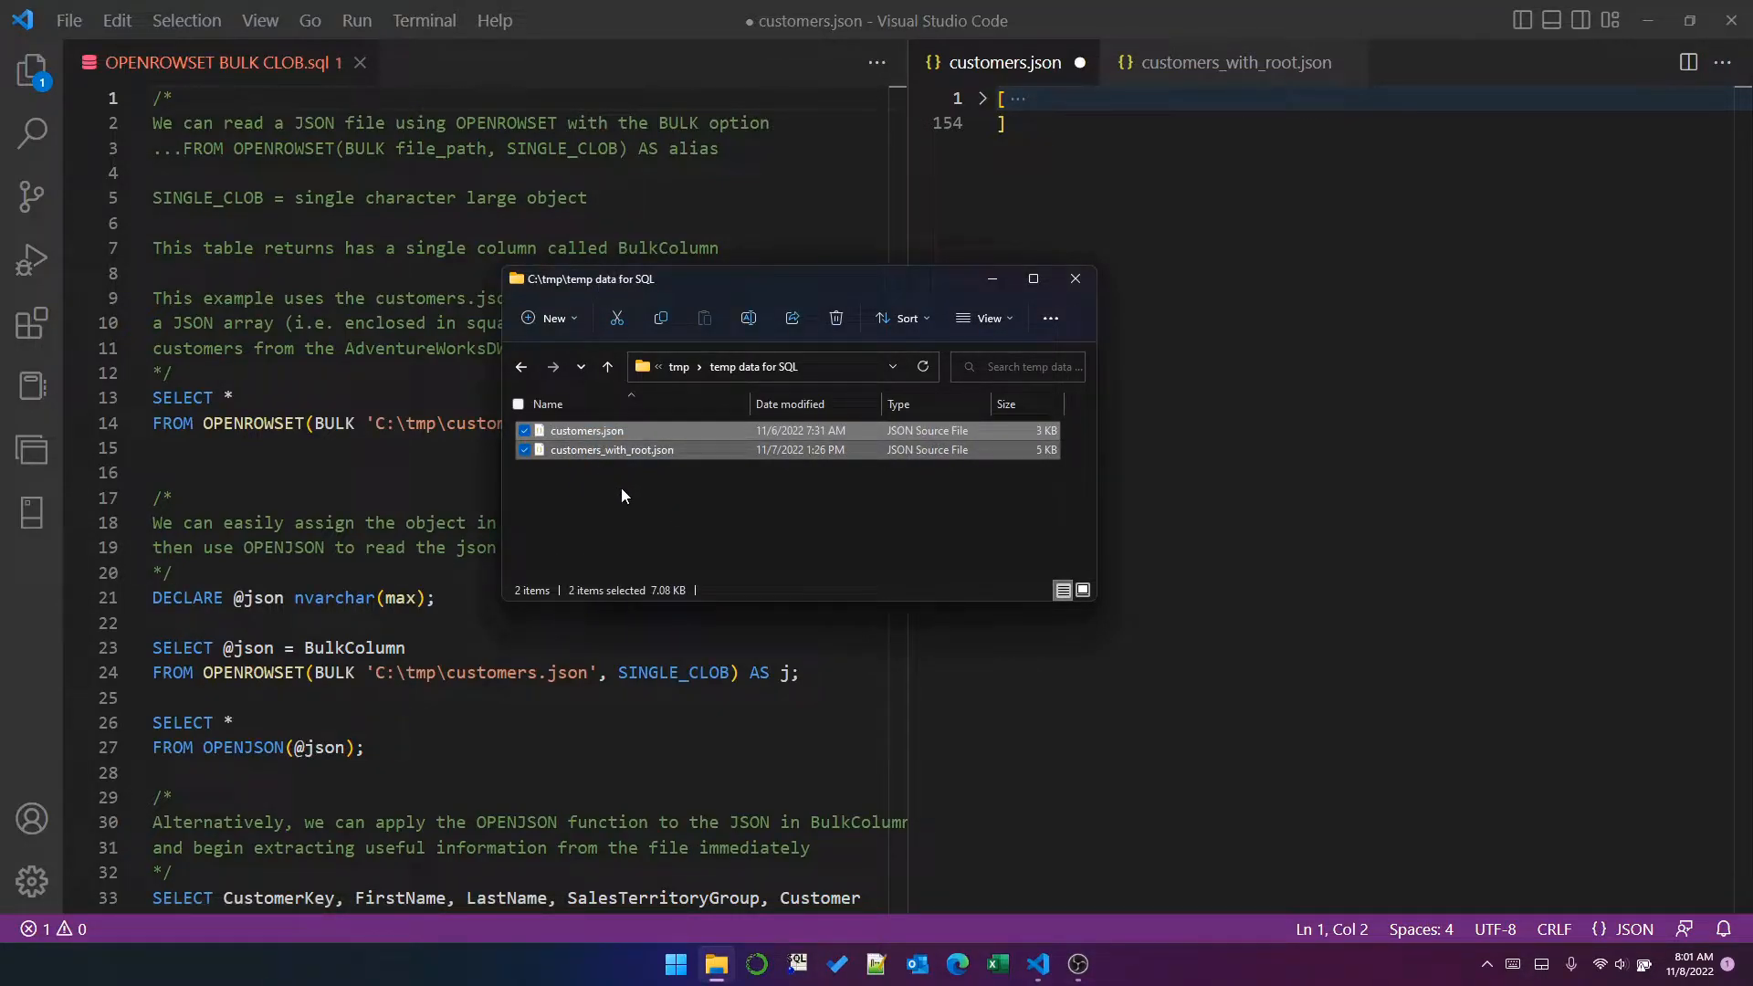
{"action": "mouse_move", "coordinate": [612, 449]}
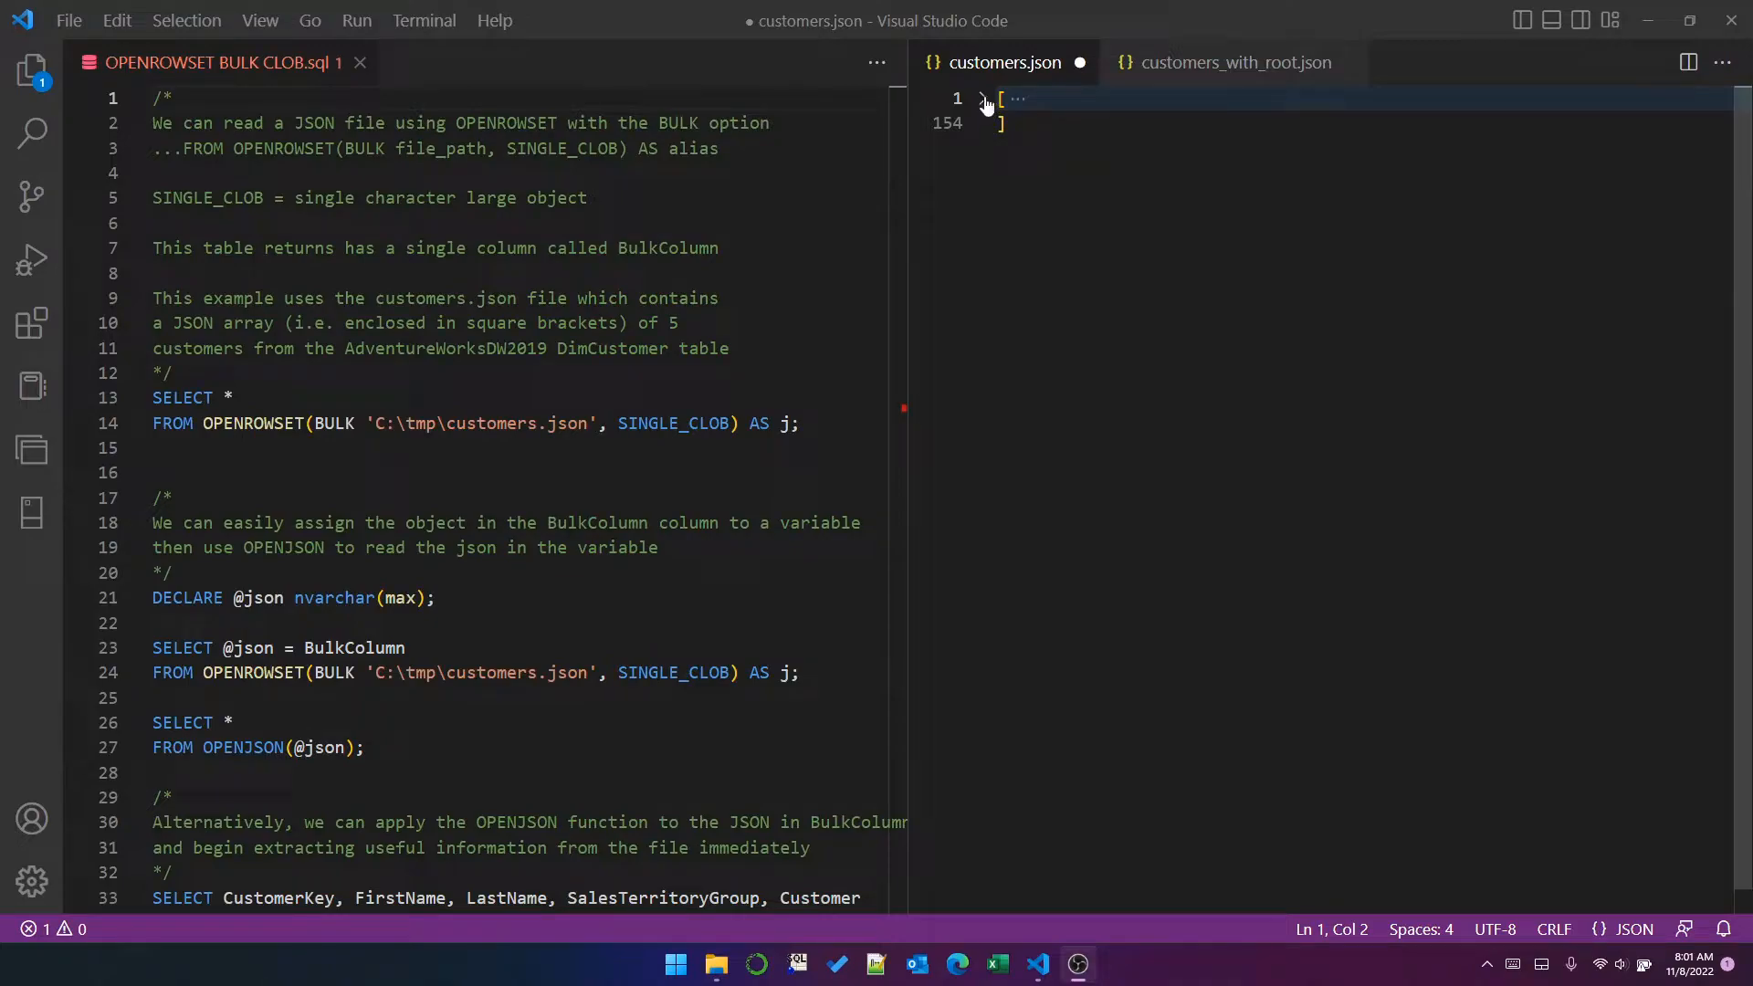
Step: Expand the customers array in customers.json, fold a customer object, then fold the array back up
{"action": "left_click", "coordinate": [986, 99]}
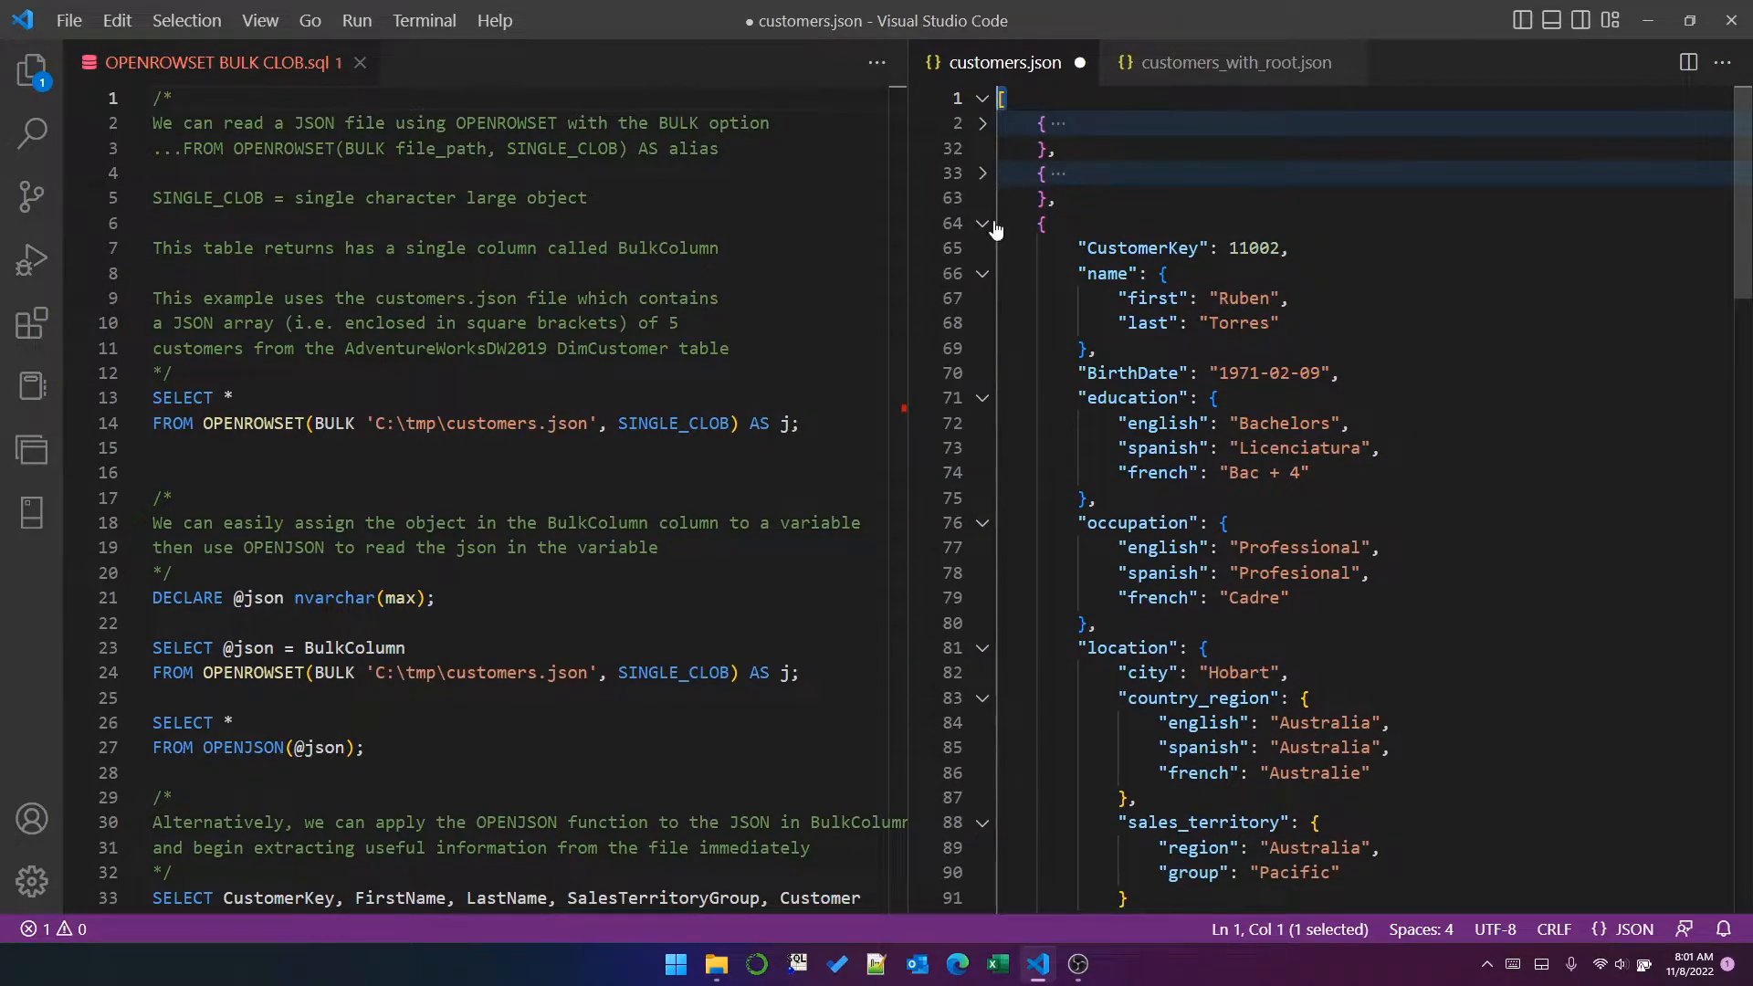
{"action": "left_click", "coordinate": [984, 223]}
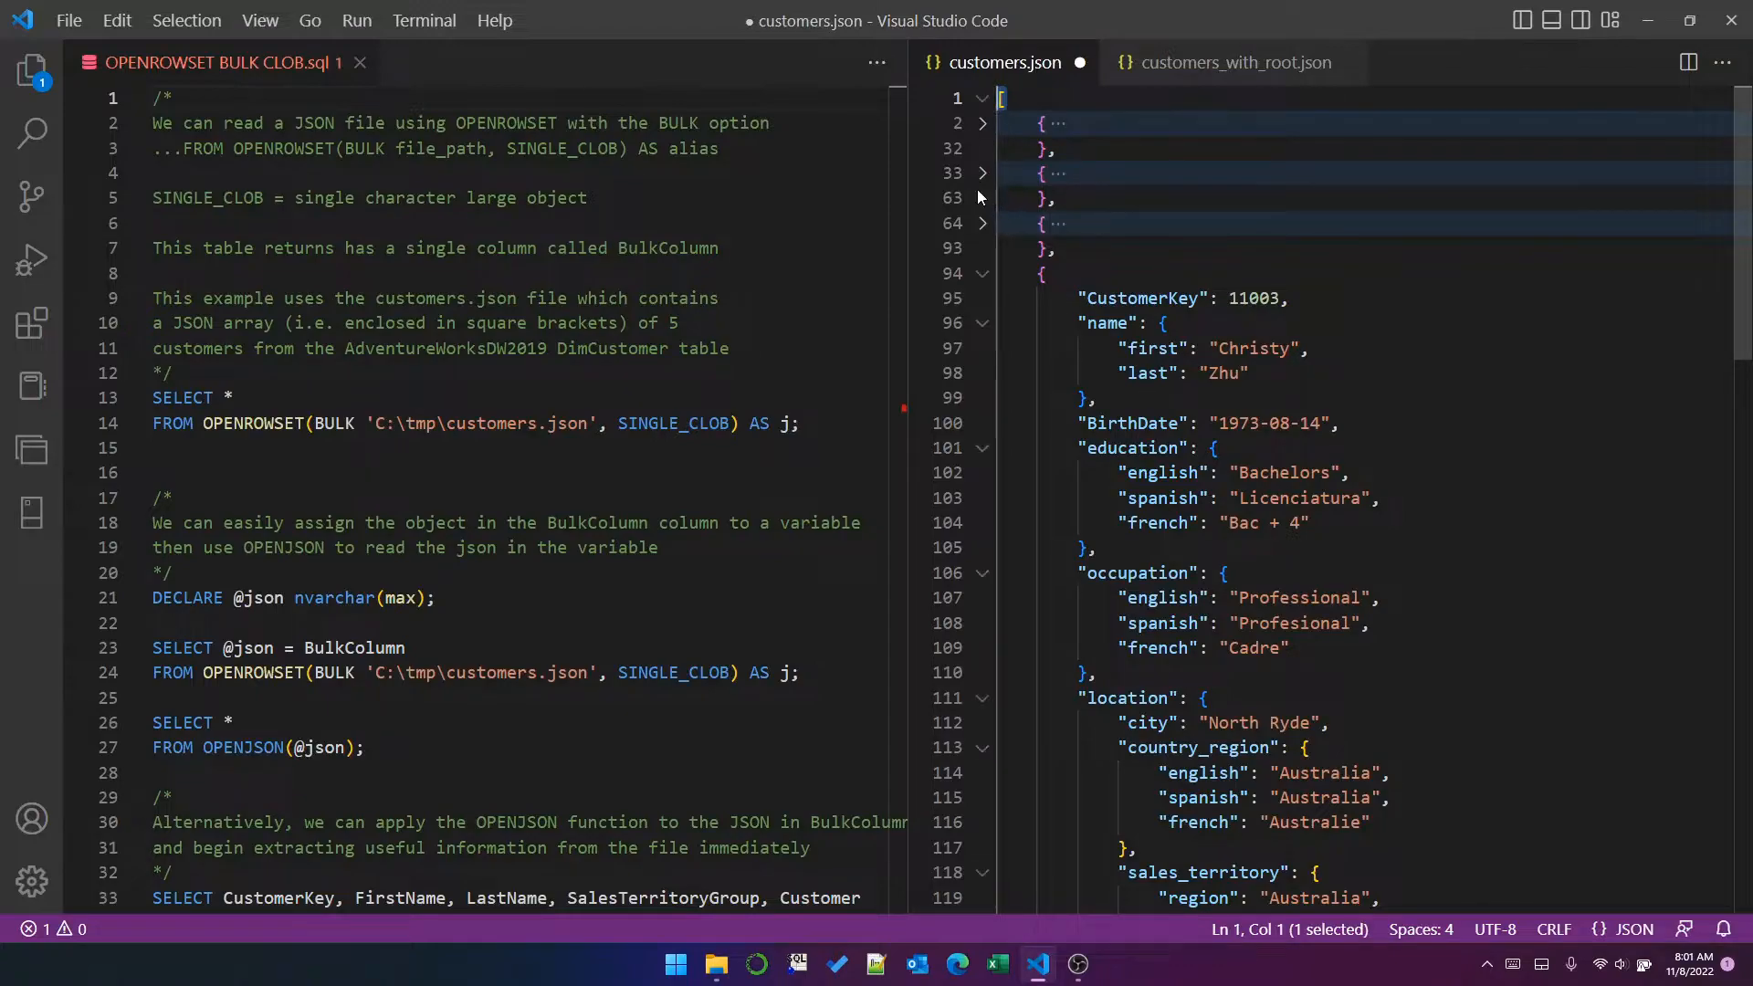
{"action": "left_click", "coordinate": [1229, 62]}
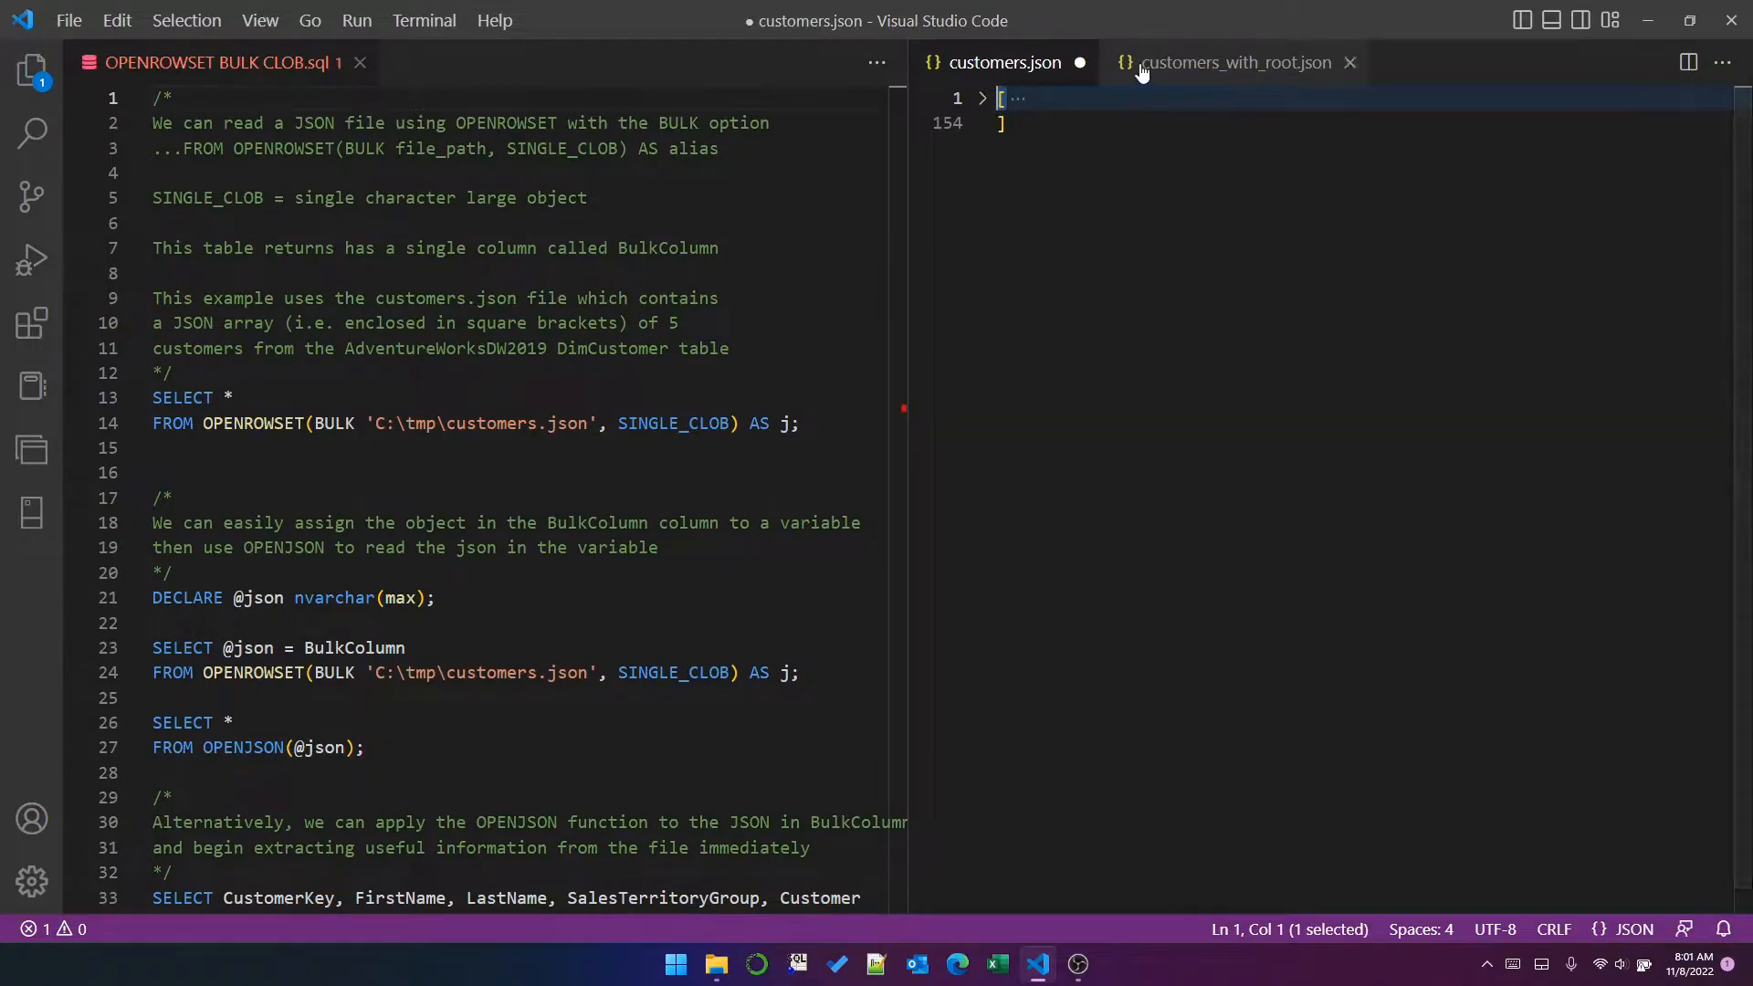
Step: Switch to customers_with_root.json and fold the first three customer objects under Customers
{"action": "left_click", "coordinate": [980, 98]}
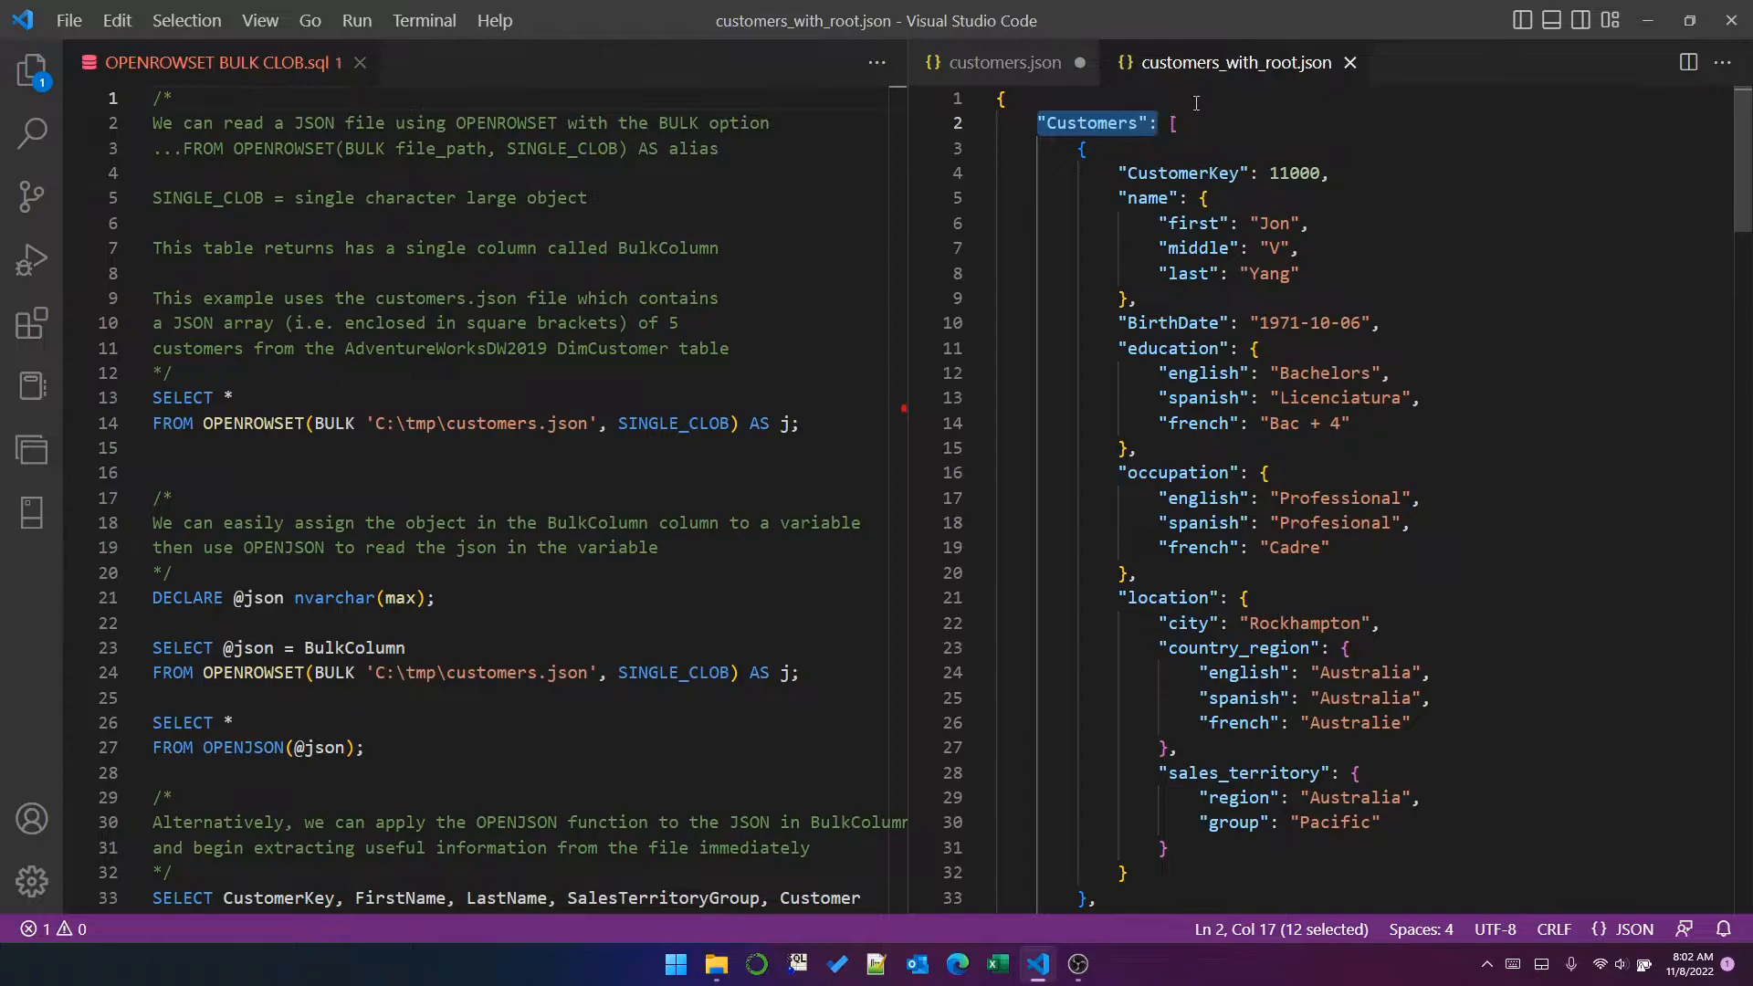
{"action": "left_click", "coordinate": [983, 148]}
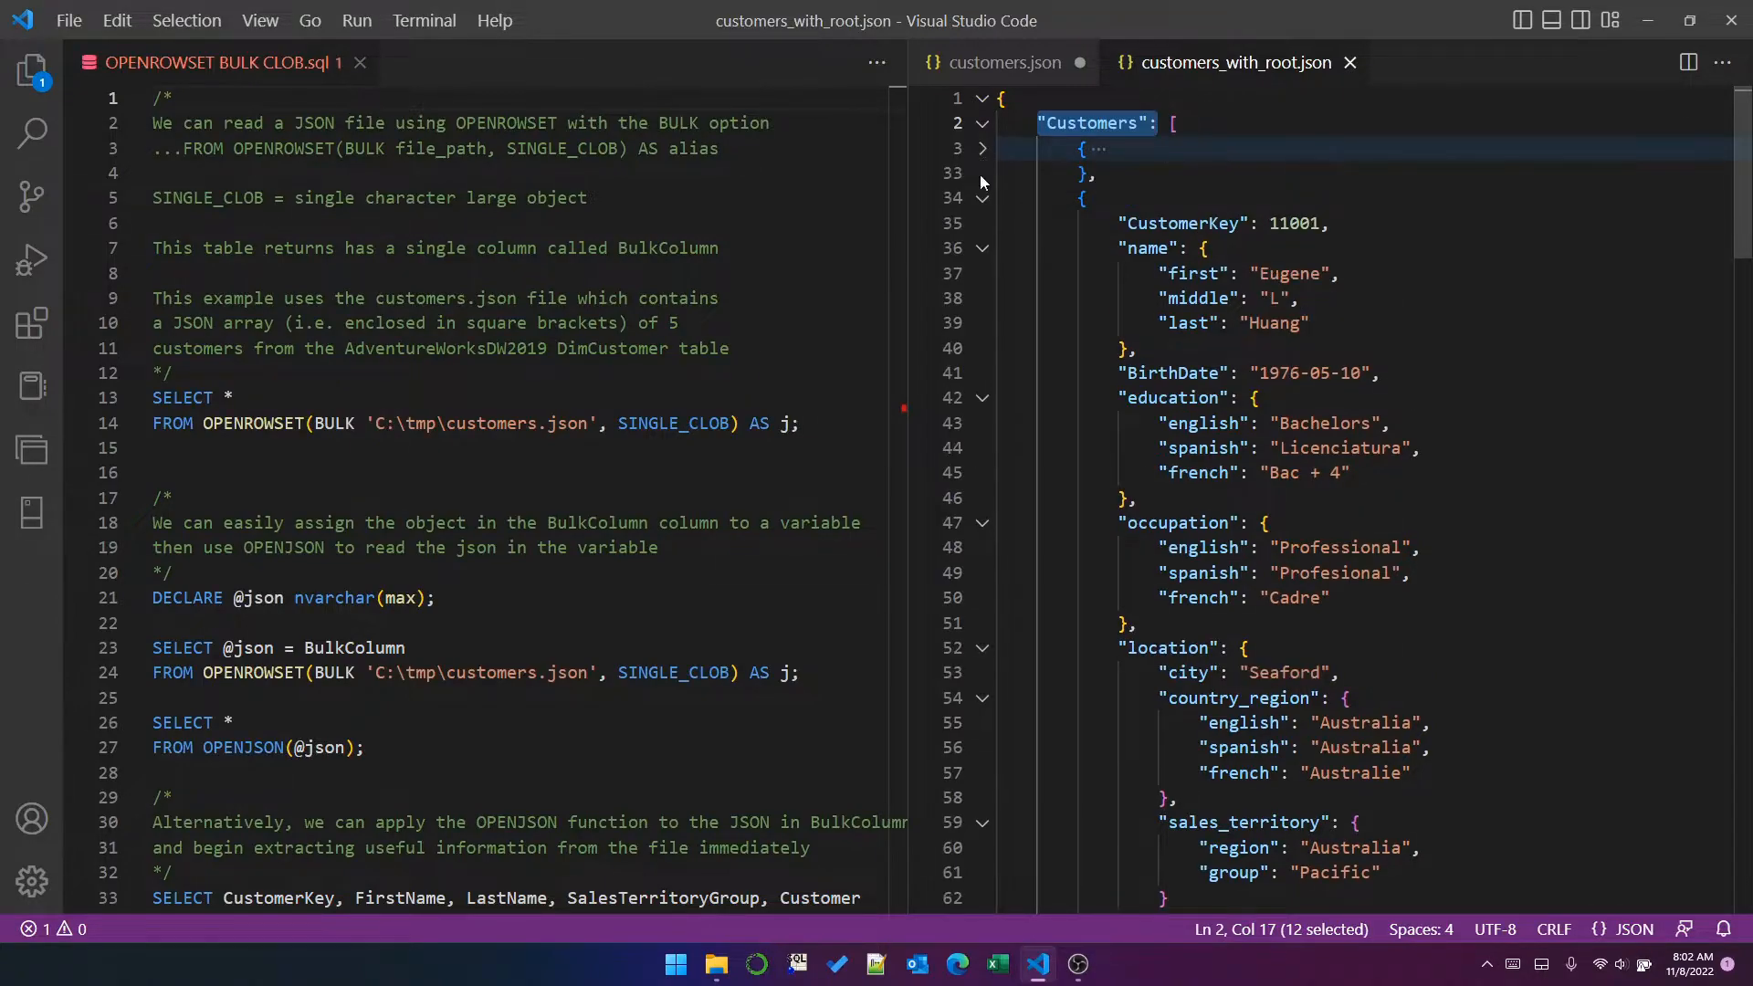
{"action": "left_click", "coordinate": [983, 148]}
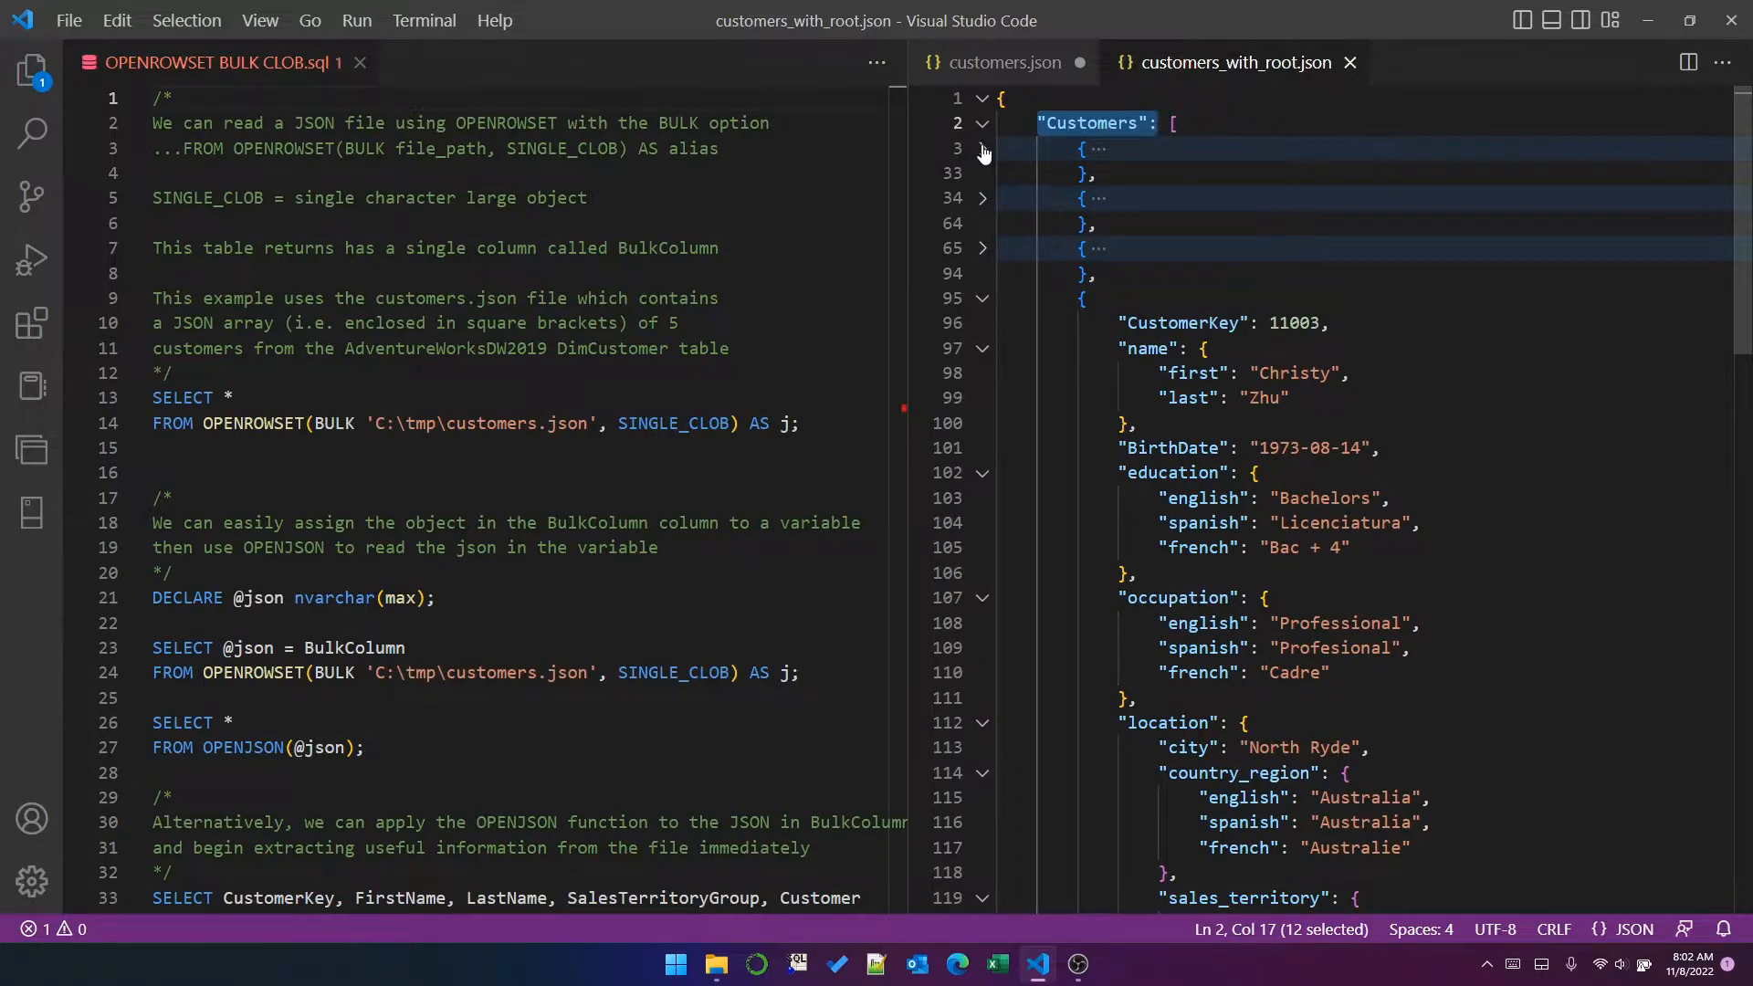
{"action": "left_click", "coordinate": [1002, 62]}
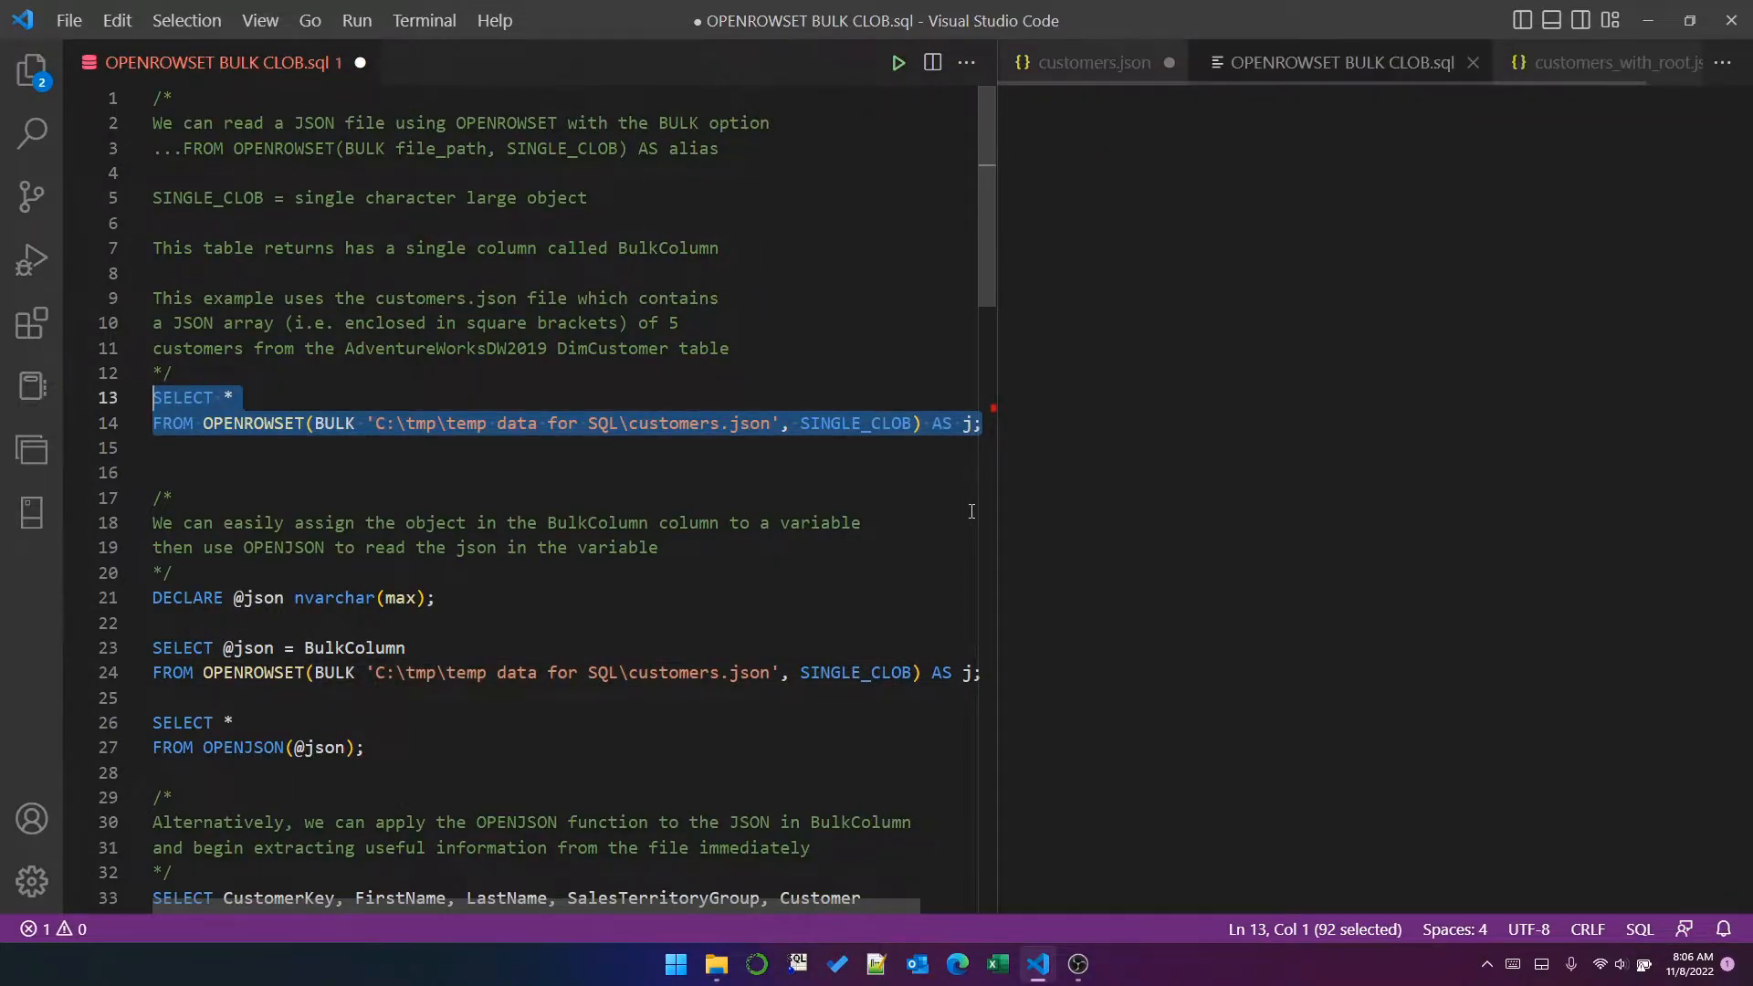
Step: Run the first OPENROWSET query on customers.json, returning one BulkColumn row with the JSON
{"action": "left_click", "coordinate": [898, 62]}
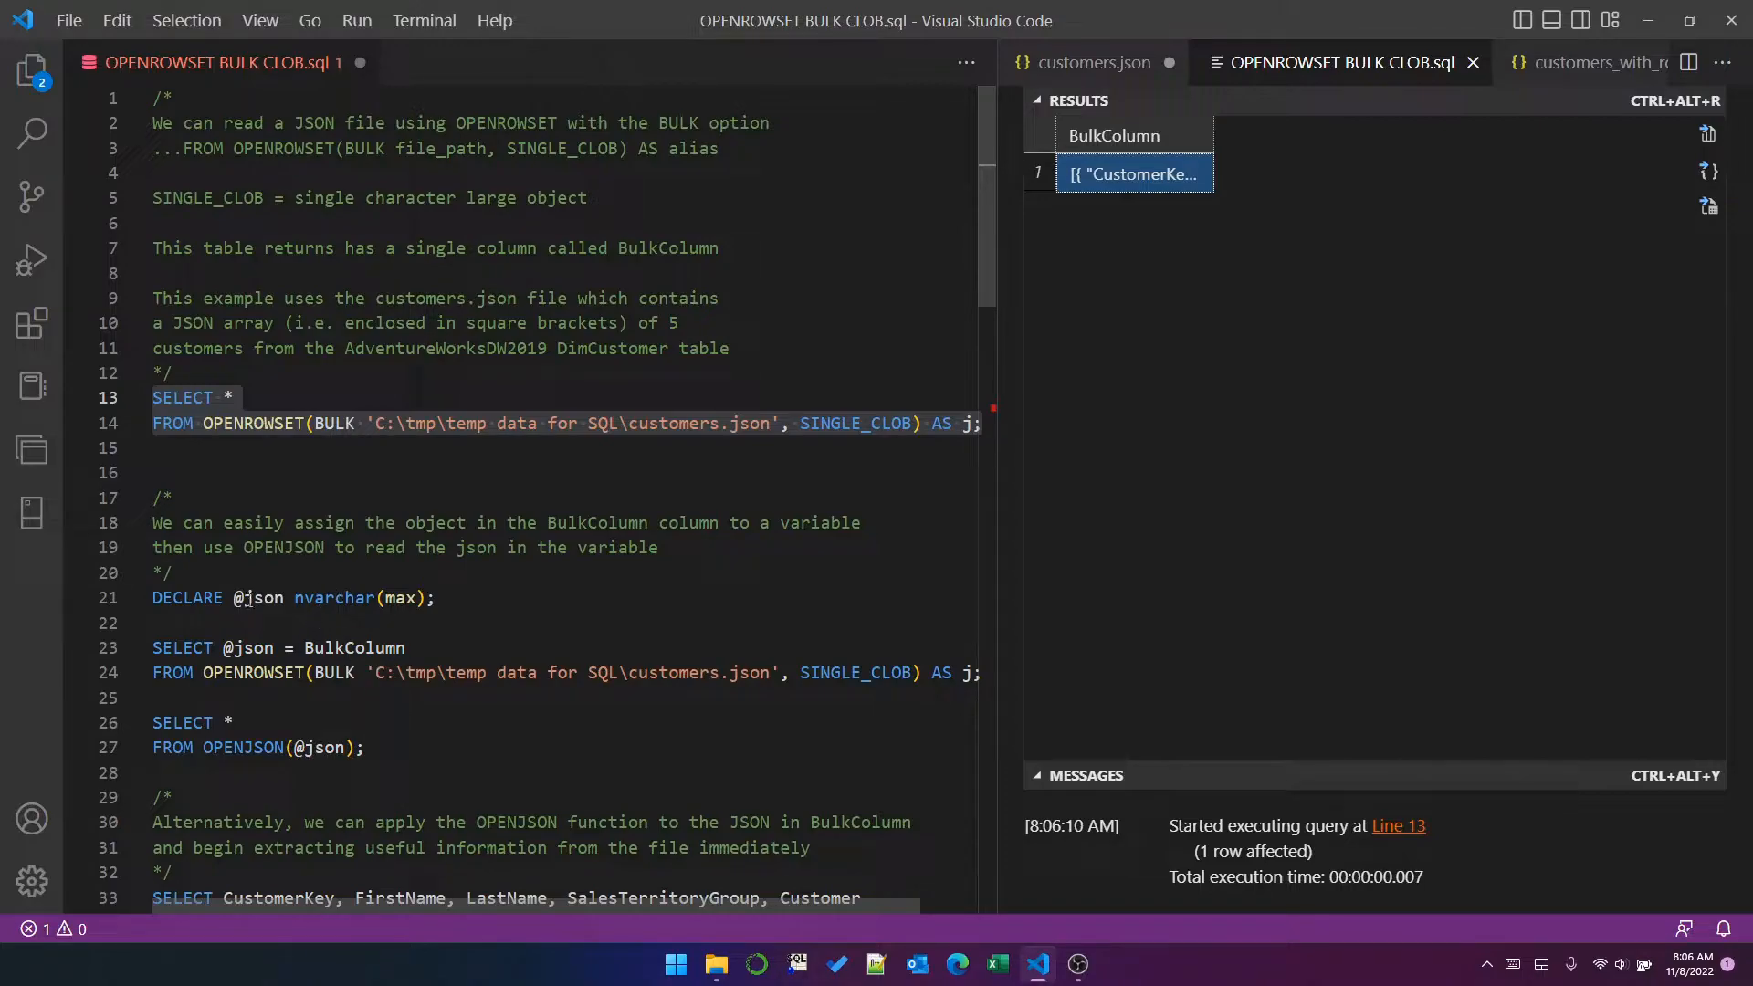
{"action": "double_click", "coordinate": [259, 599]}
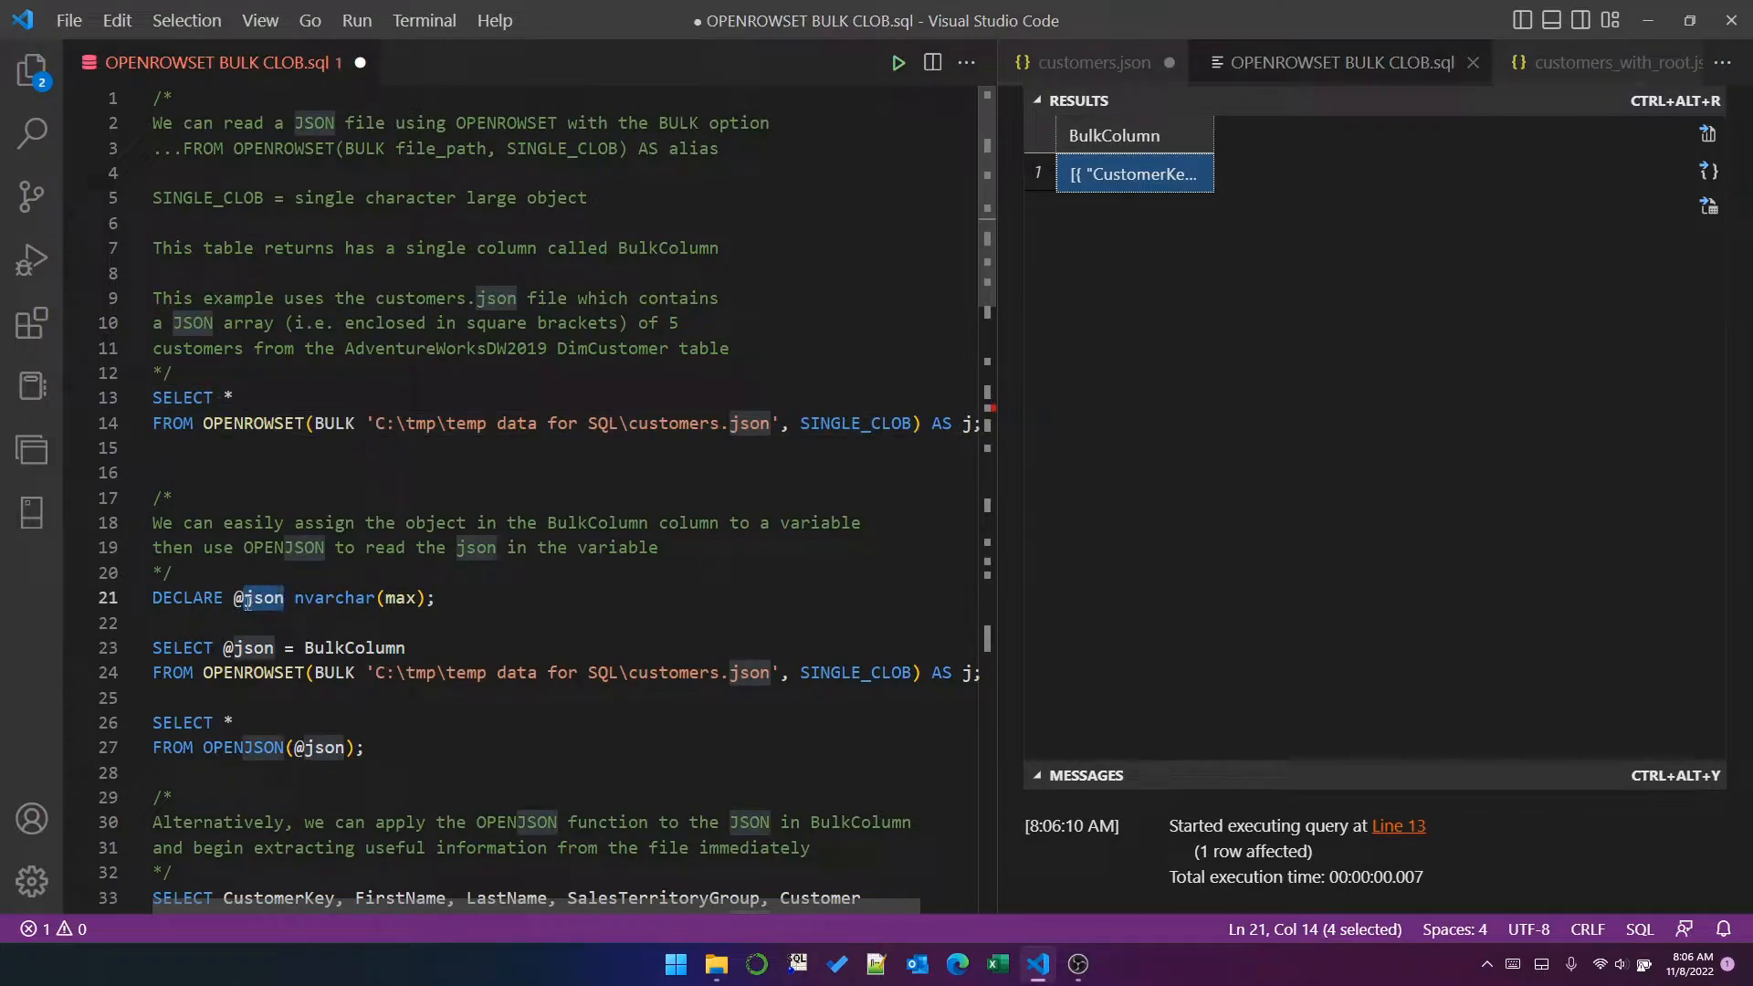
{"action": "mouse_move", "coordinate": [292, 597]}
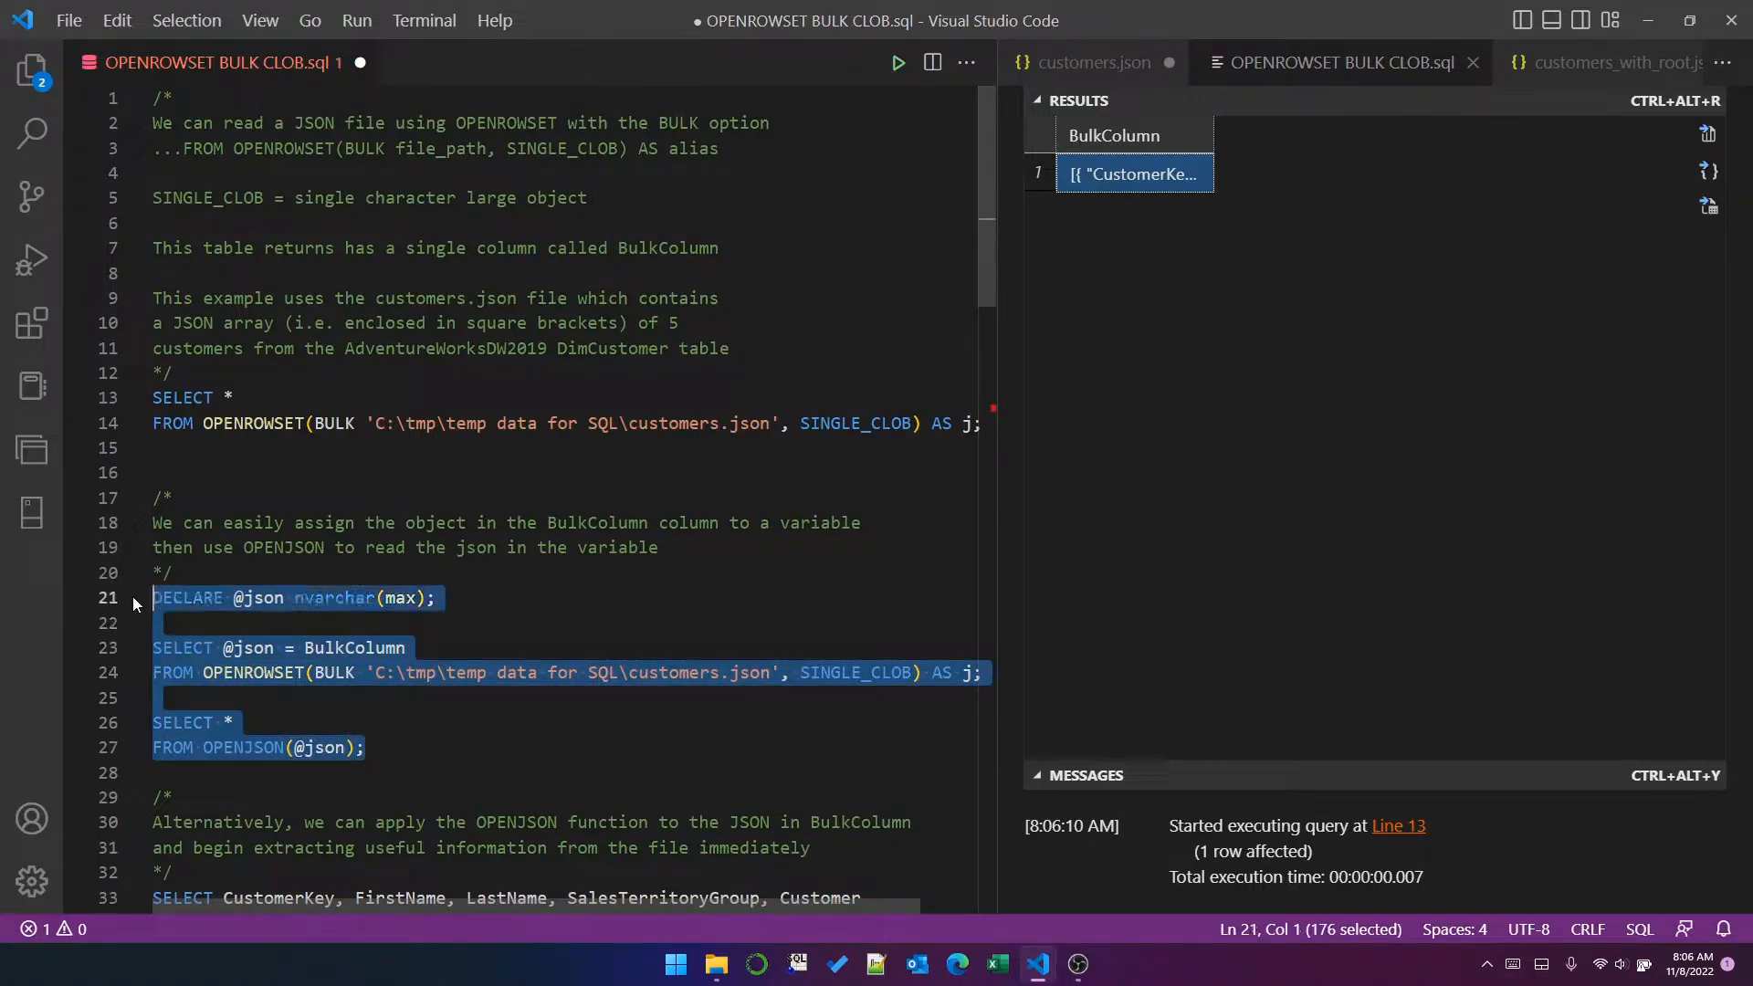
{"action": "left_click", "coordinate": [899, 63]}
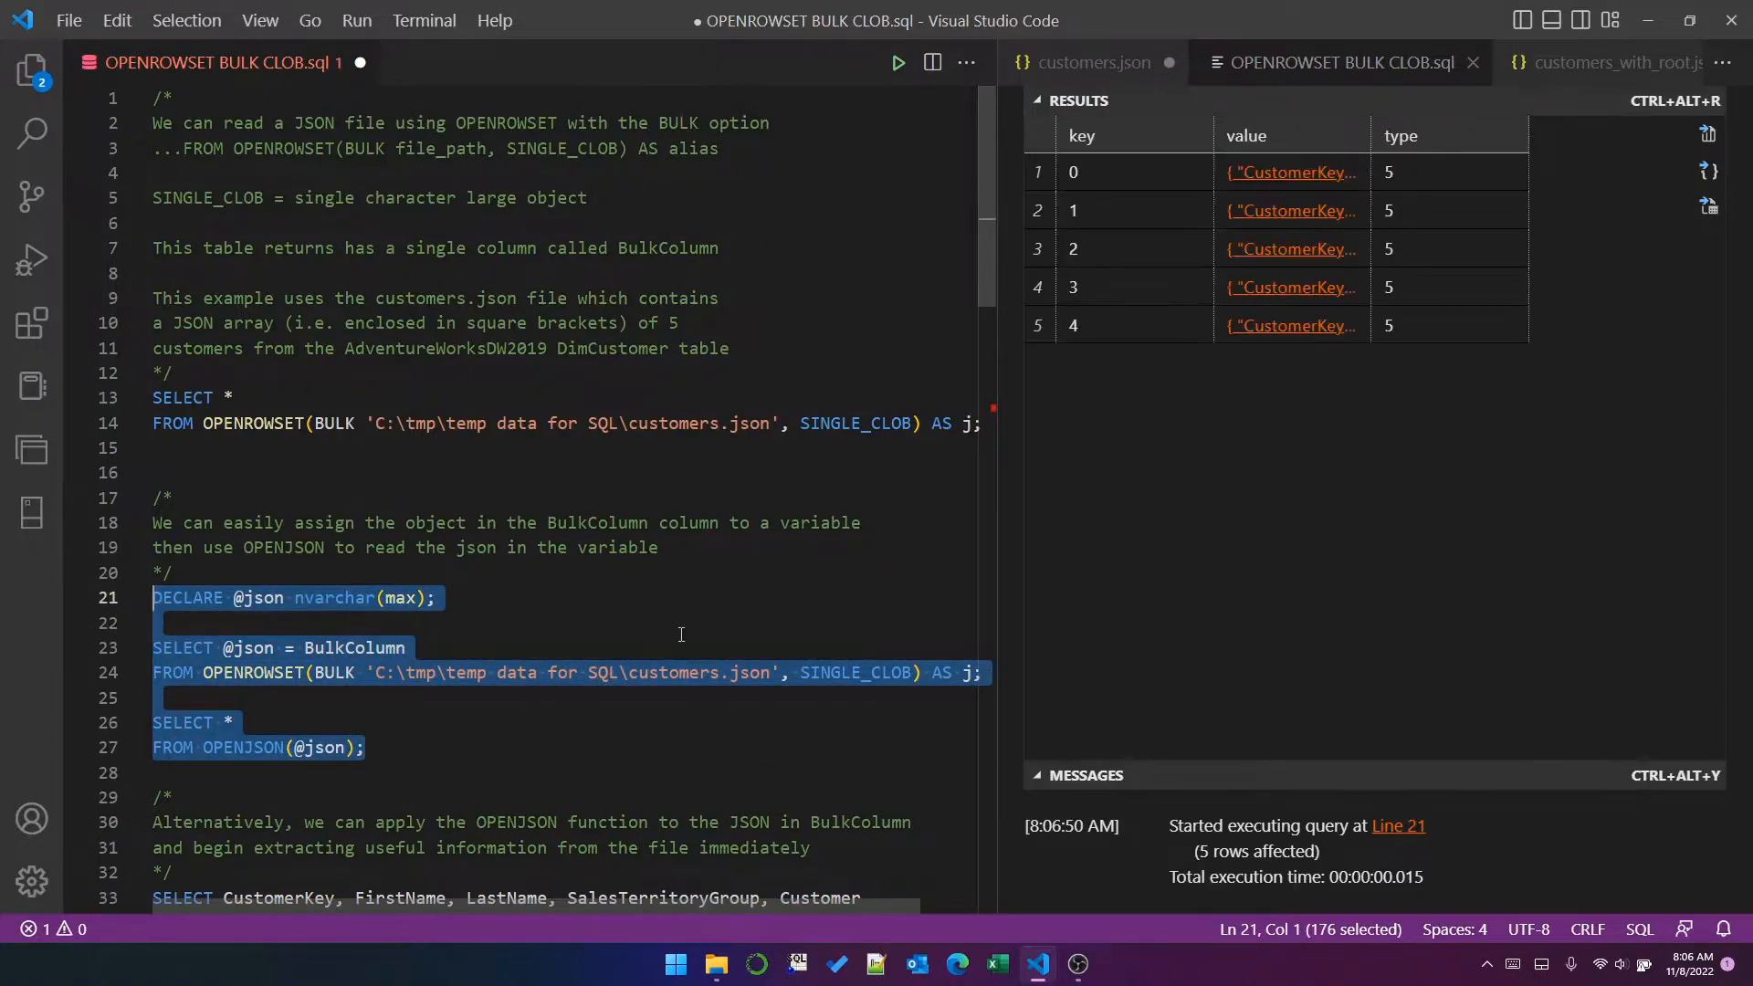
{"action": "mouse_move", "coordinate": [1377, 133]}
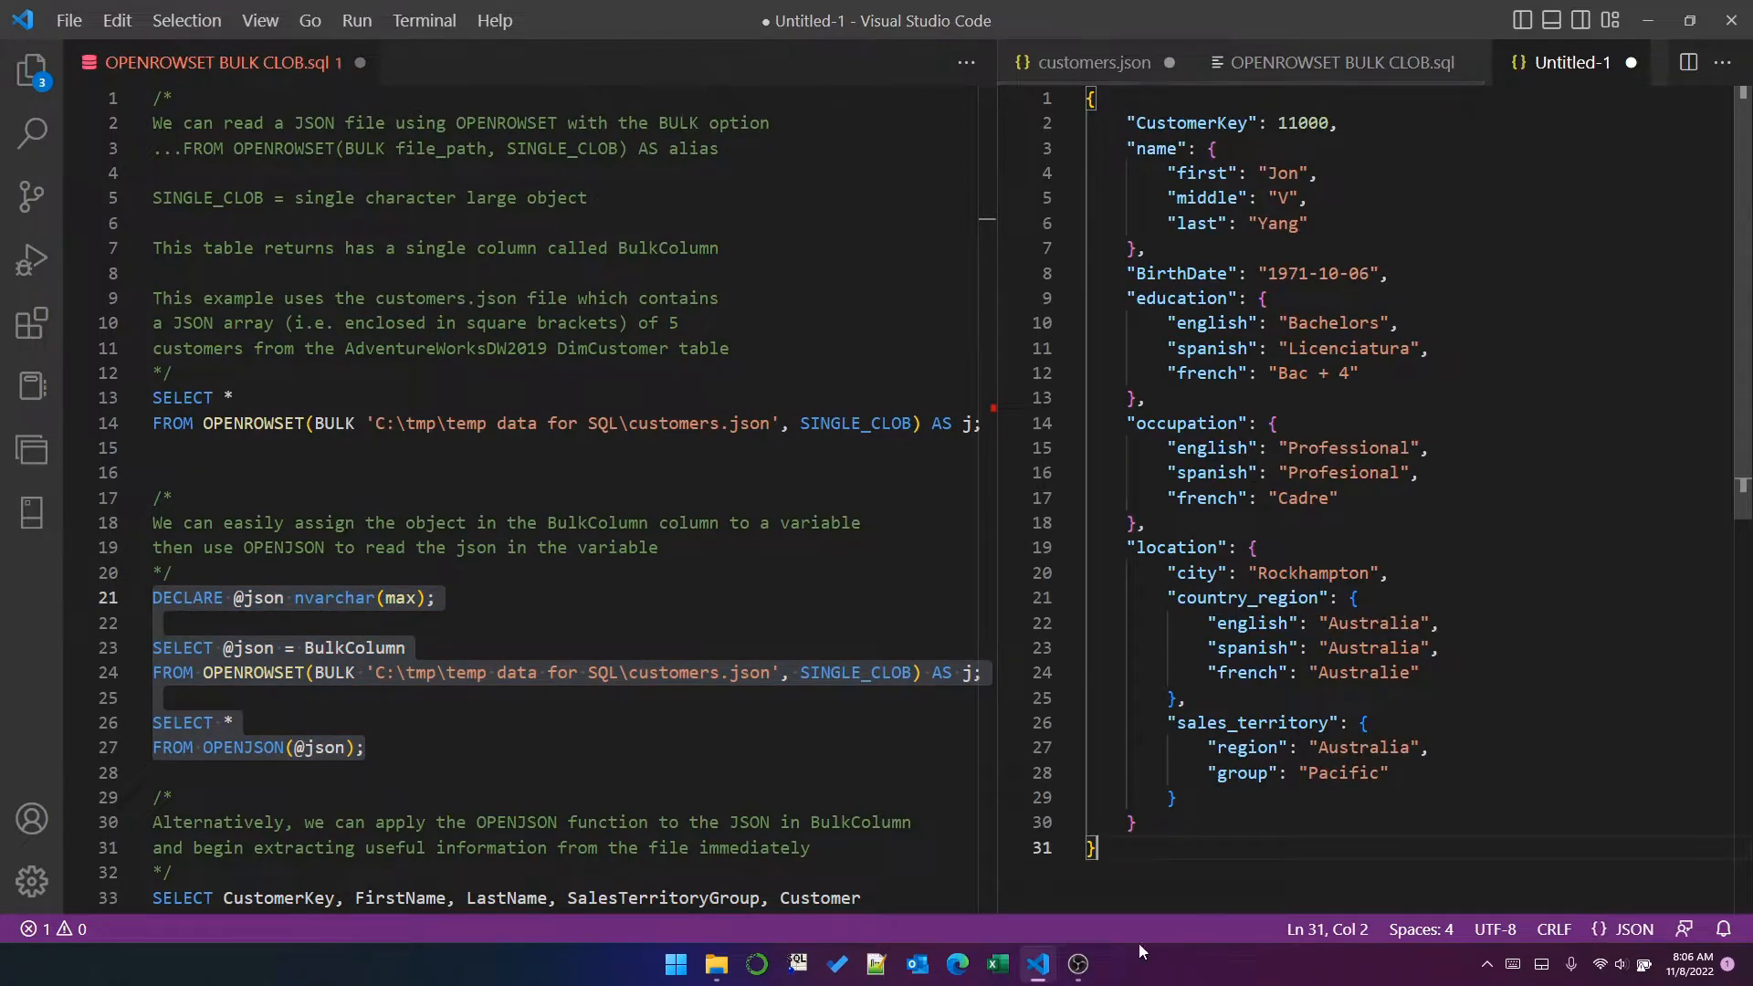
{"action": "mouse_move", "coordinate": [1631, 62]}
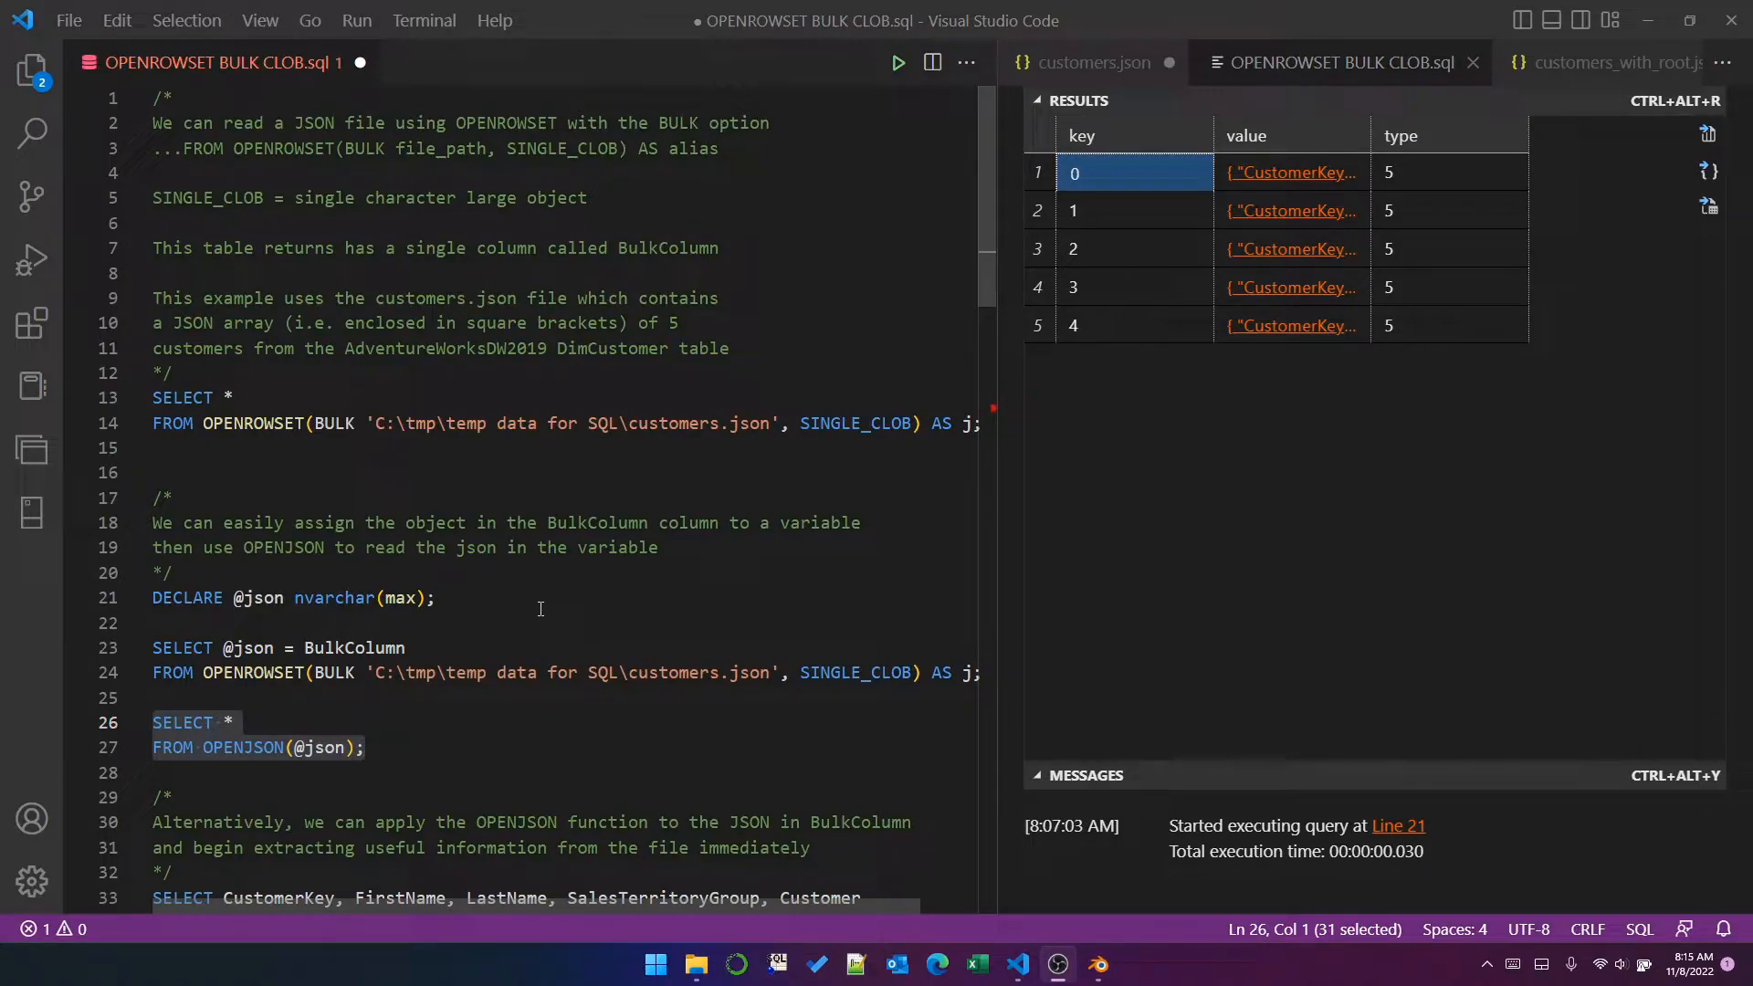
{"action": "scroll", "scroll_direction": "down", "scroll_amount": 3}
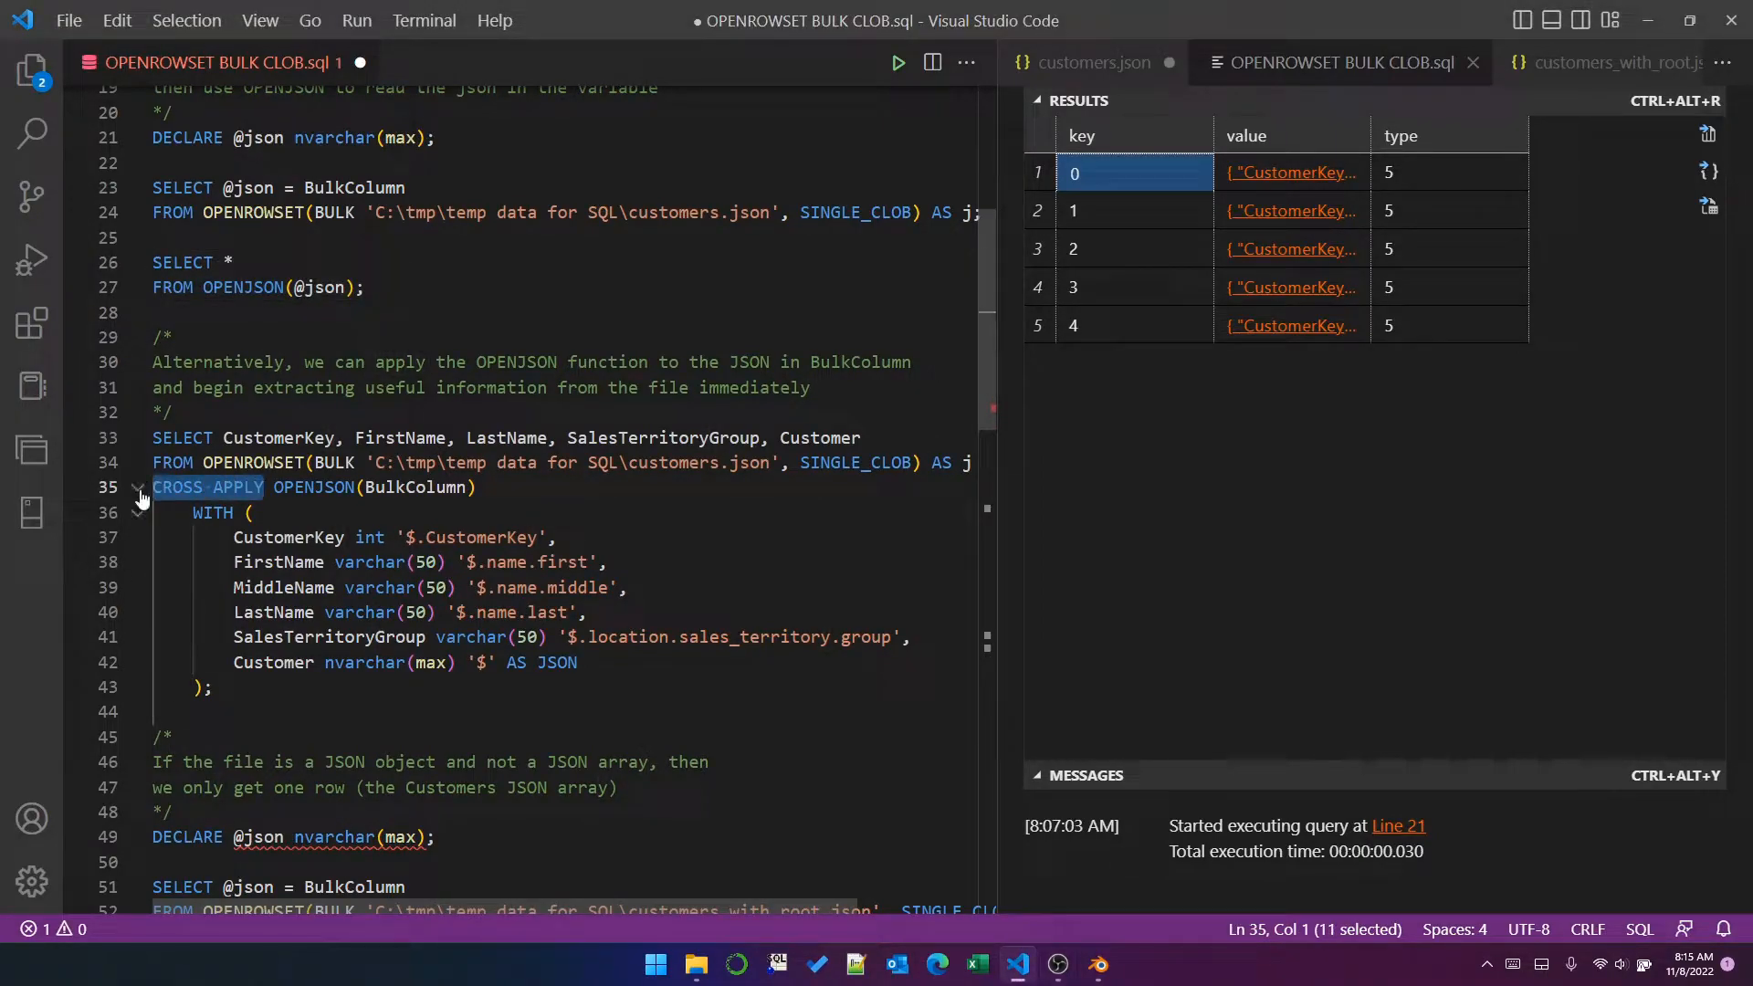
{"action": "left_click", "coordinate": [305, 488]}
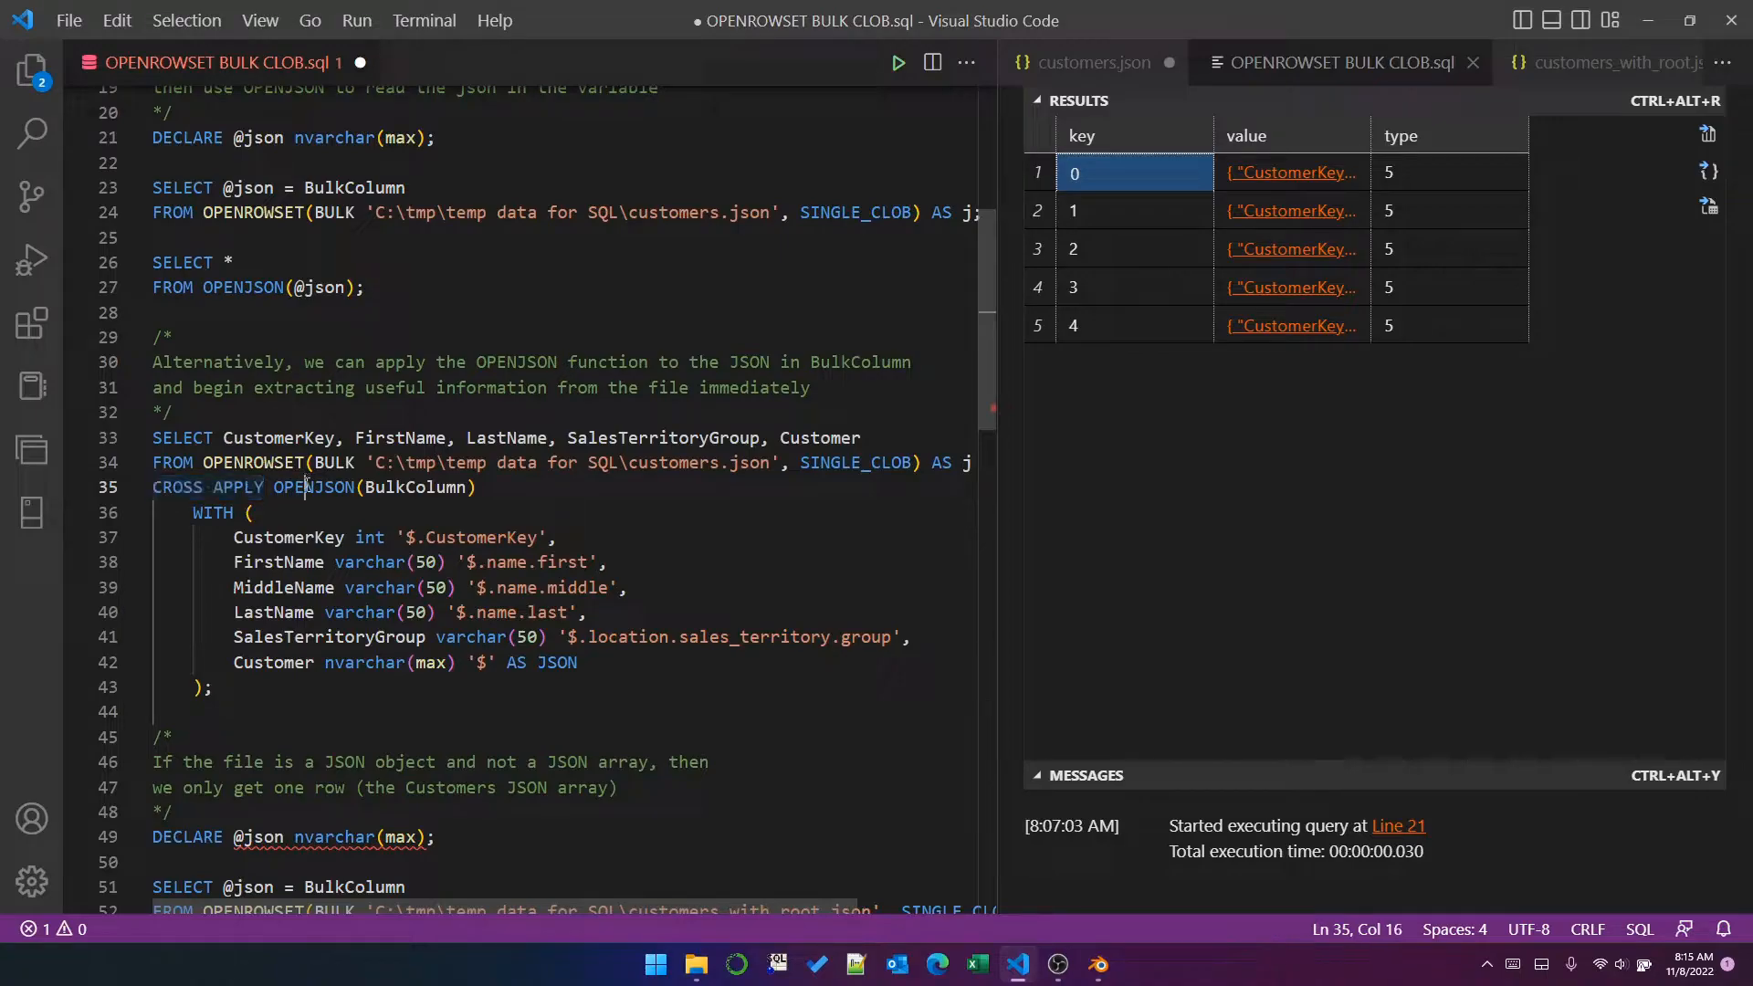
{"action": "double_click", "coordinate": [311, 486]}
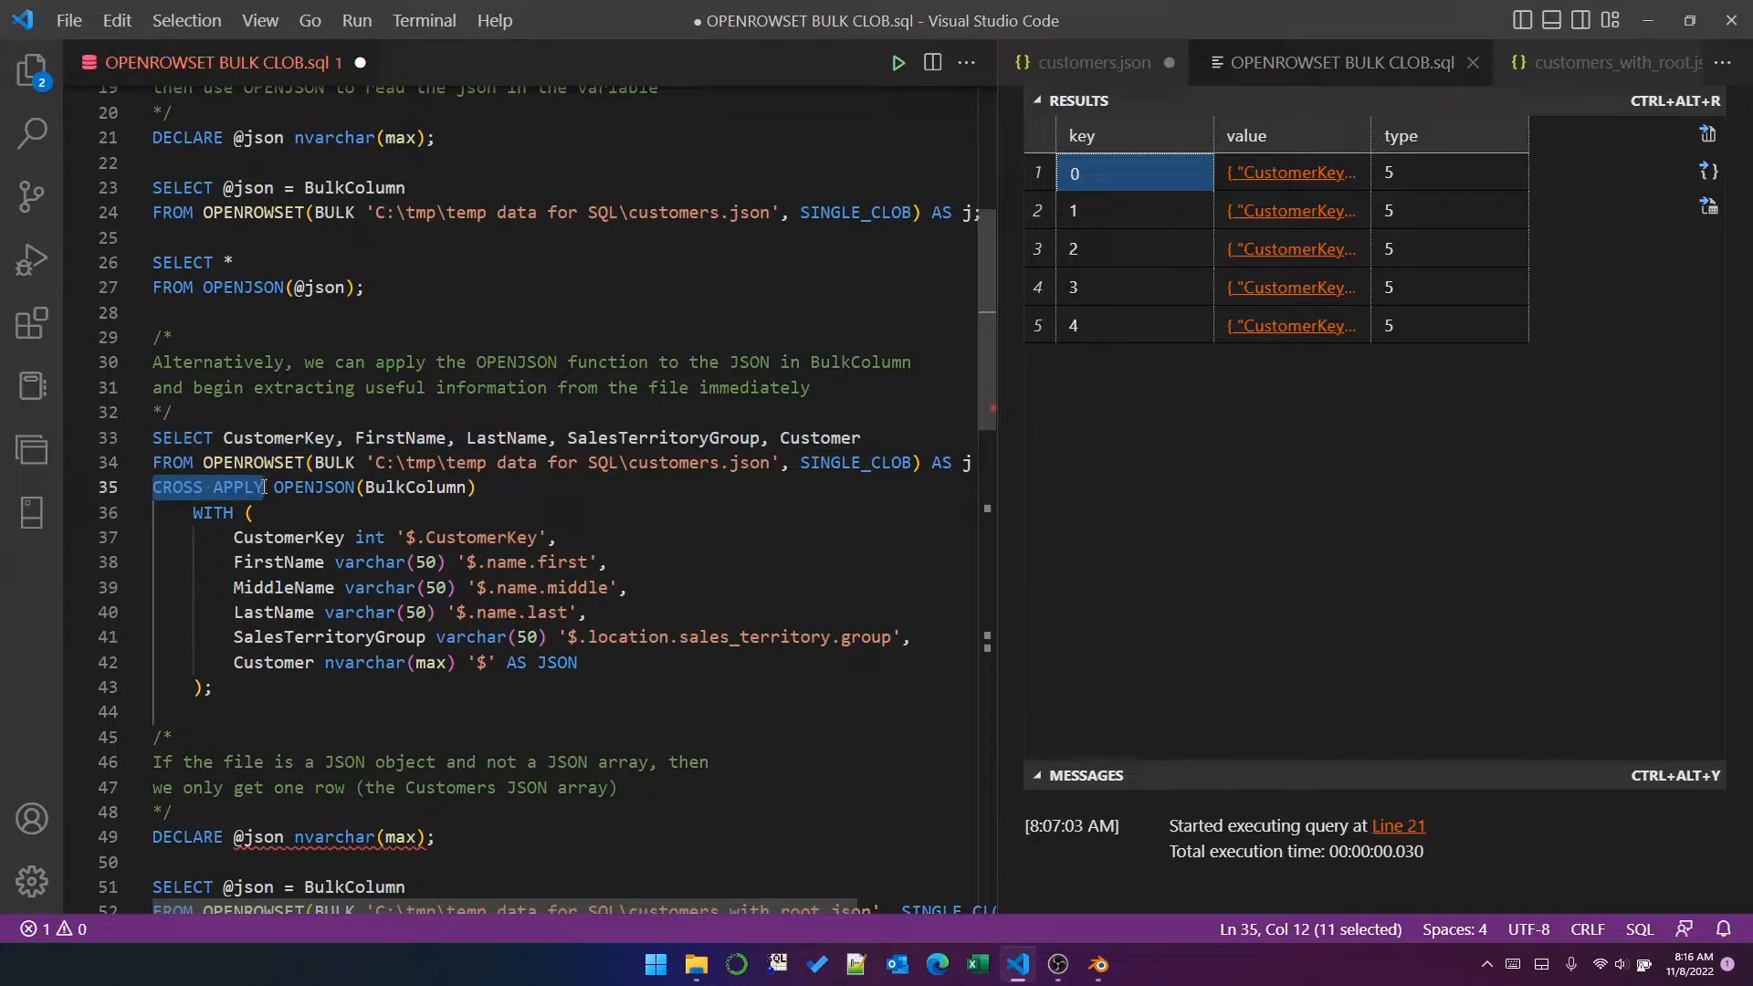
{"action": "double_click", "coordinate": [314, 487]}
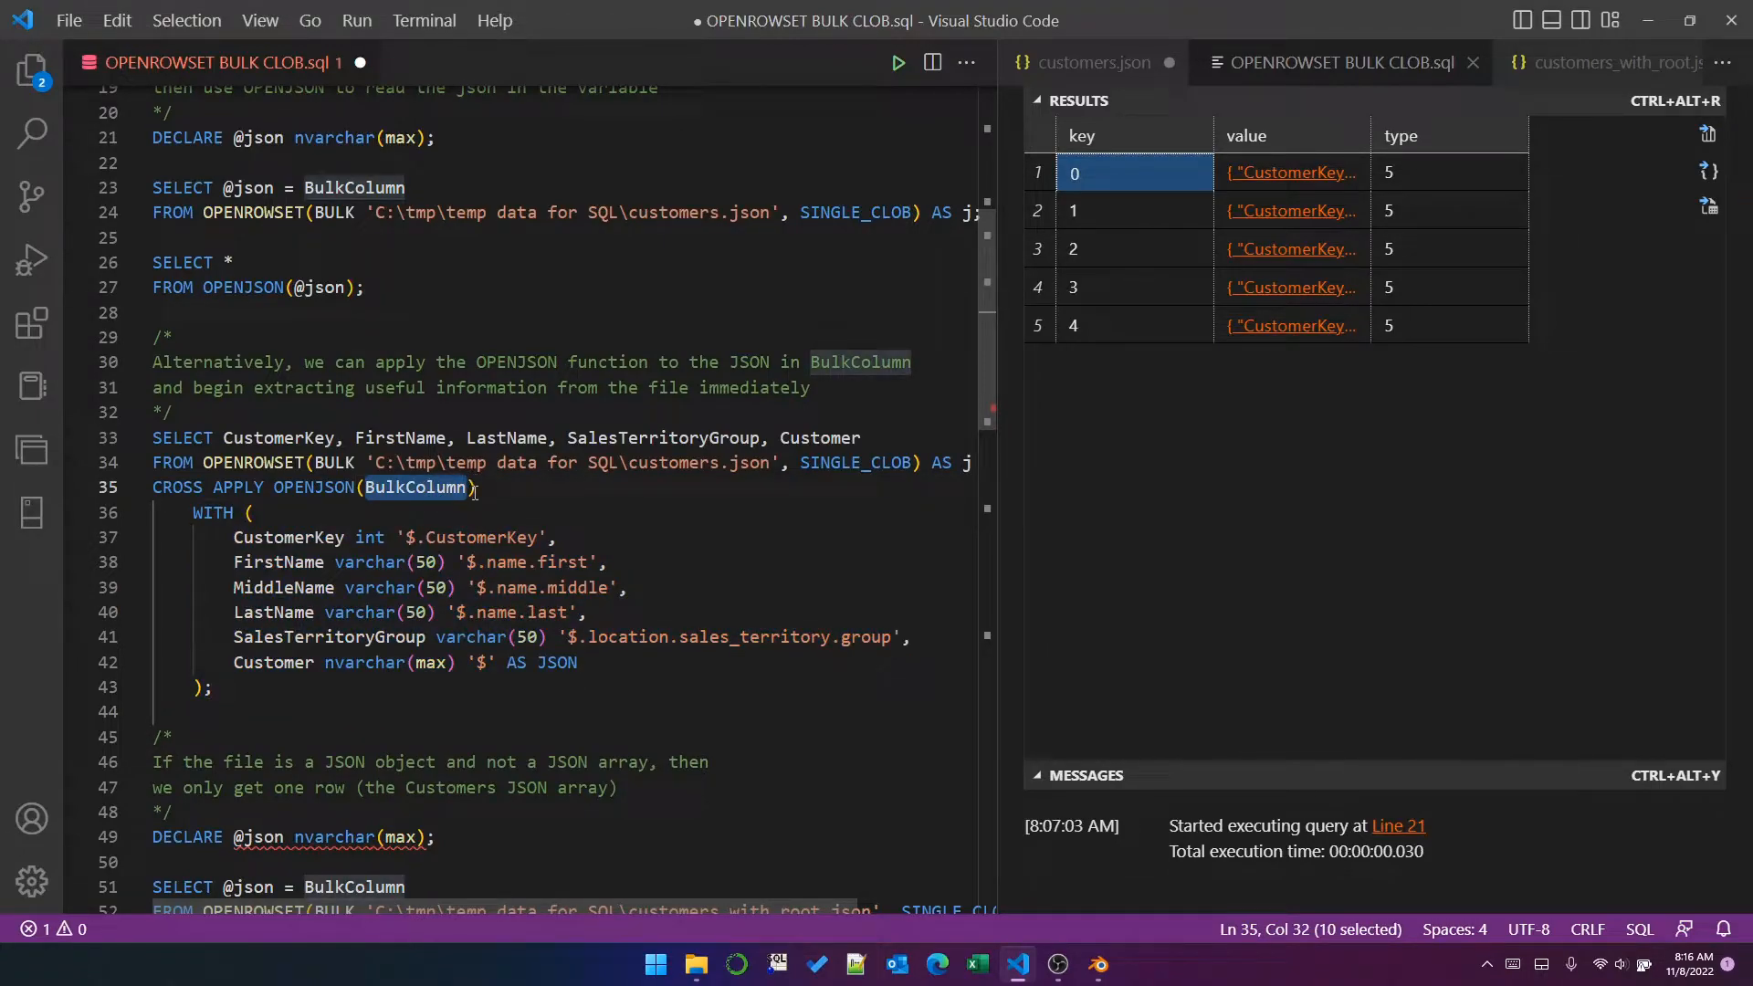
{"action": "left_click", "coordinate": [475, 488]}
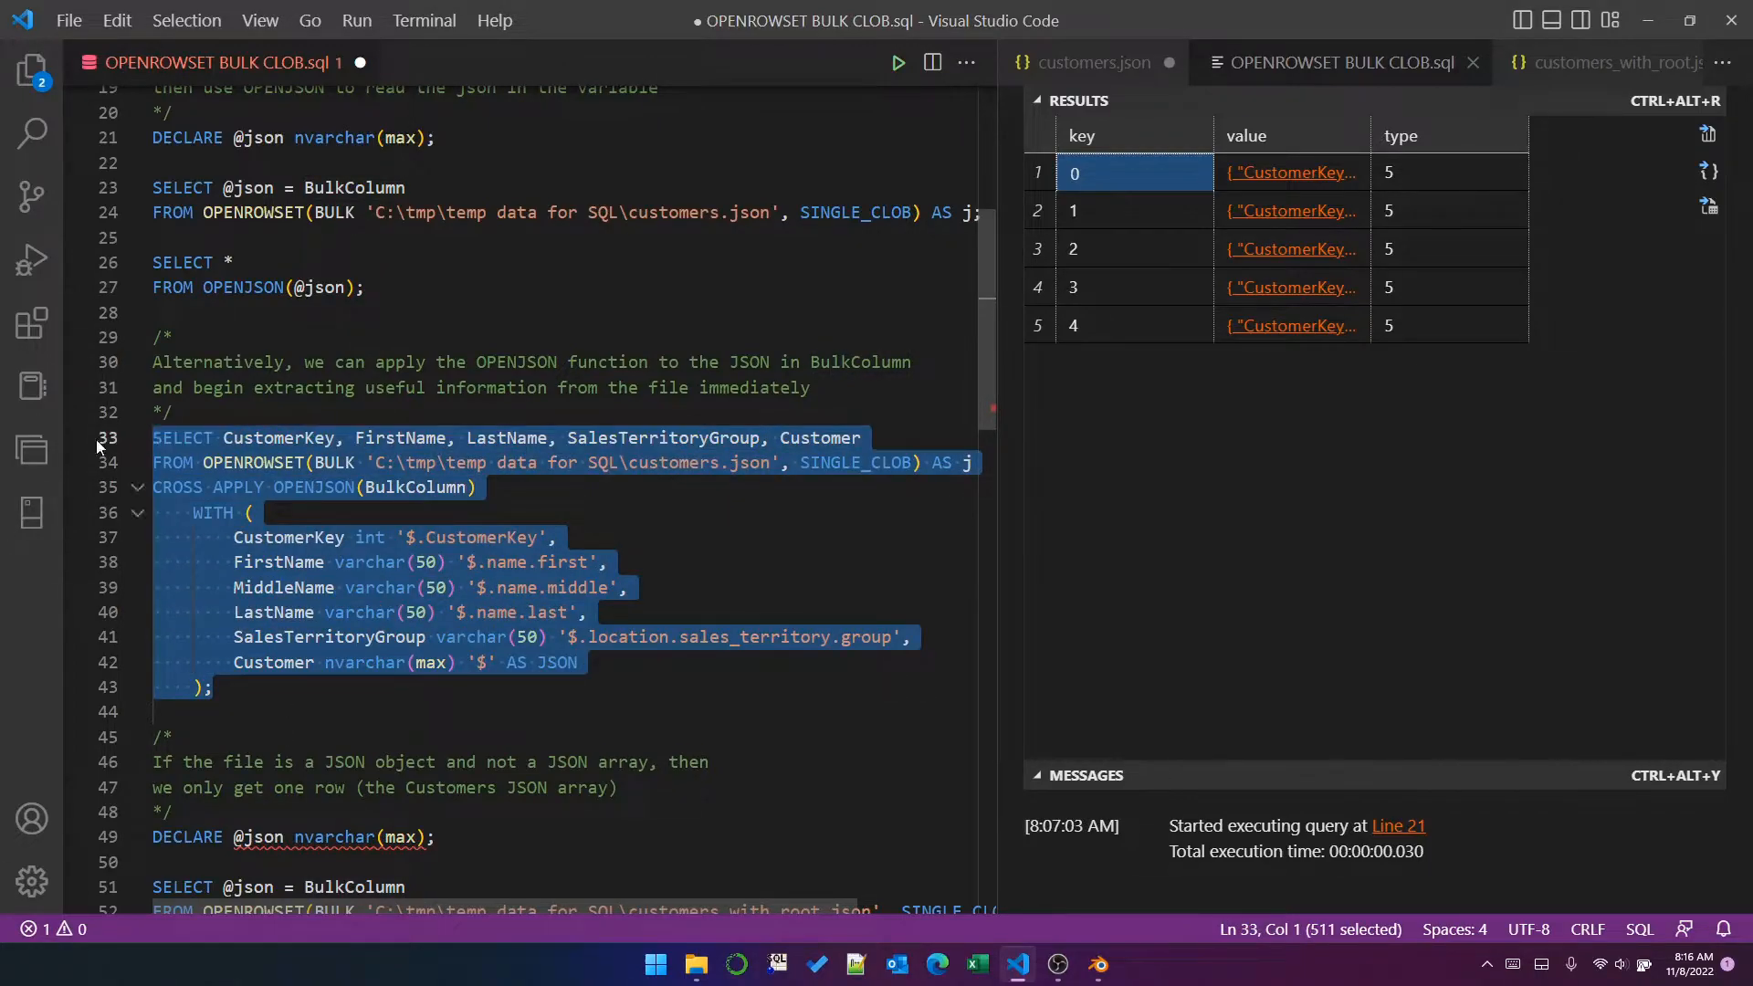
Step: Run the CROSS APPLY OPENJSON WITH query, returning five customer rows with key, names and territory group
{"action": "left_click", "coordinate": [898, 62]}
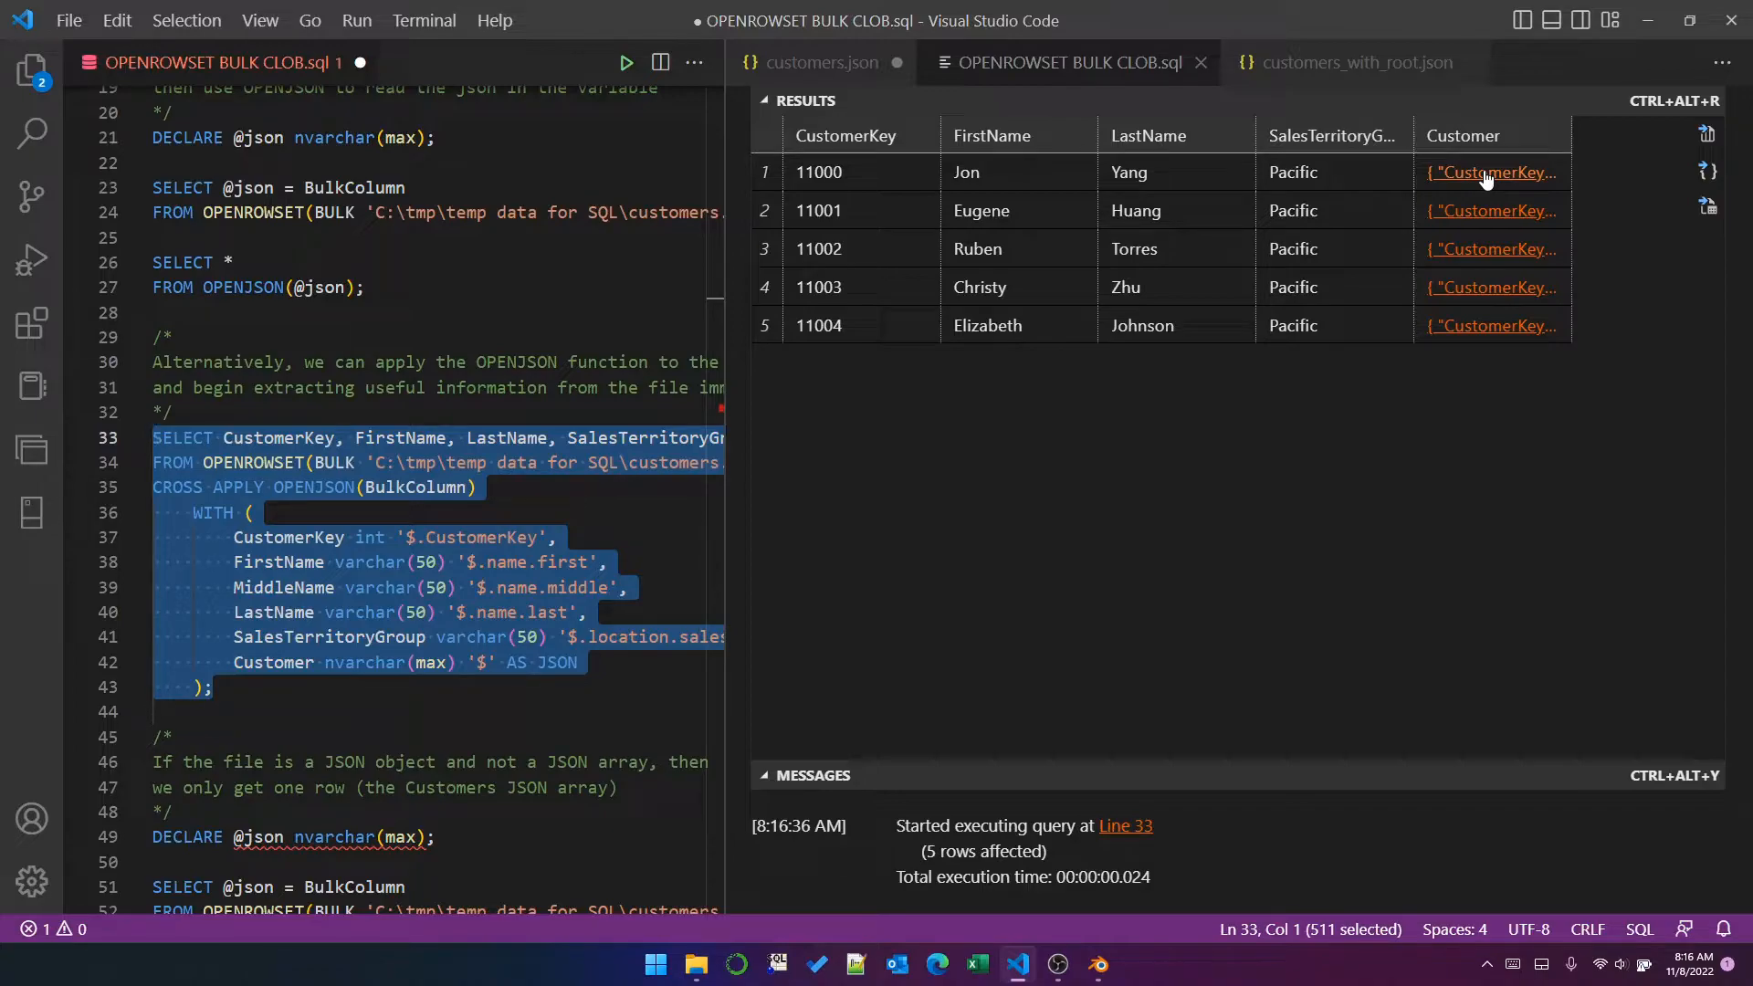
{"action": "mouse_move", "coordinate": [654, 703]}
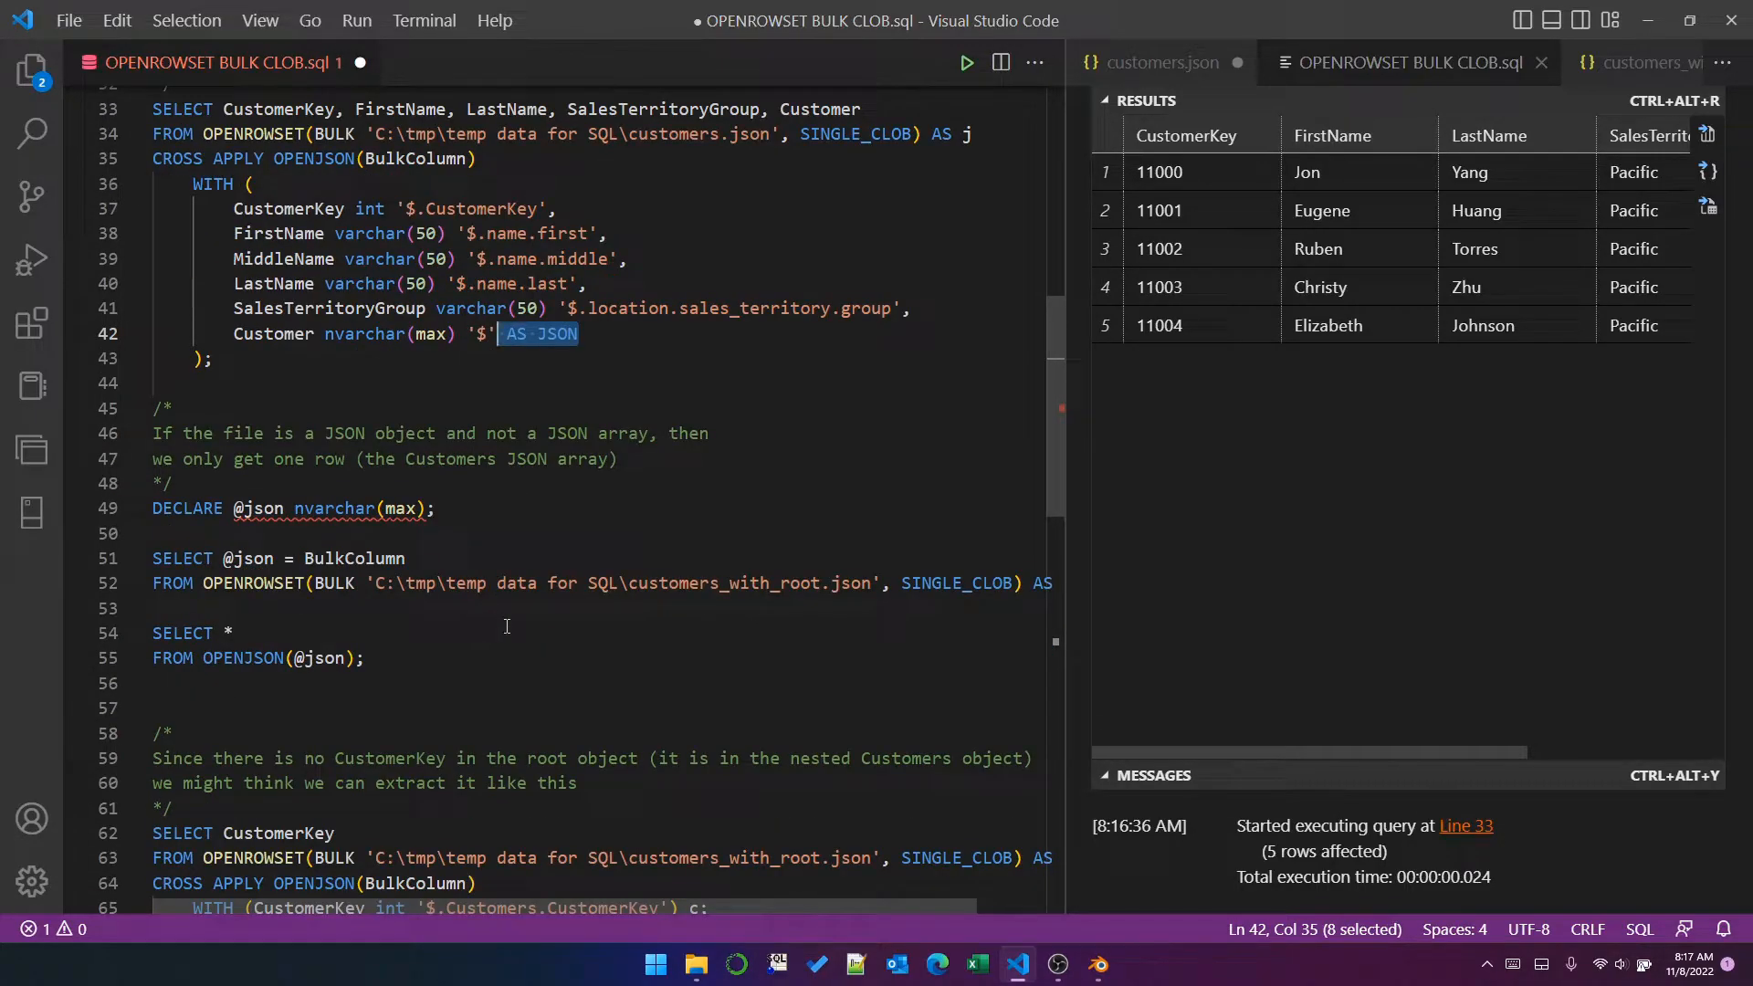
{"action": "mouse_move", "coordinate": [310, 599]}
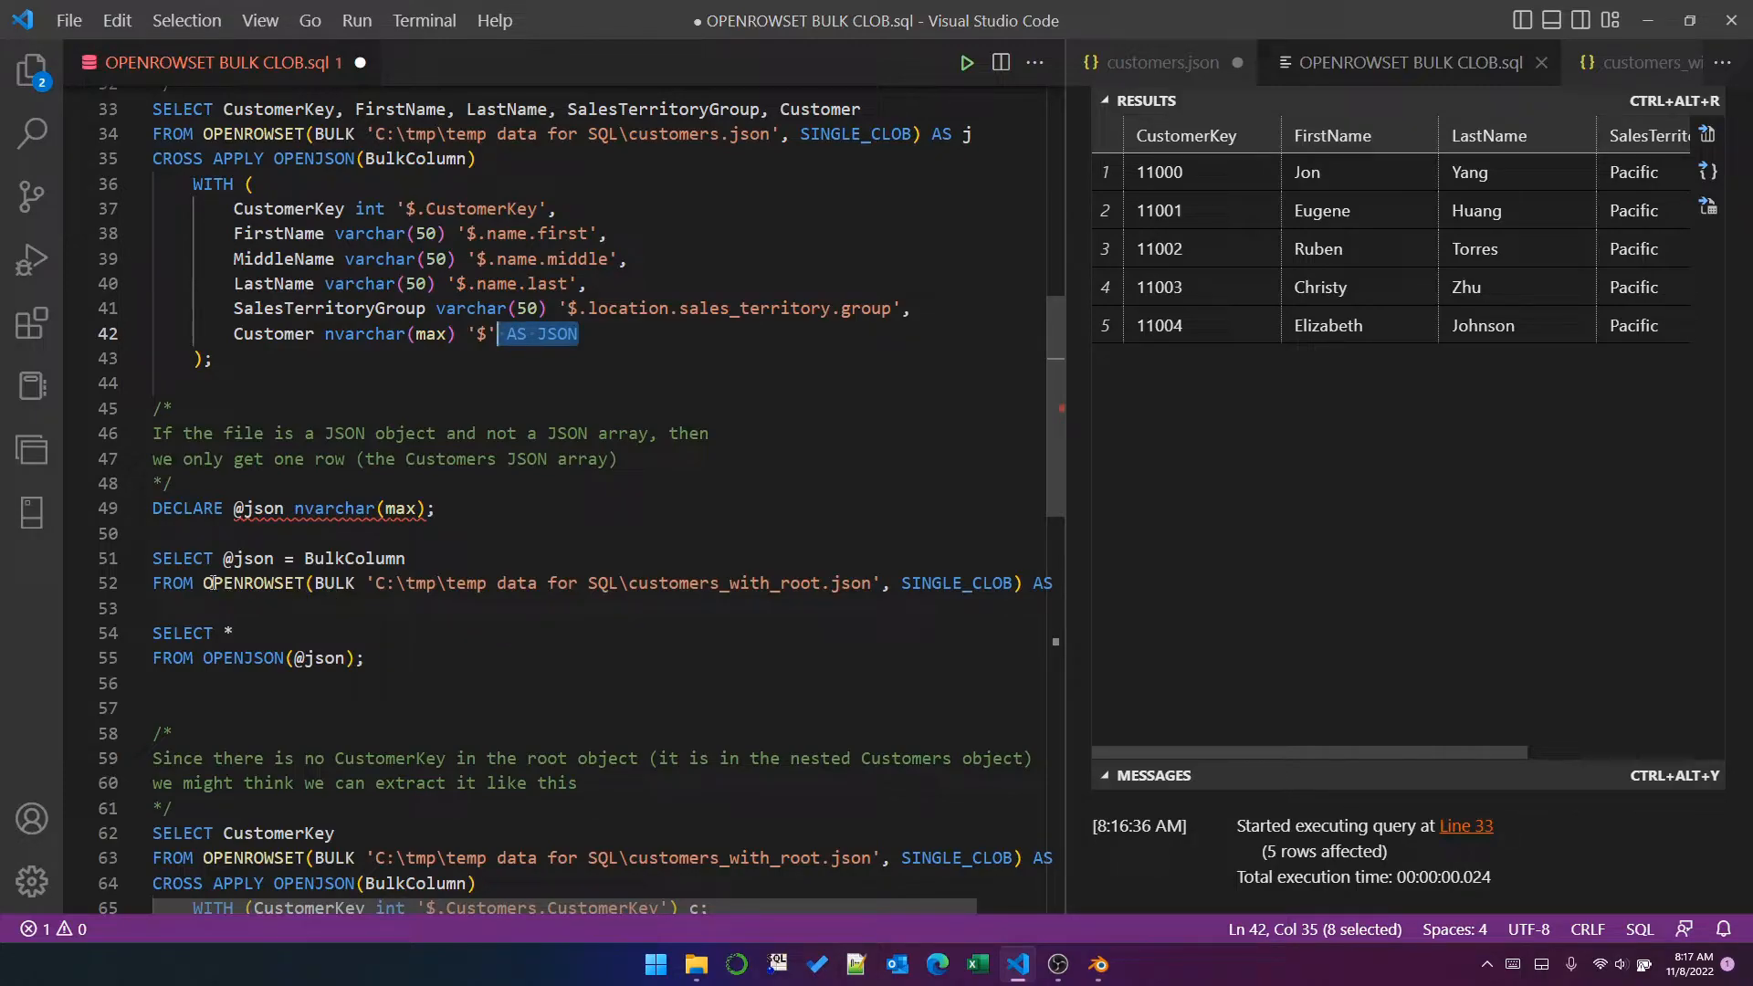
{"action": "double_click", "coordinate": [261, 582]}
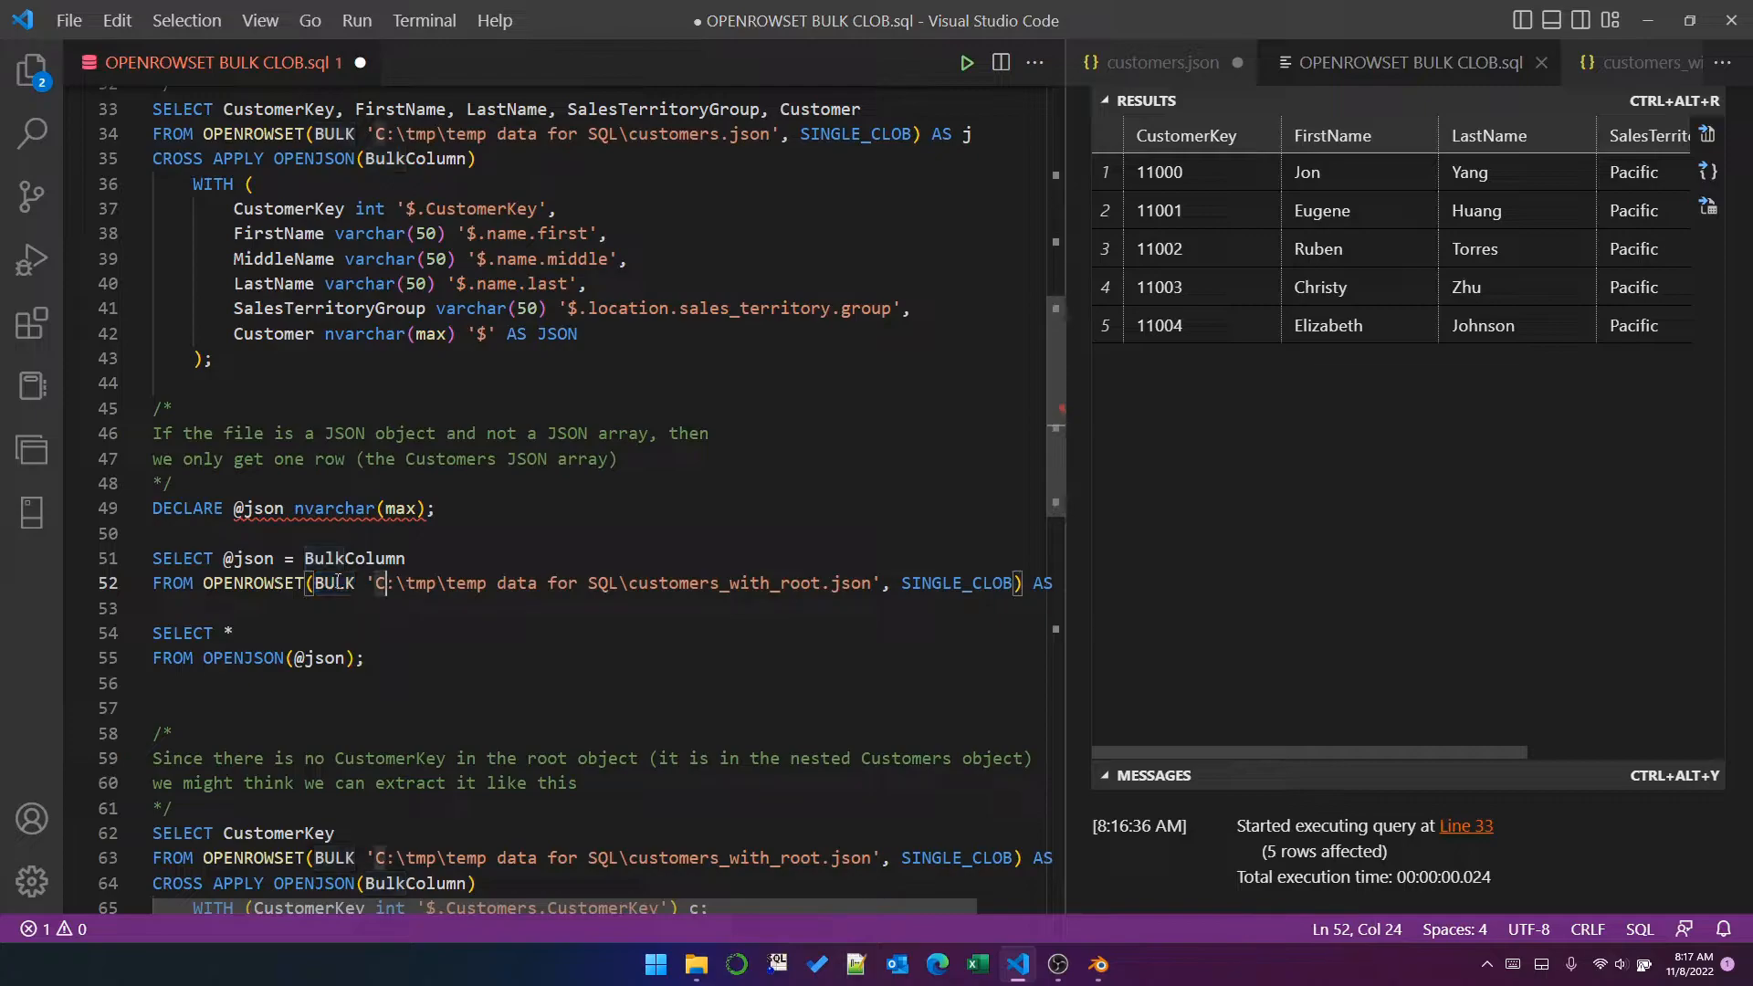
{"action": "double_click", "coordinate": [333, 582]}
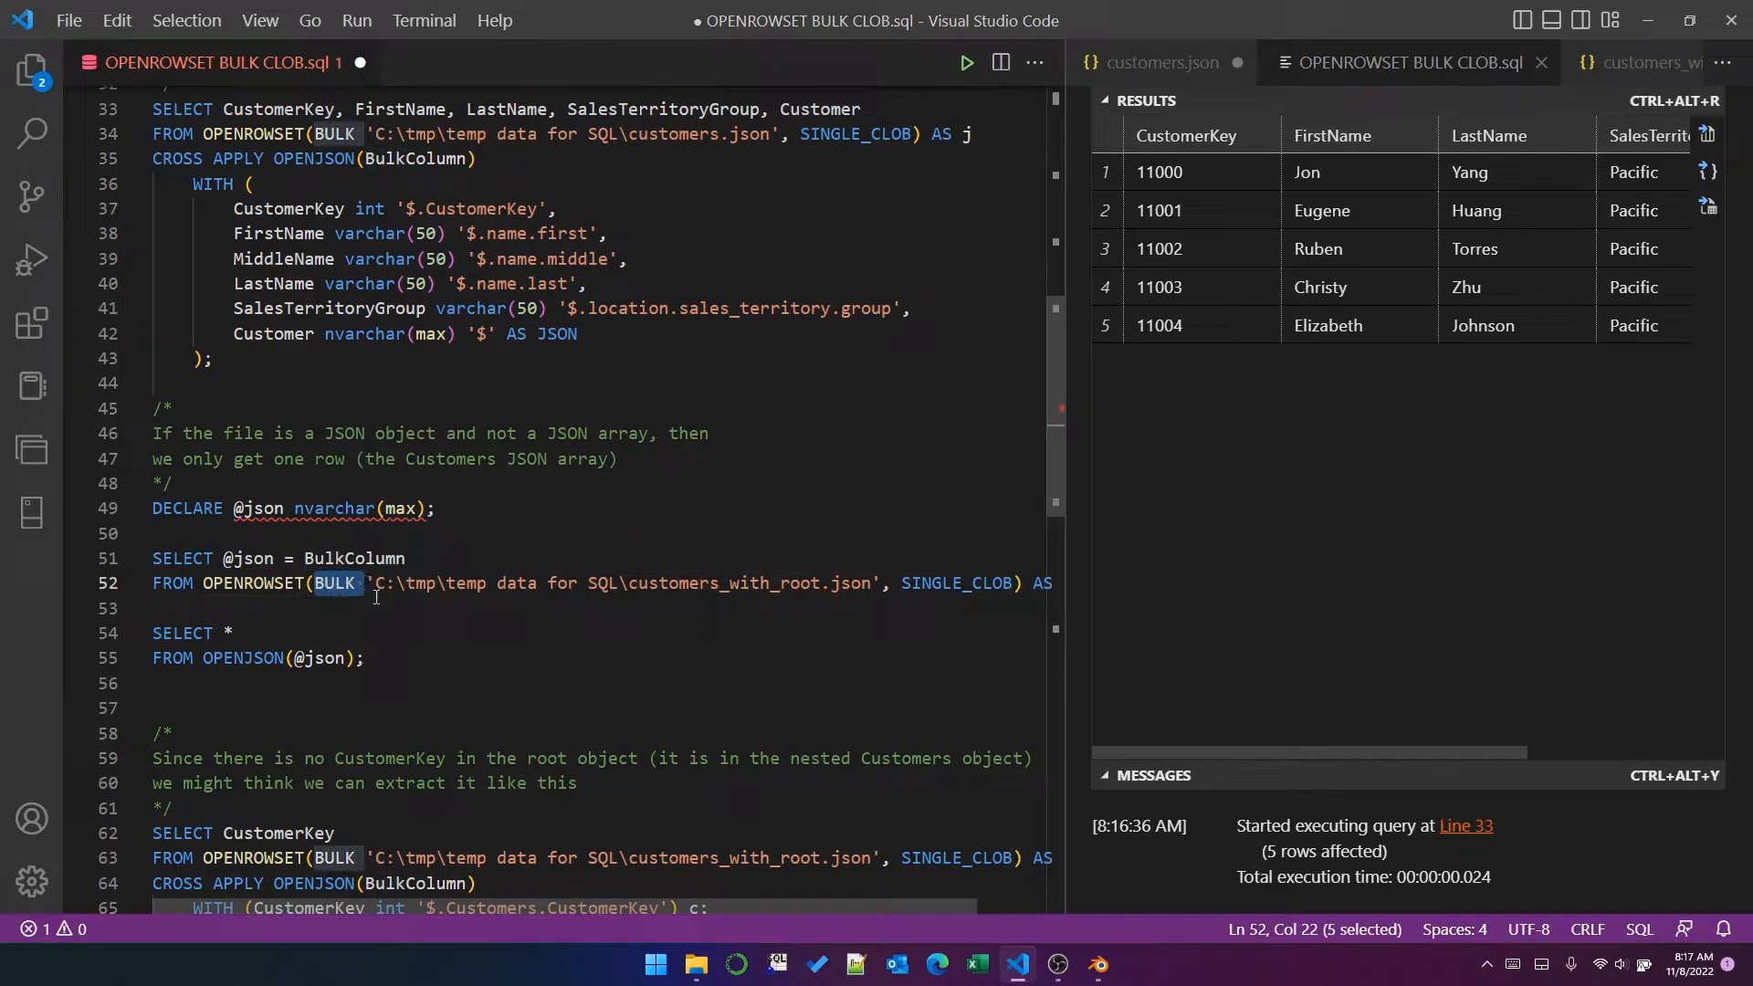
{"action": "mouse_move", "coordinate": [892, 588]}
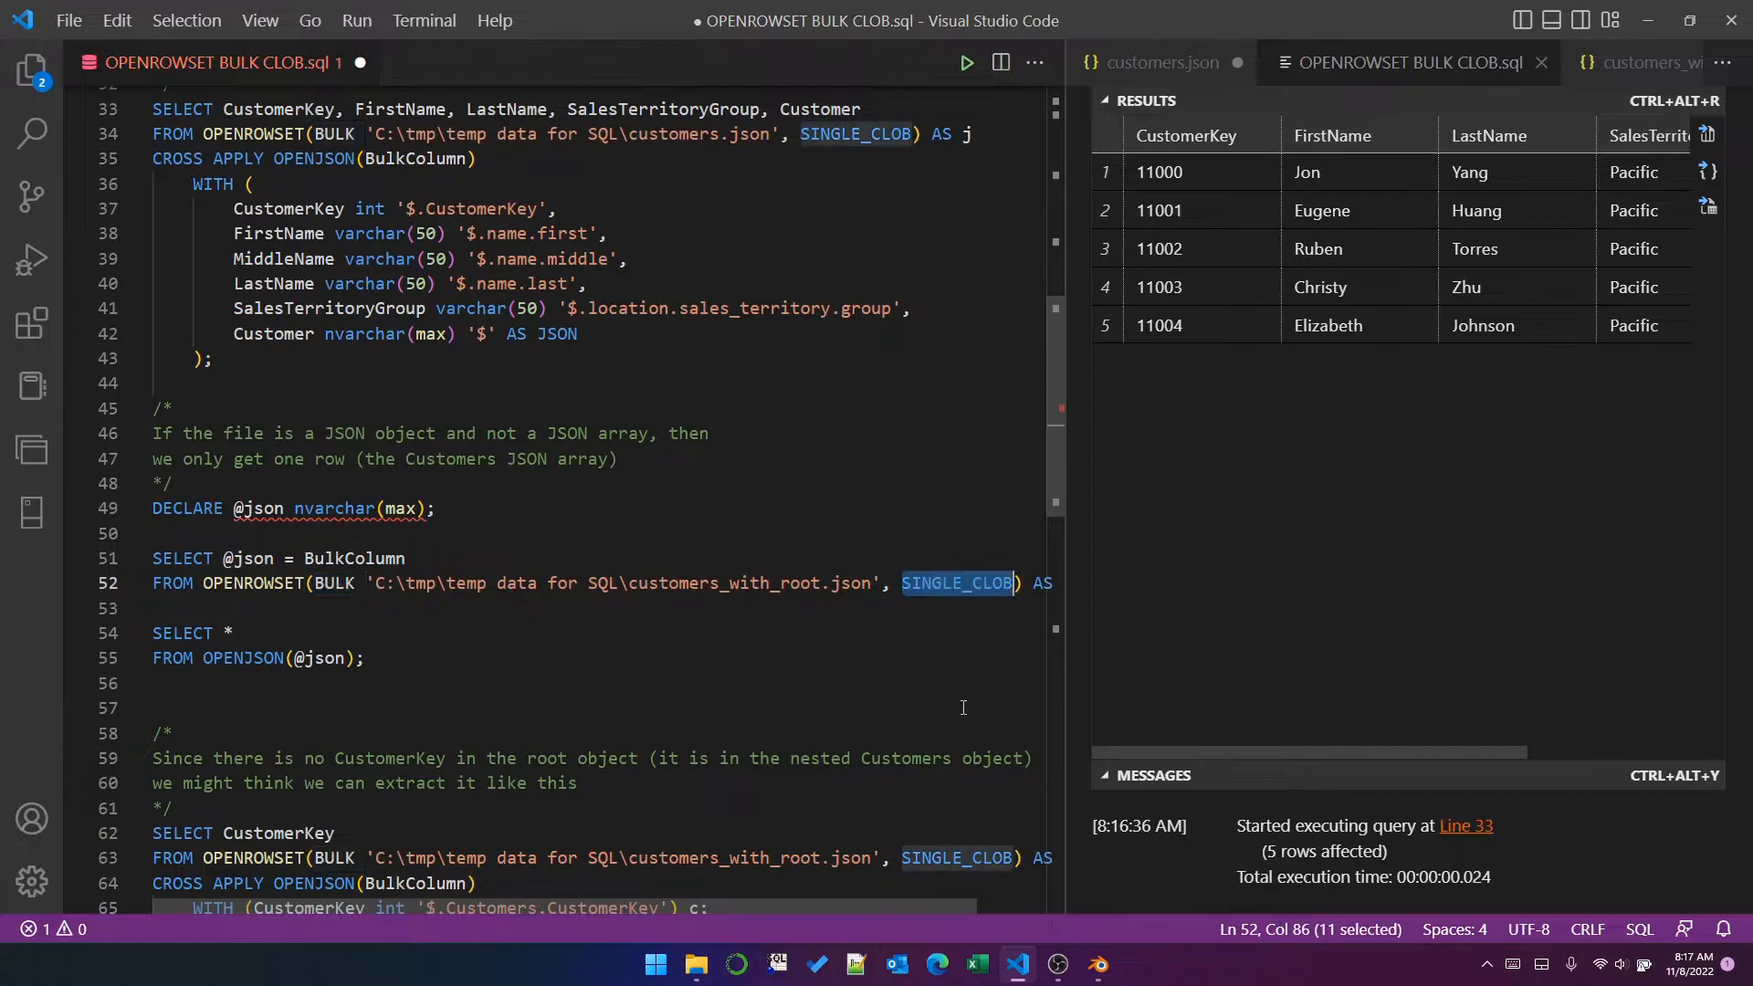
{"action": "mouse_move", "coordinate": [965, 642]}
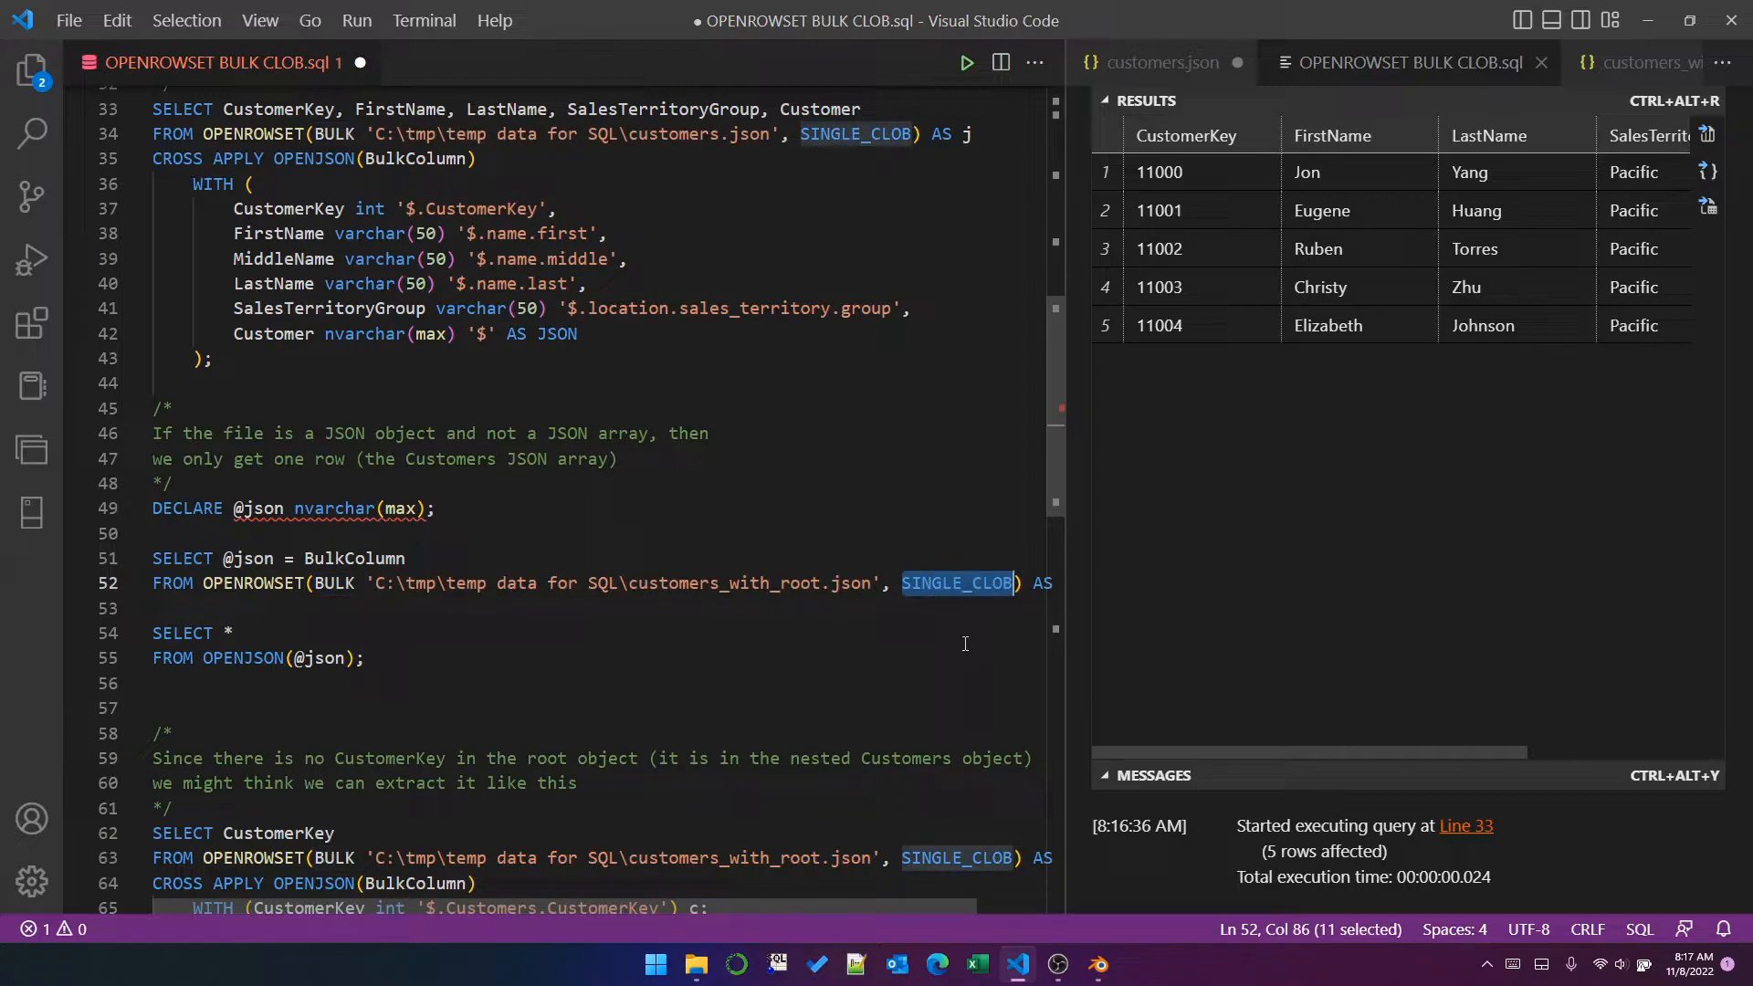
{"action": "mouse_move", "coordinate": [867, 629]}
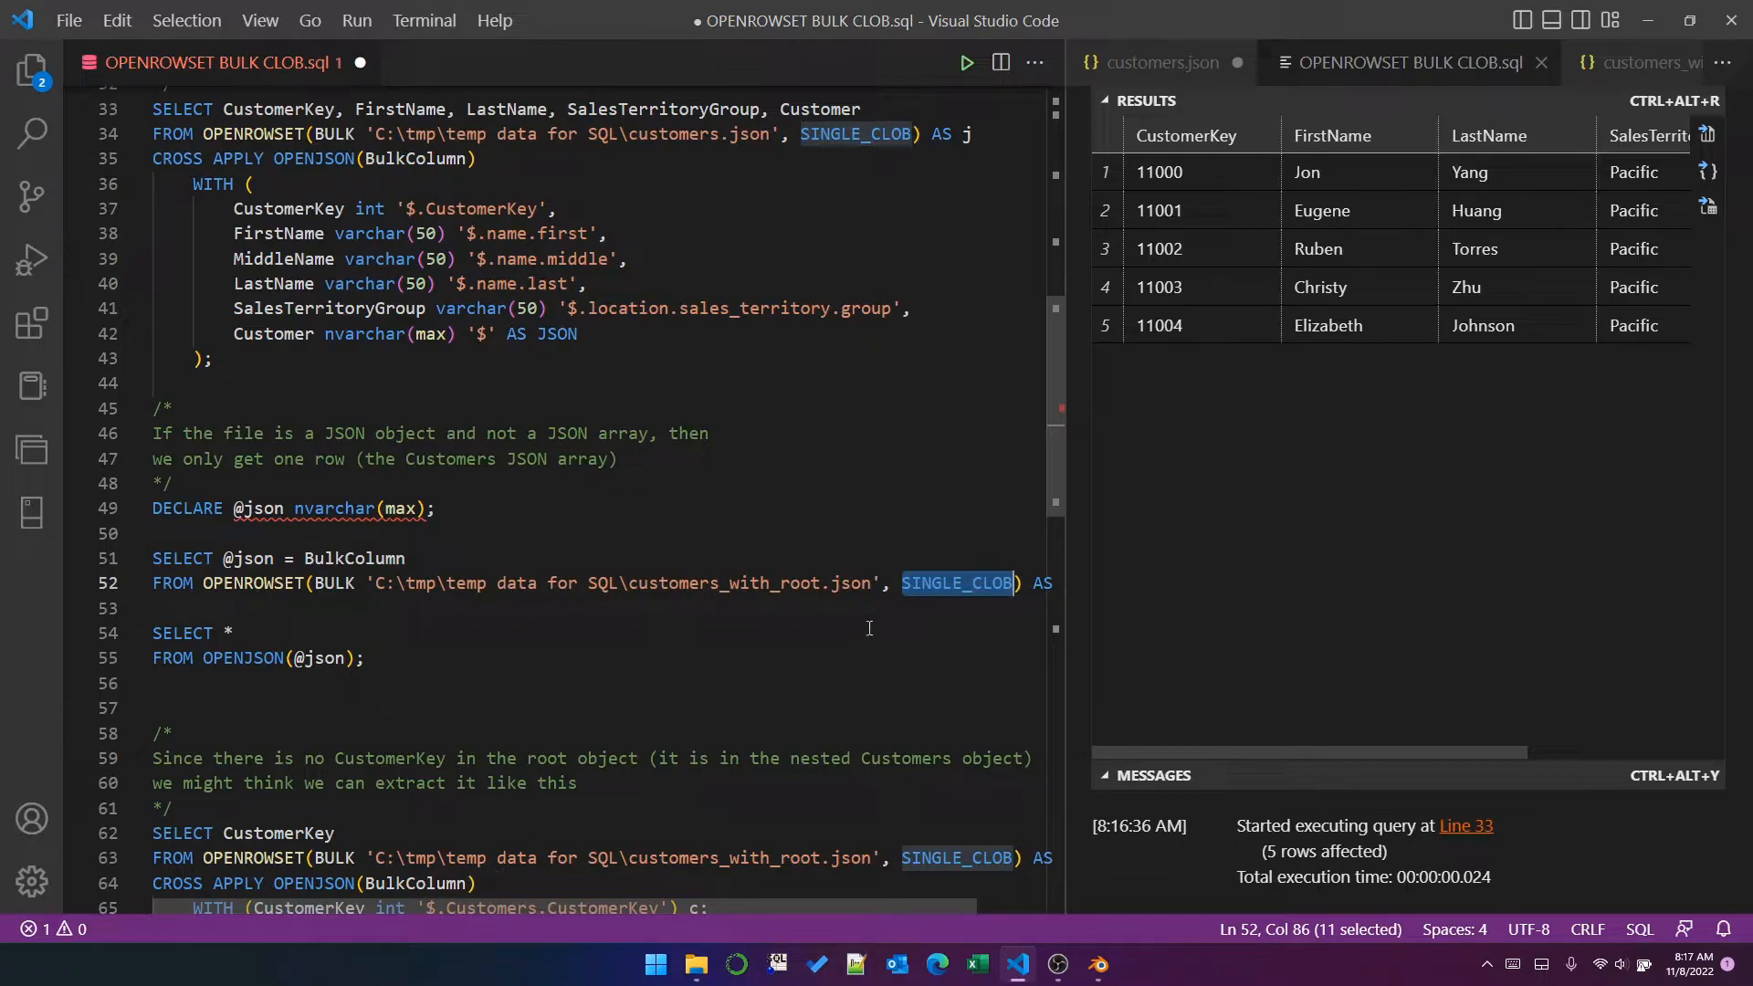
{"action": "mouse_move", "coordinate": [531, 601]}
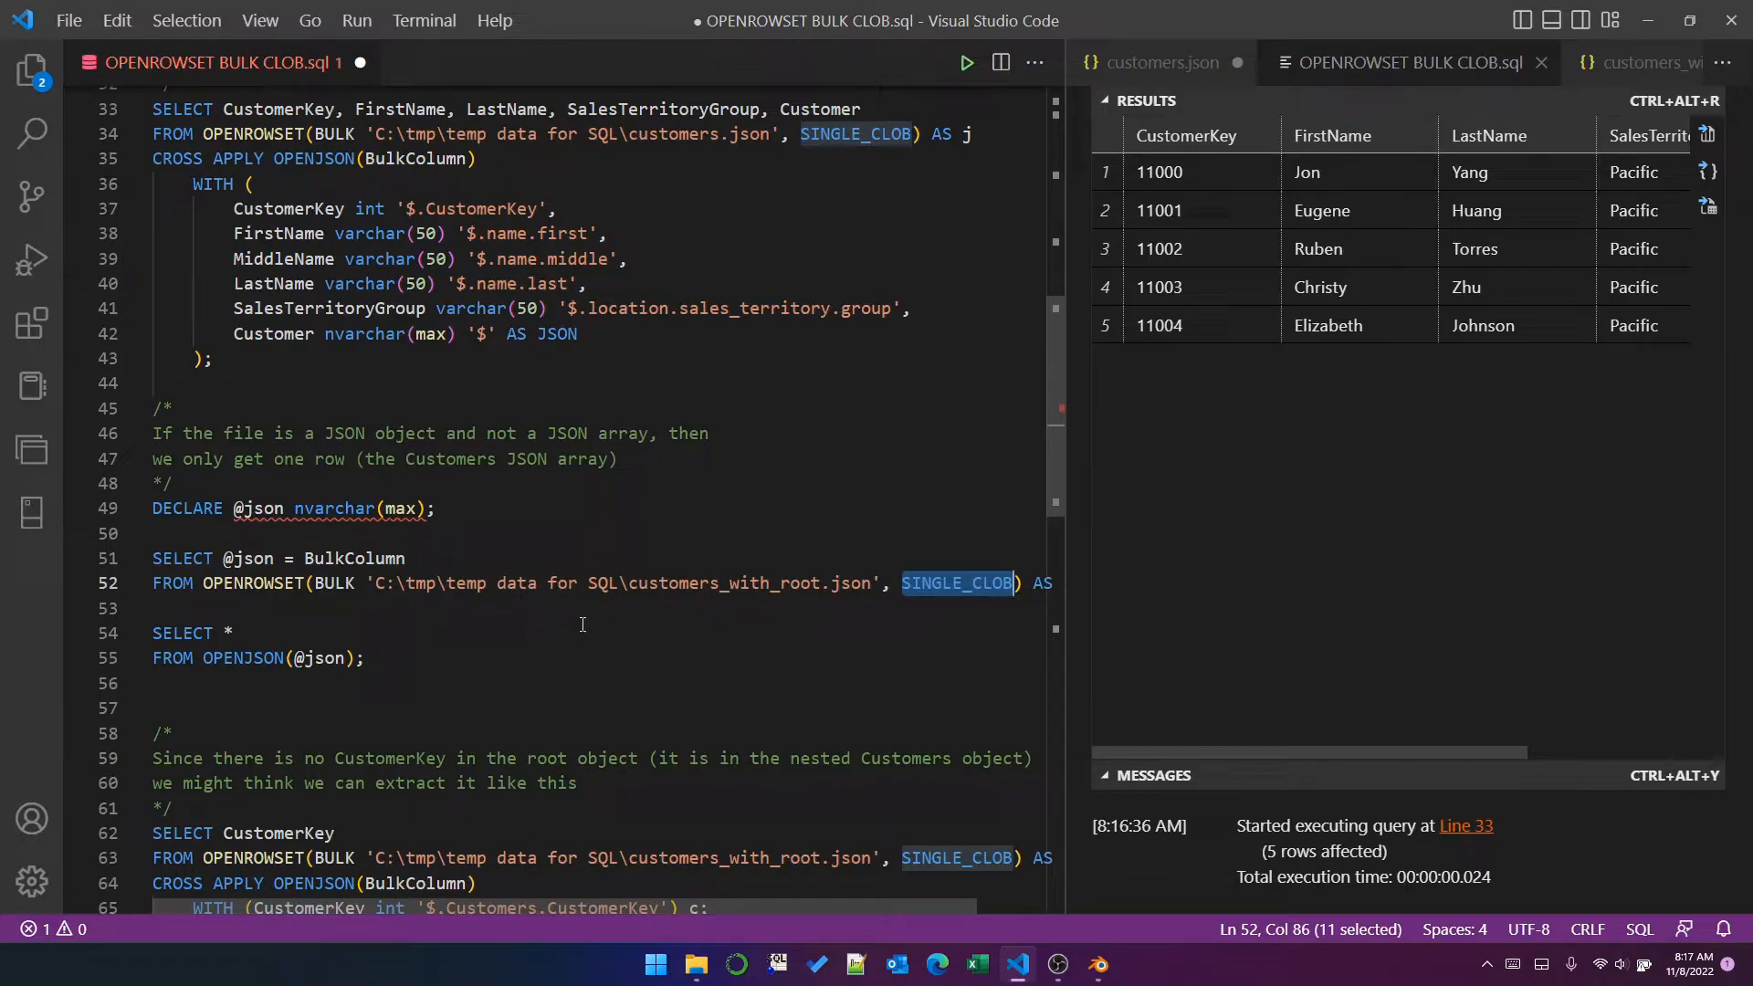
{"action": "mouse_move", "coordinate": [783, 670]}
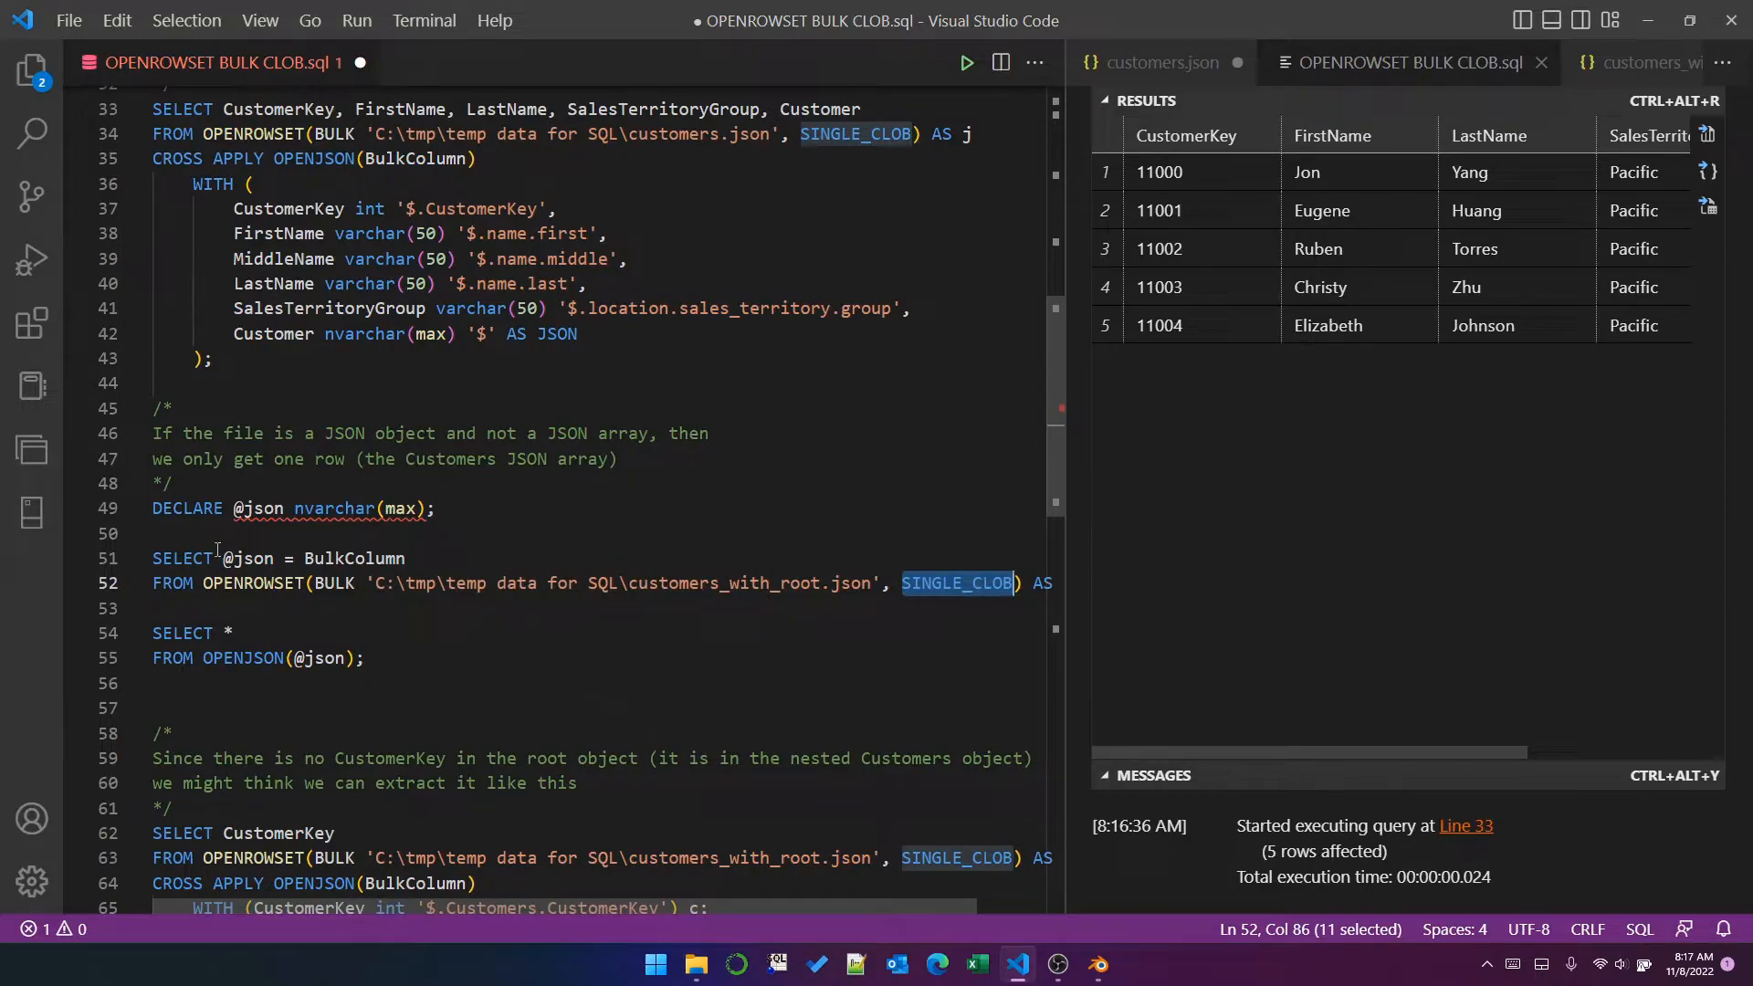
{"action": "double_click", "coordinate": [725, 582]}
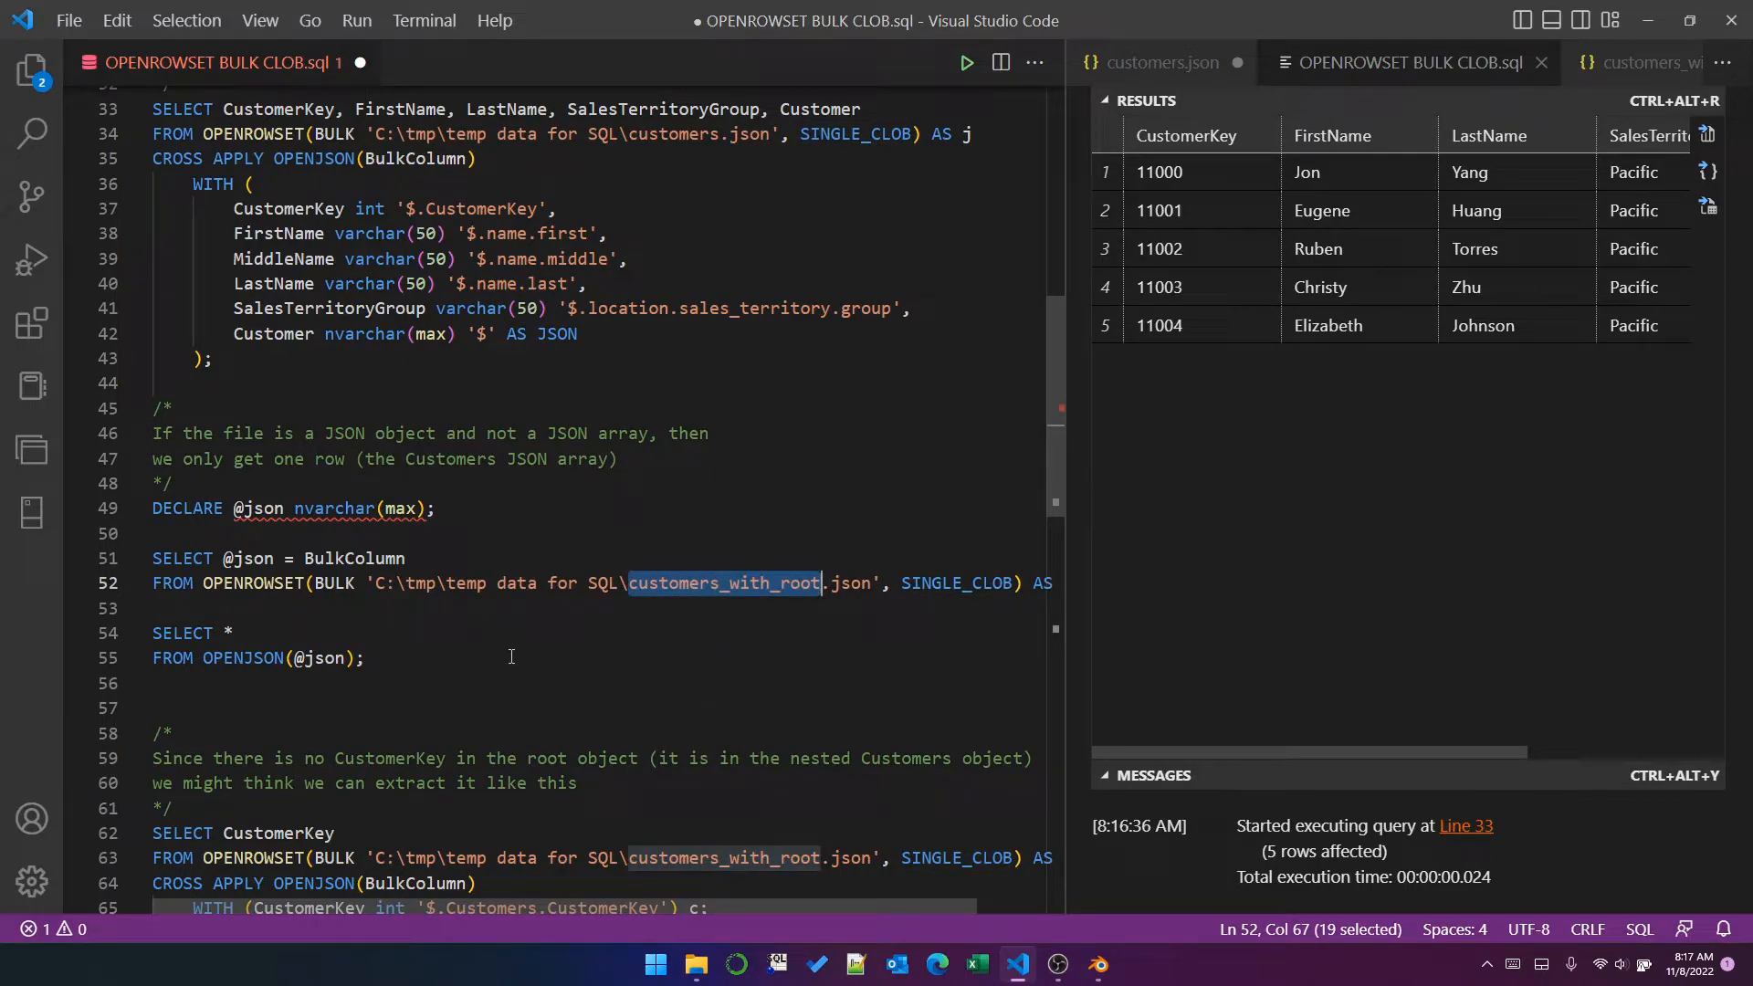
{"action": "left_click_drag", "start_coordinate": [153, 508], "coordinate": [363, 659]}
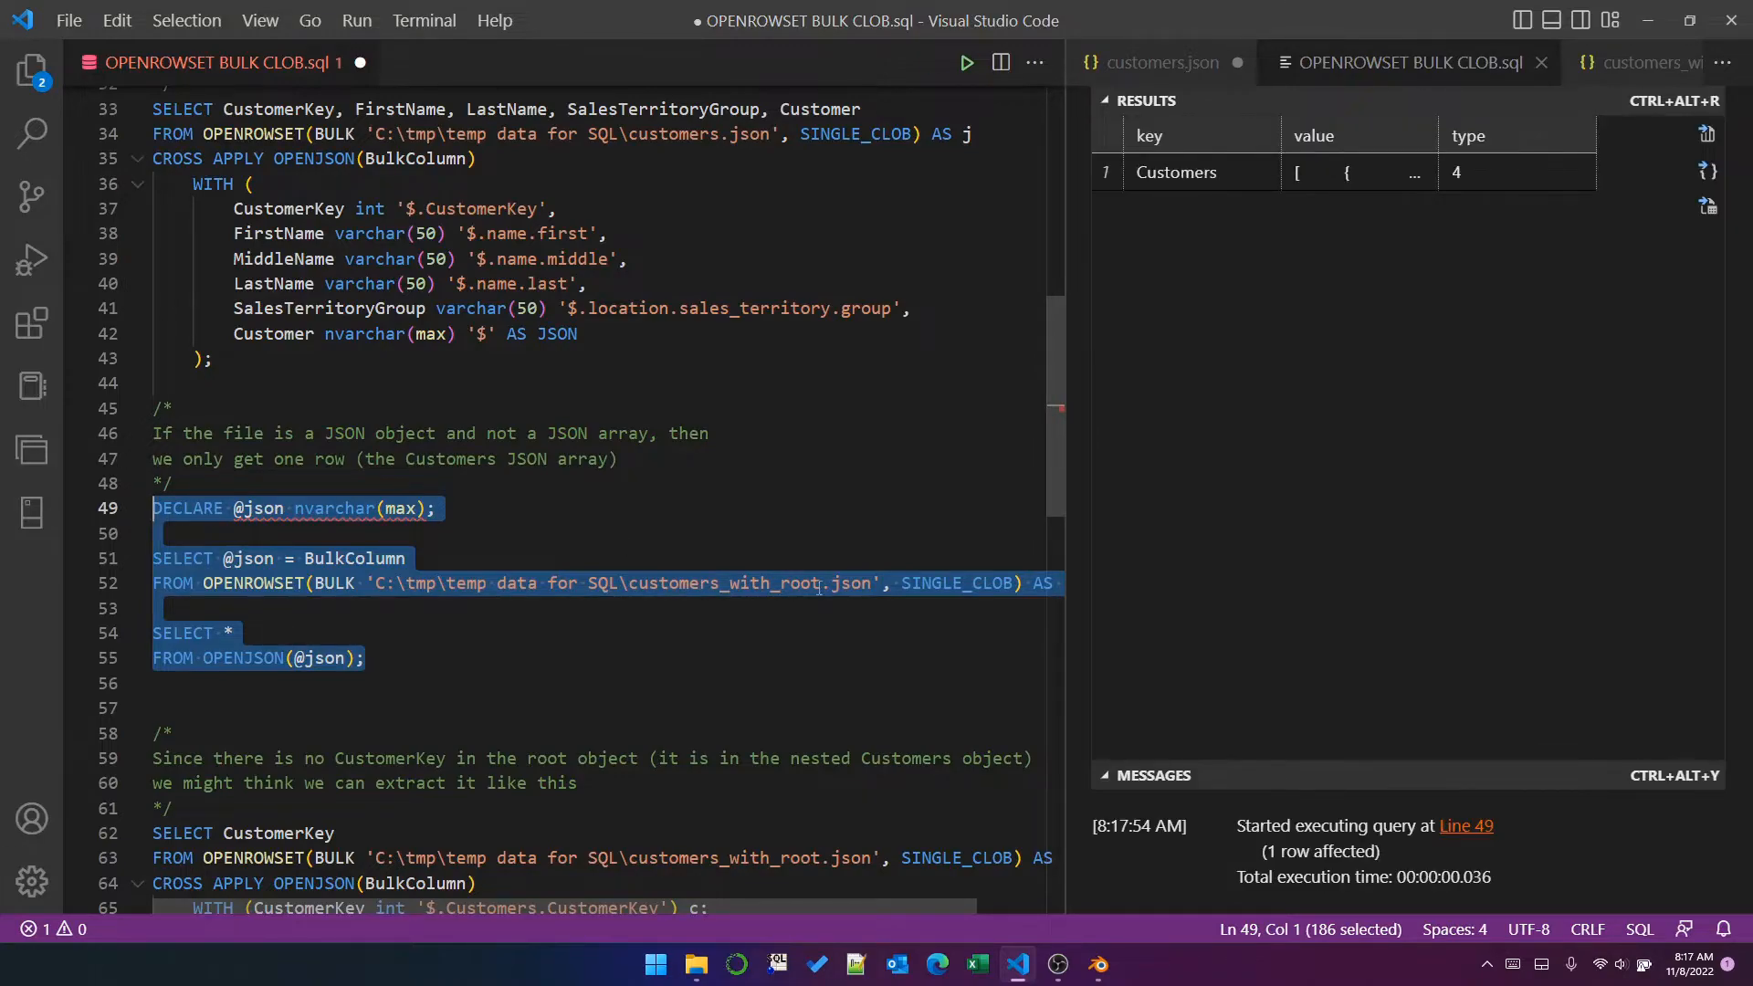
{"action": "mouse_move", "coordinate": [1362, 171]}
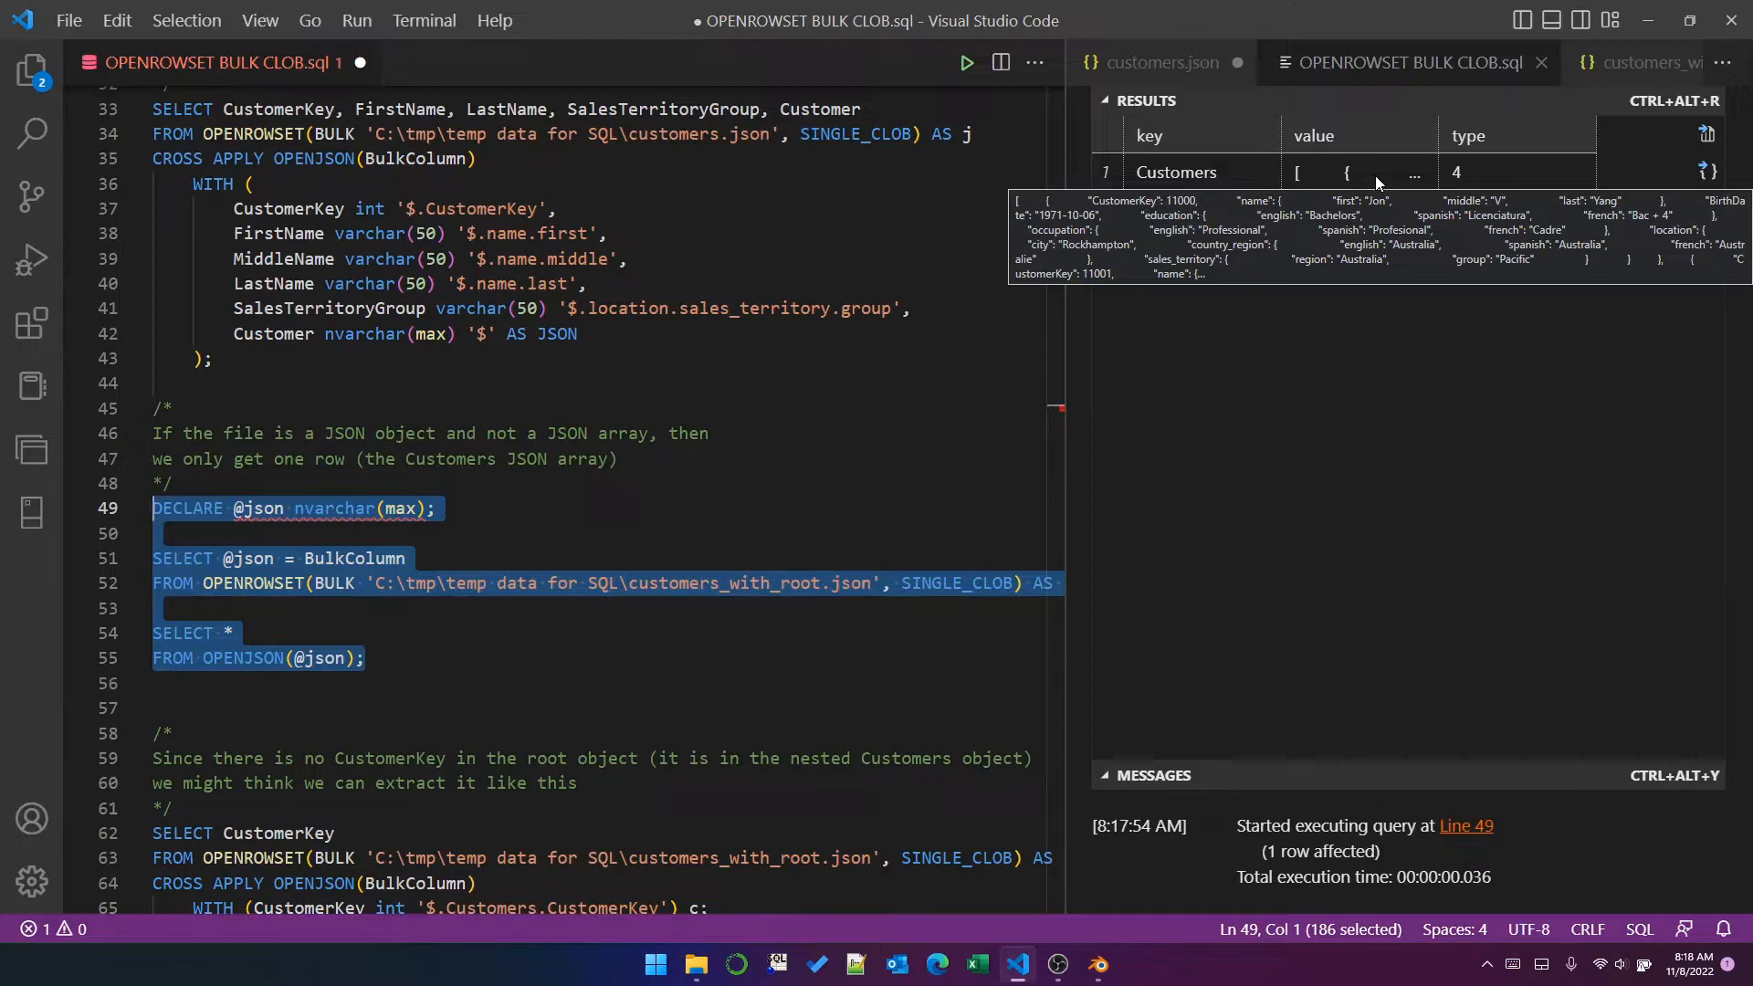
{"action": "mouse_move", "coordinate": [1358, 170]}
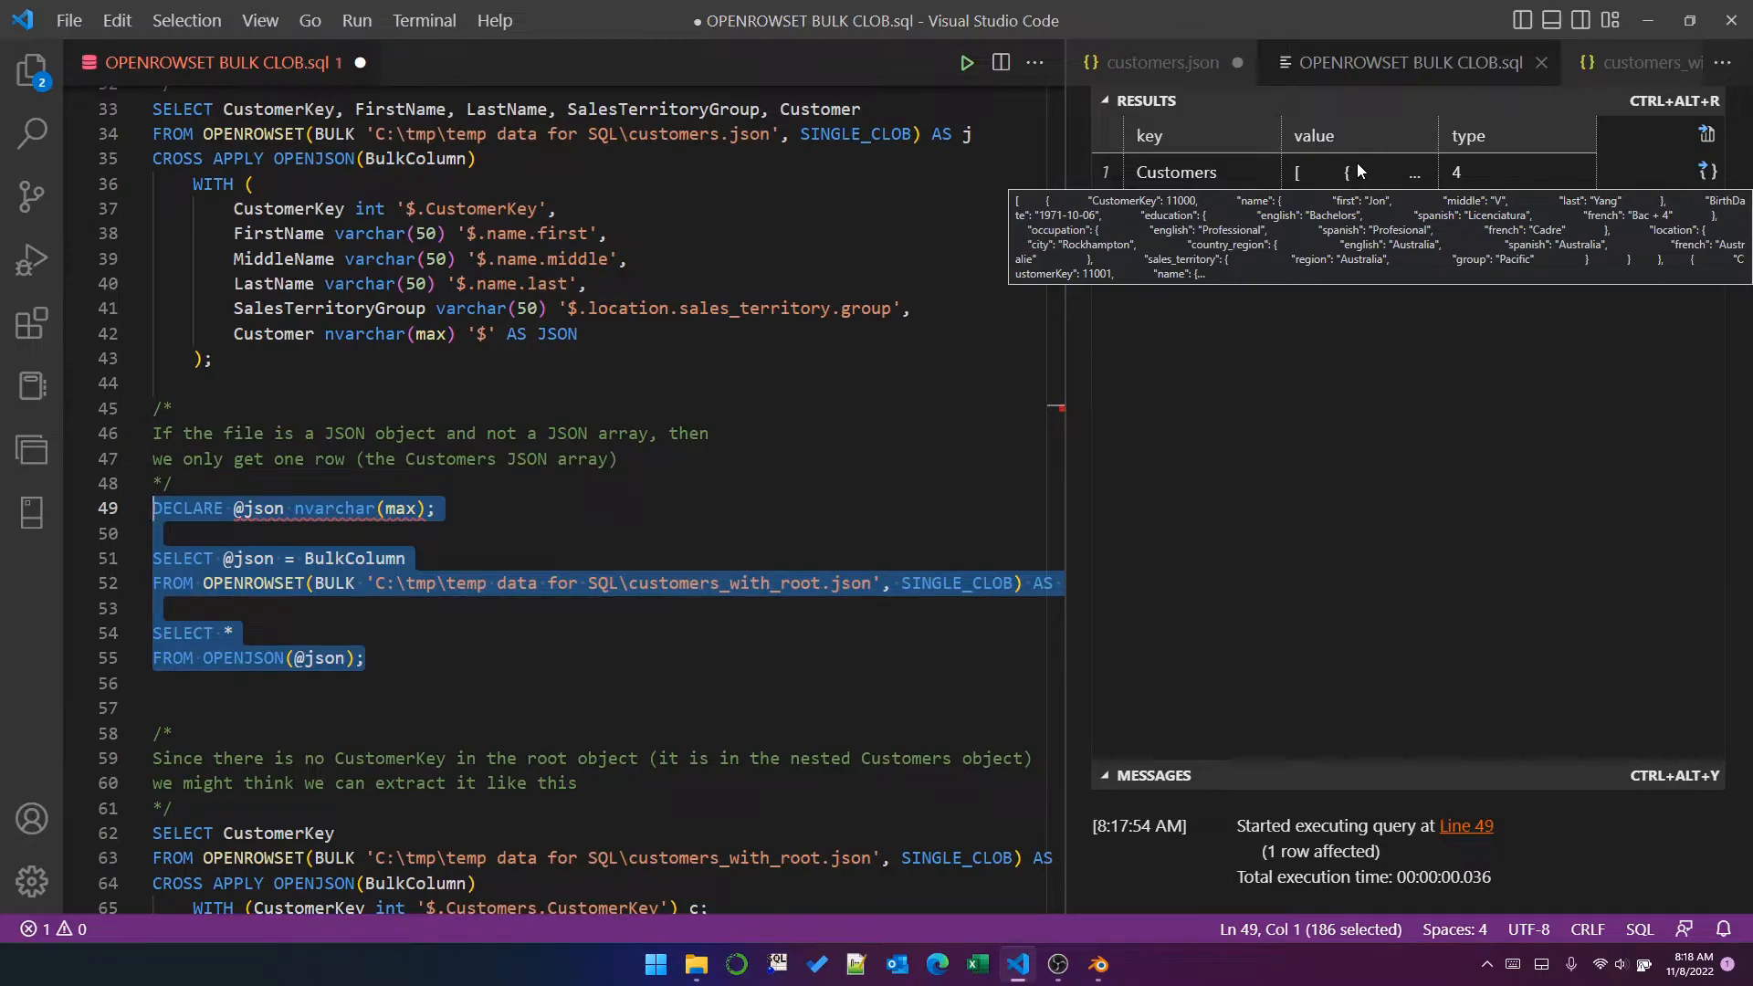
{"action": "mouse_move", "coordinate": [1370, 168]}
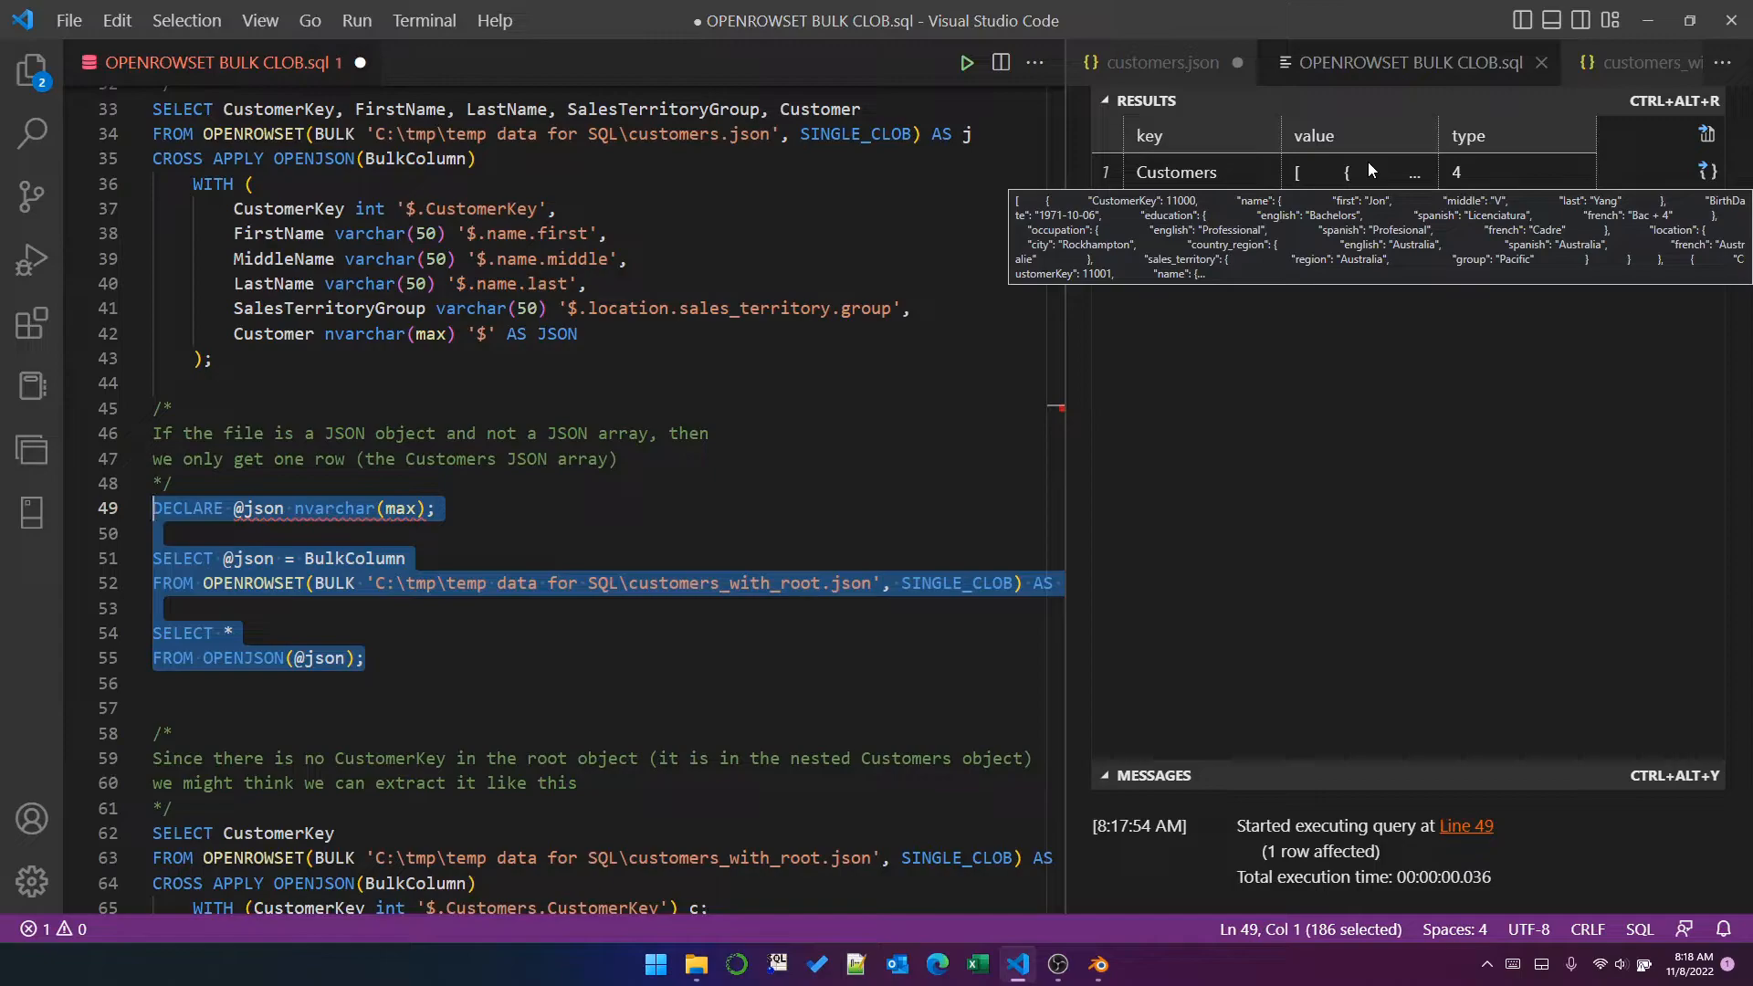
Step: Scroll down past the root-object query results showing one Customers row holding the array
{"action": "scroll", "scroll_direction": "down", "scroll_amount": 3}
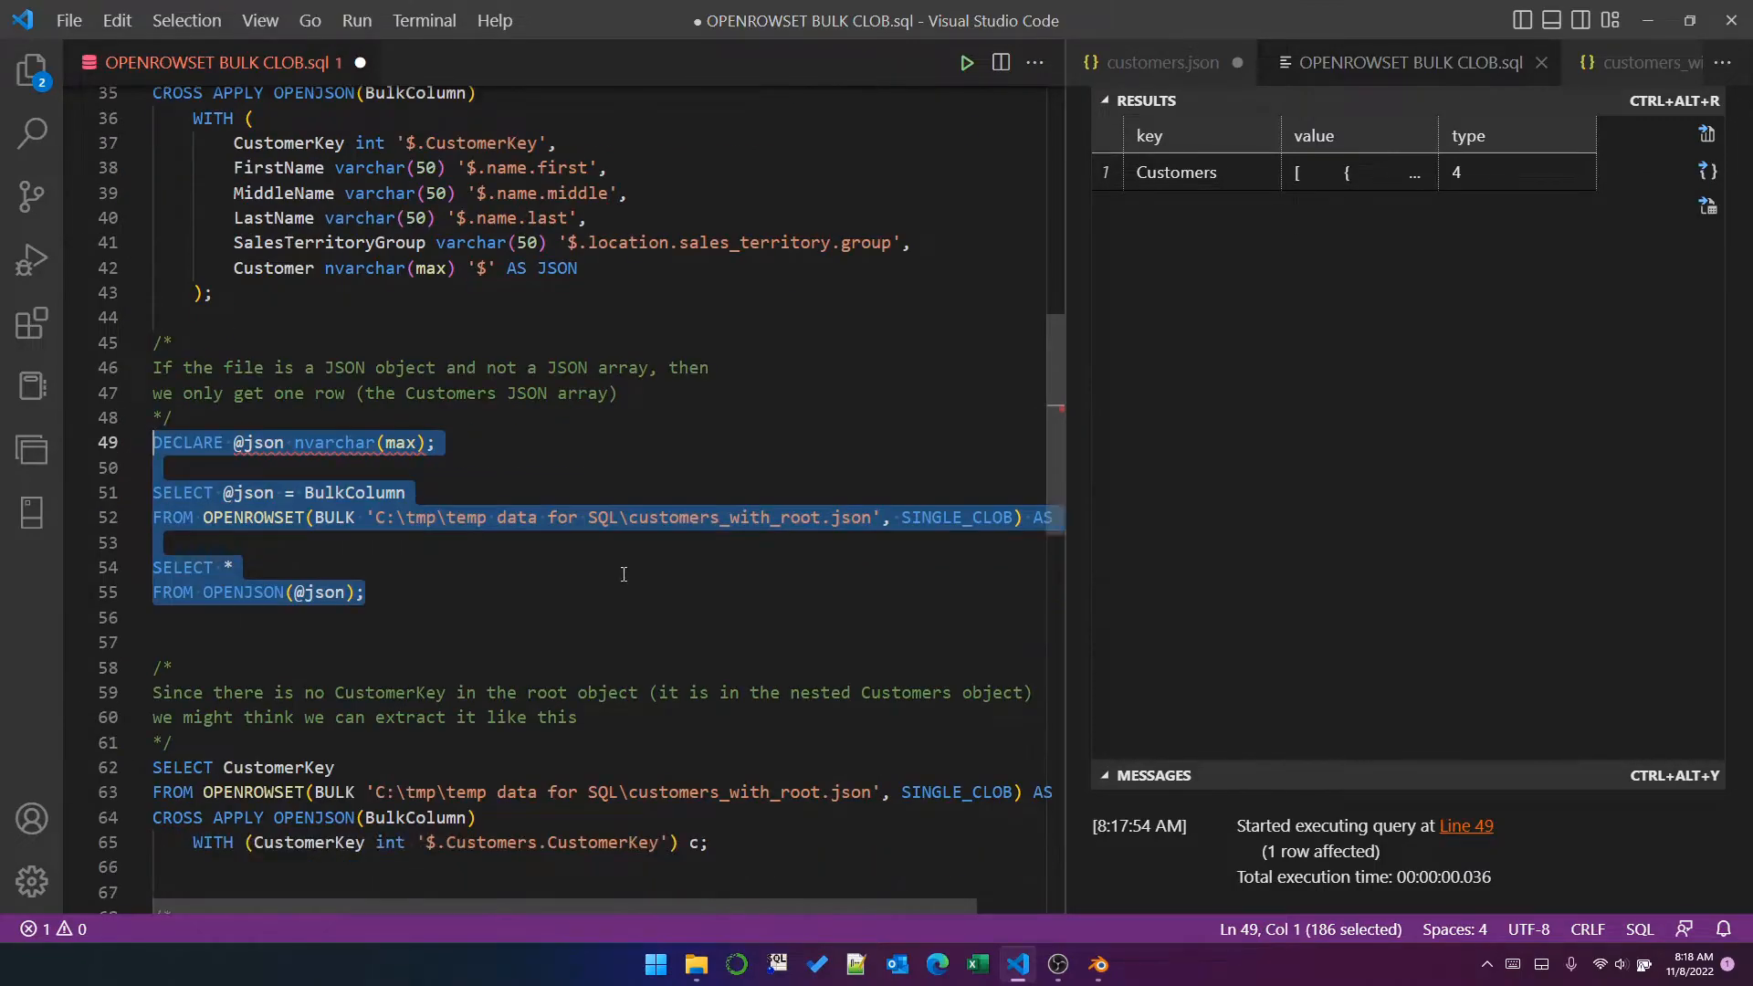
Step: Run the CustomerKey query on customers_with_root.json, getting a single NULL row, then show the JSON file
{"action": "scroll", "scroll_direction": "down", "scroll_amount": 3}
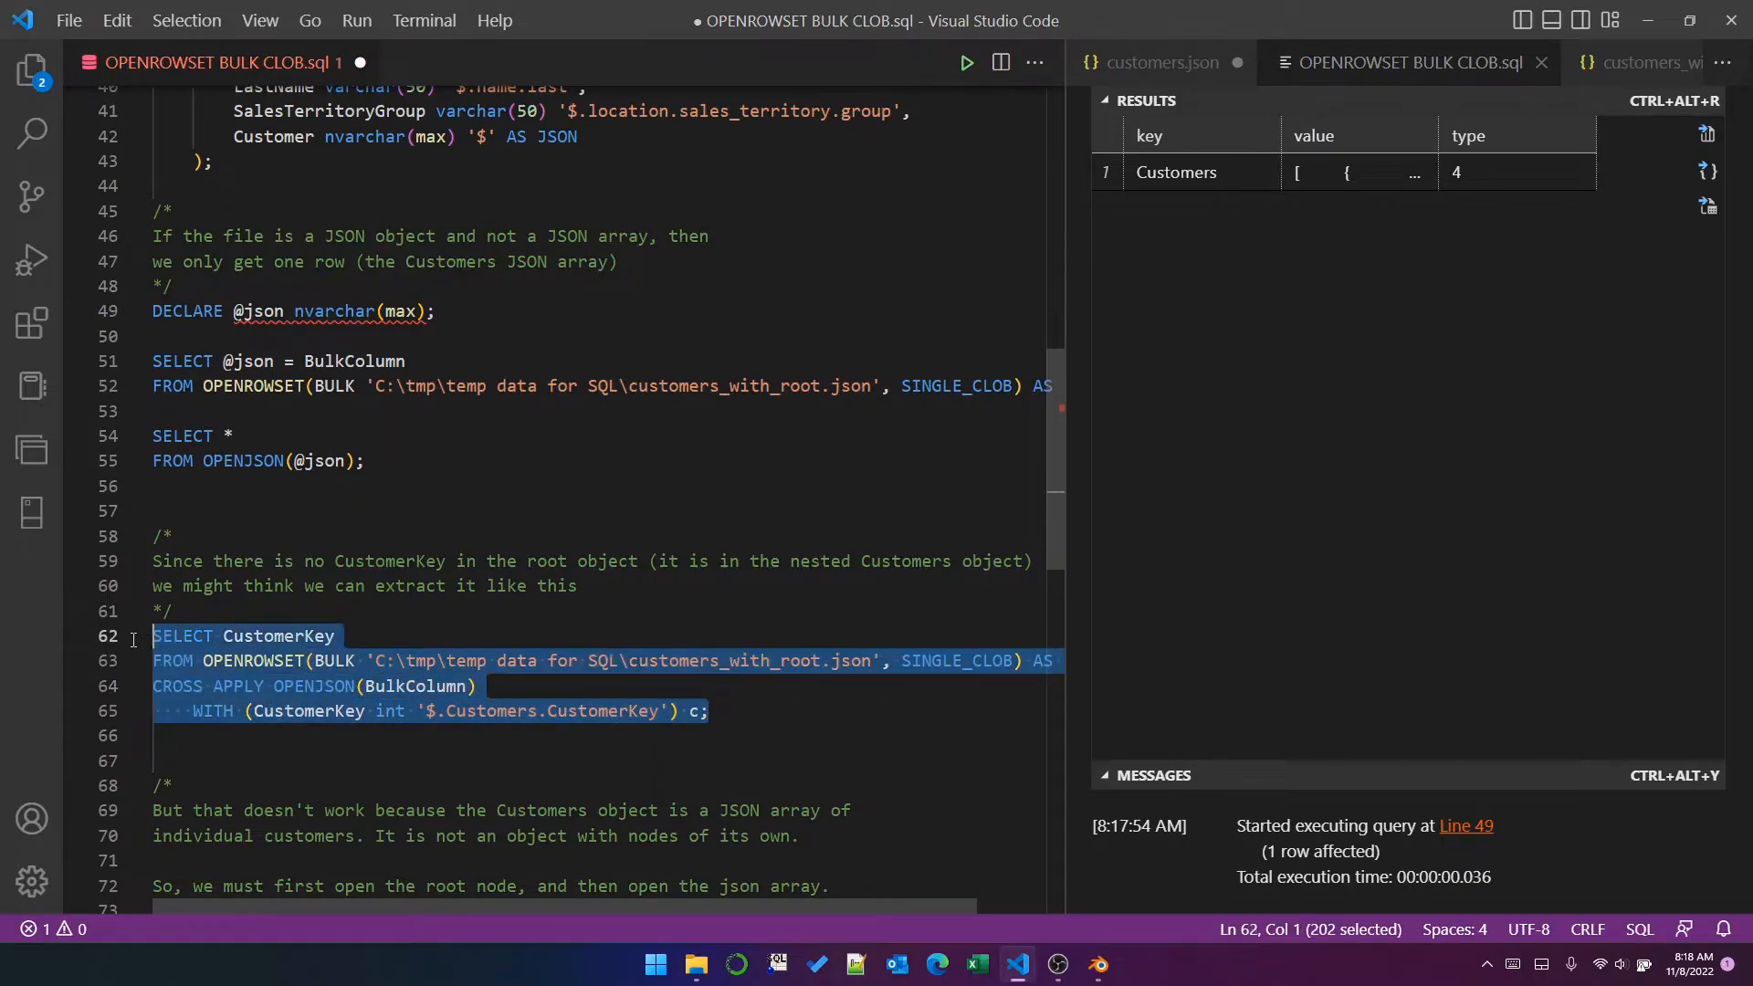
{"action": "left_click", "coordinate": [965, 62]}
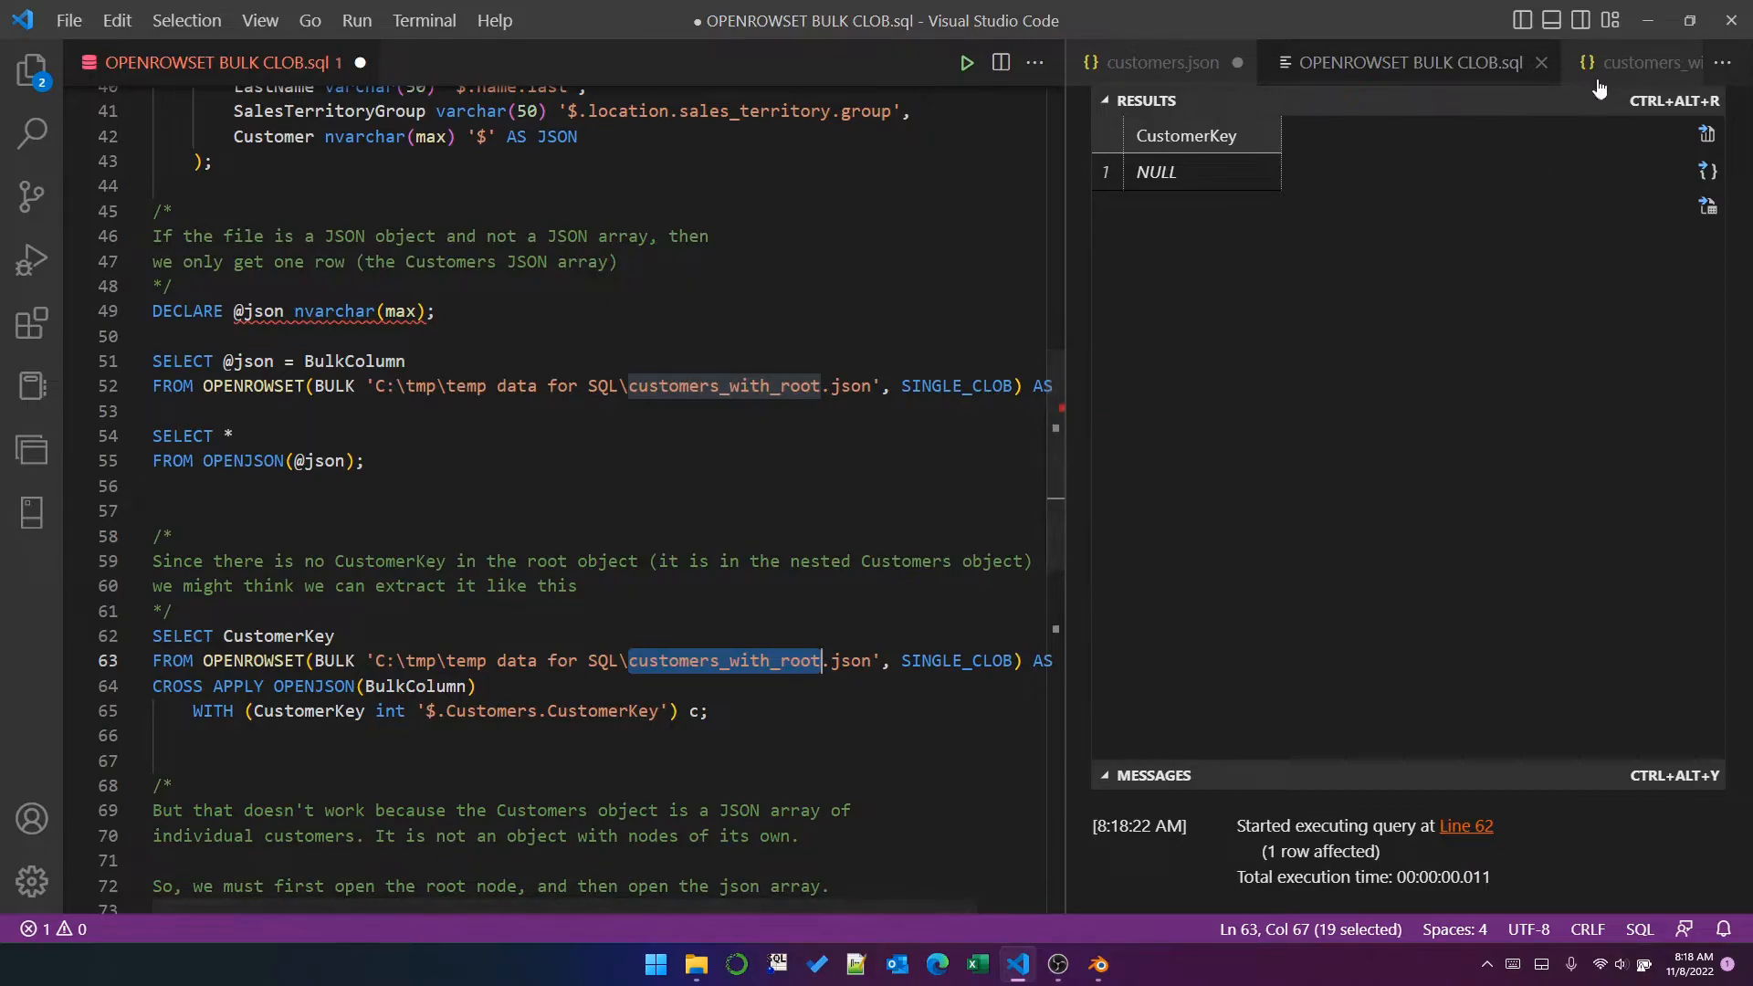
{"action": "left_click", "coordinate": [1644, 62]}
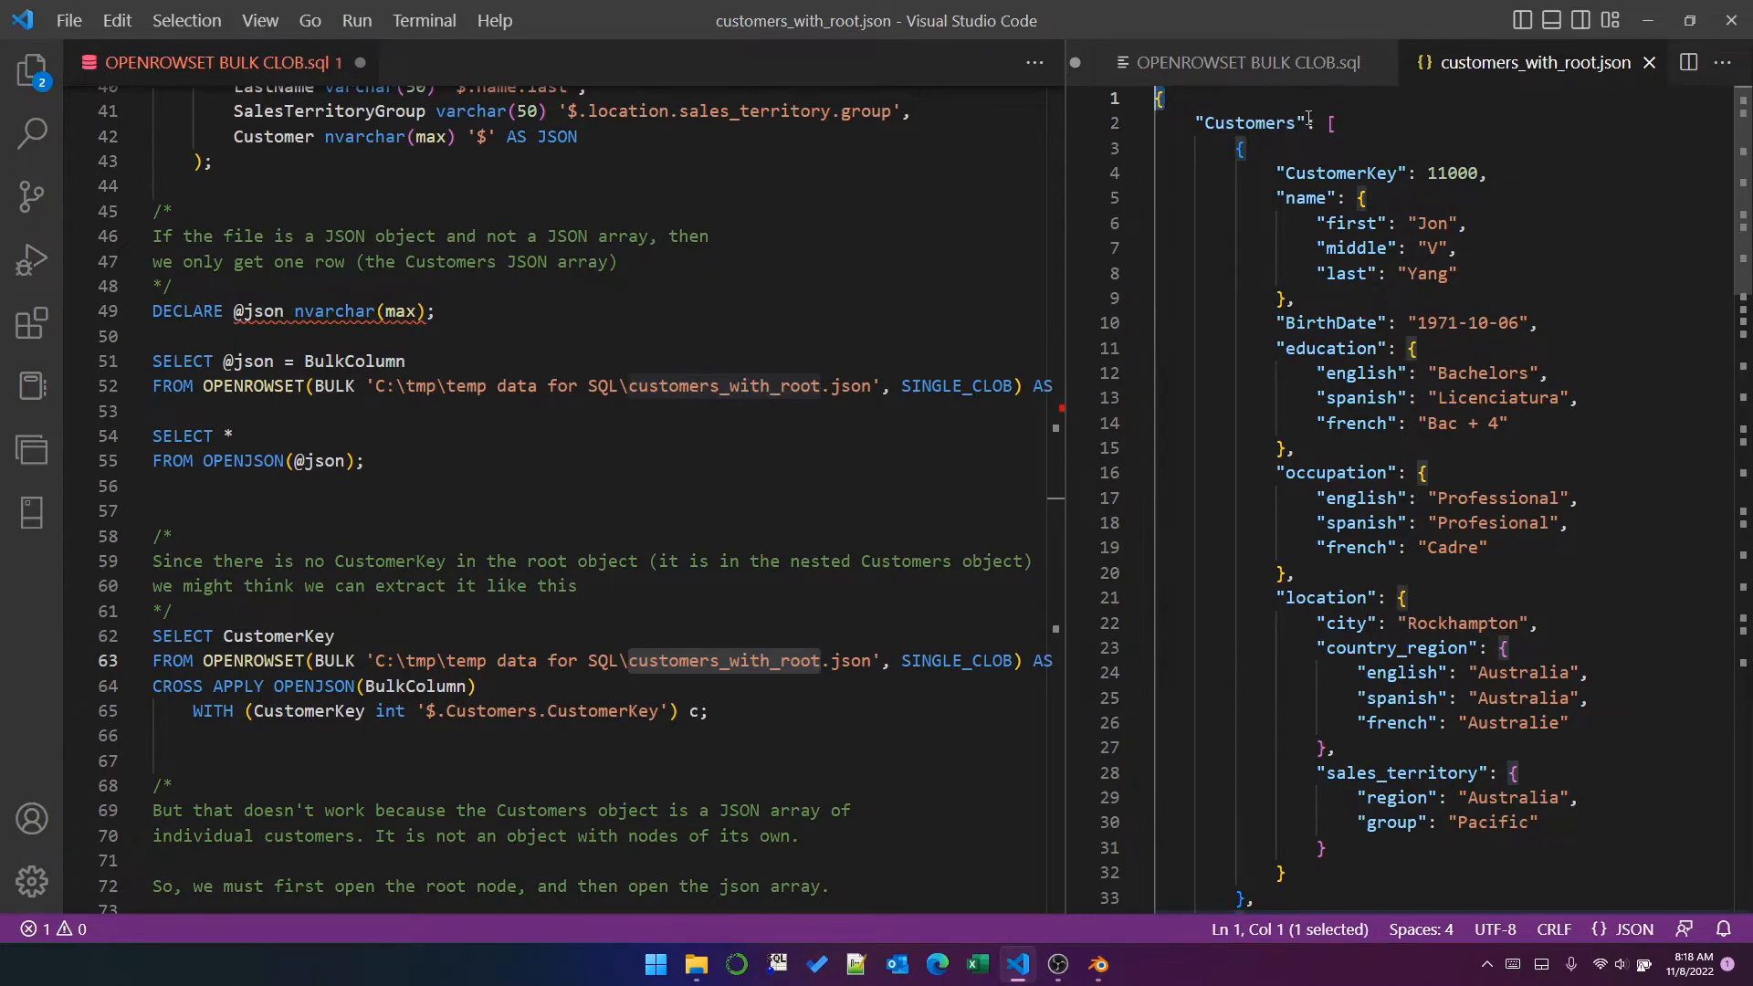
Step: Display customers_with_root.json beside the script, revealing its root Customers array
{"action": "double_click", "coordinate": [1249, 122]}
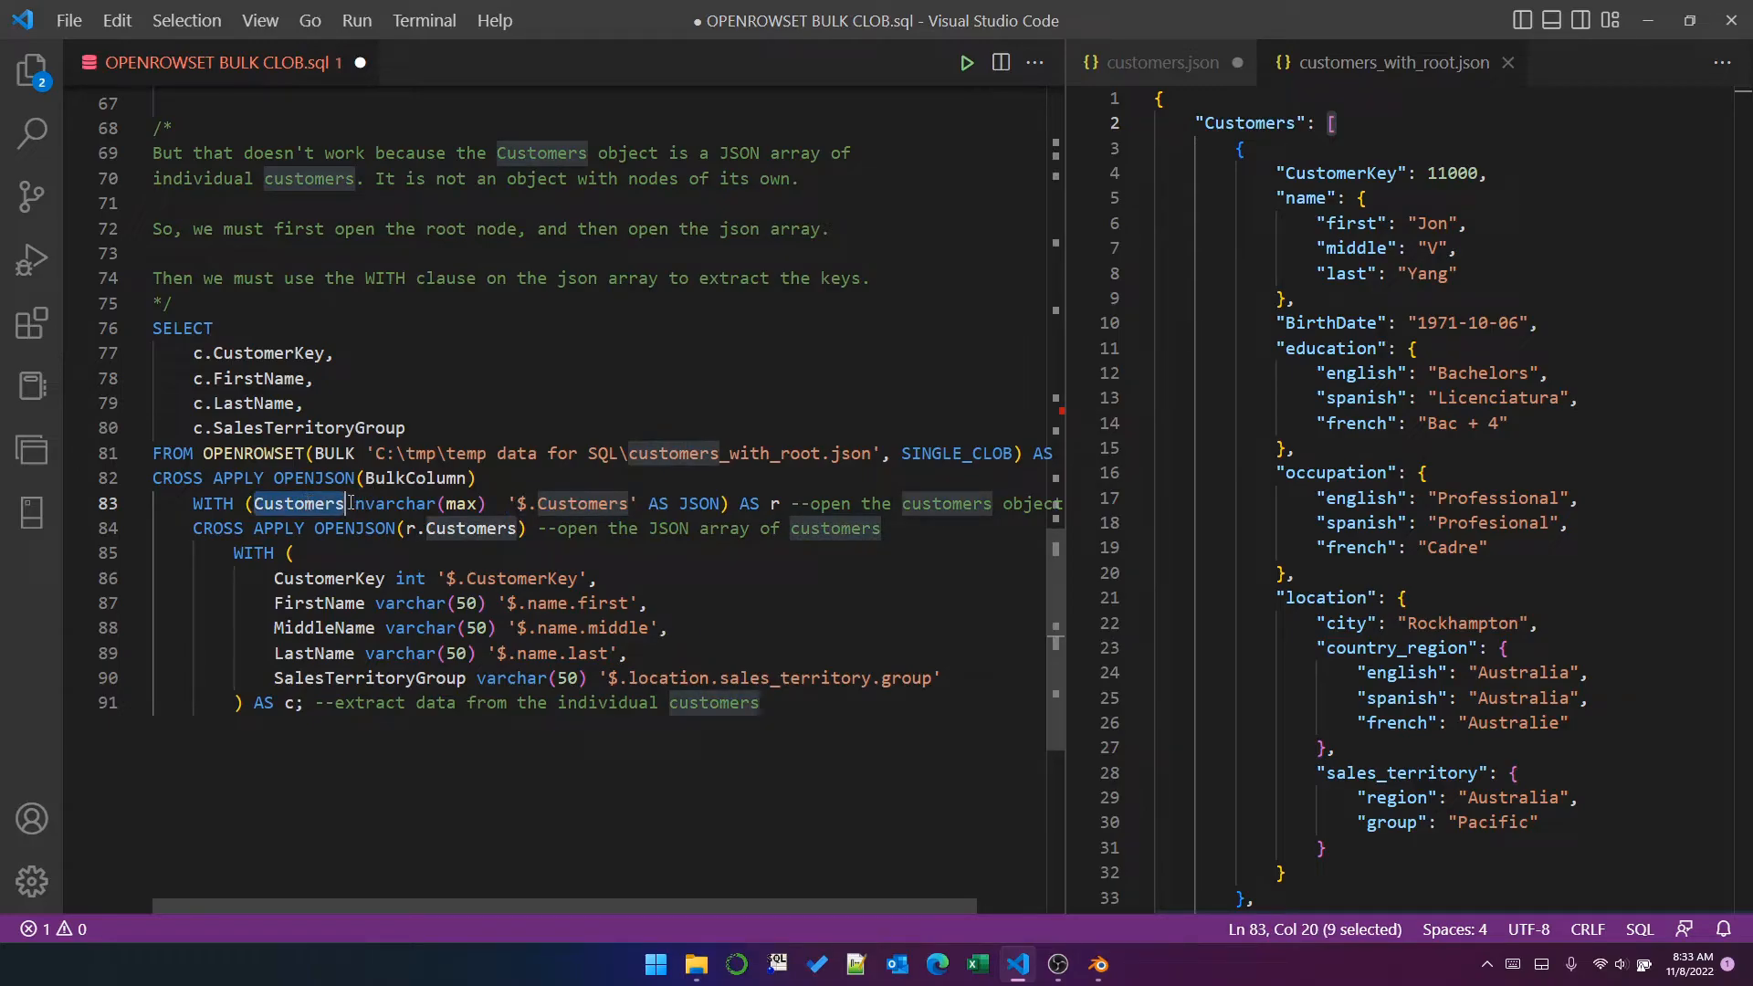
Step: Highlight the Customers AS JSON column, then select the whole nested OPENJSON query on lines 76–91
{"action": "left_click_drag", "start_coordinate": [352, 505], "coordinate": [490, 504]}
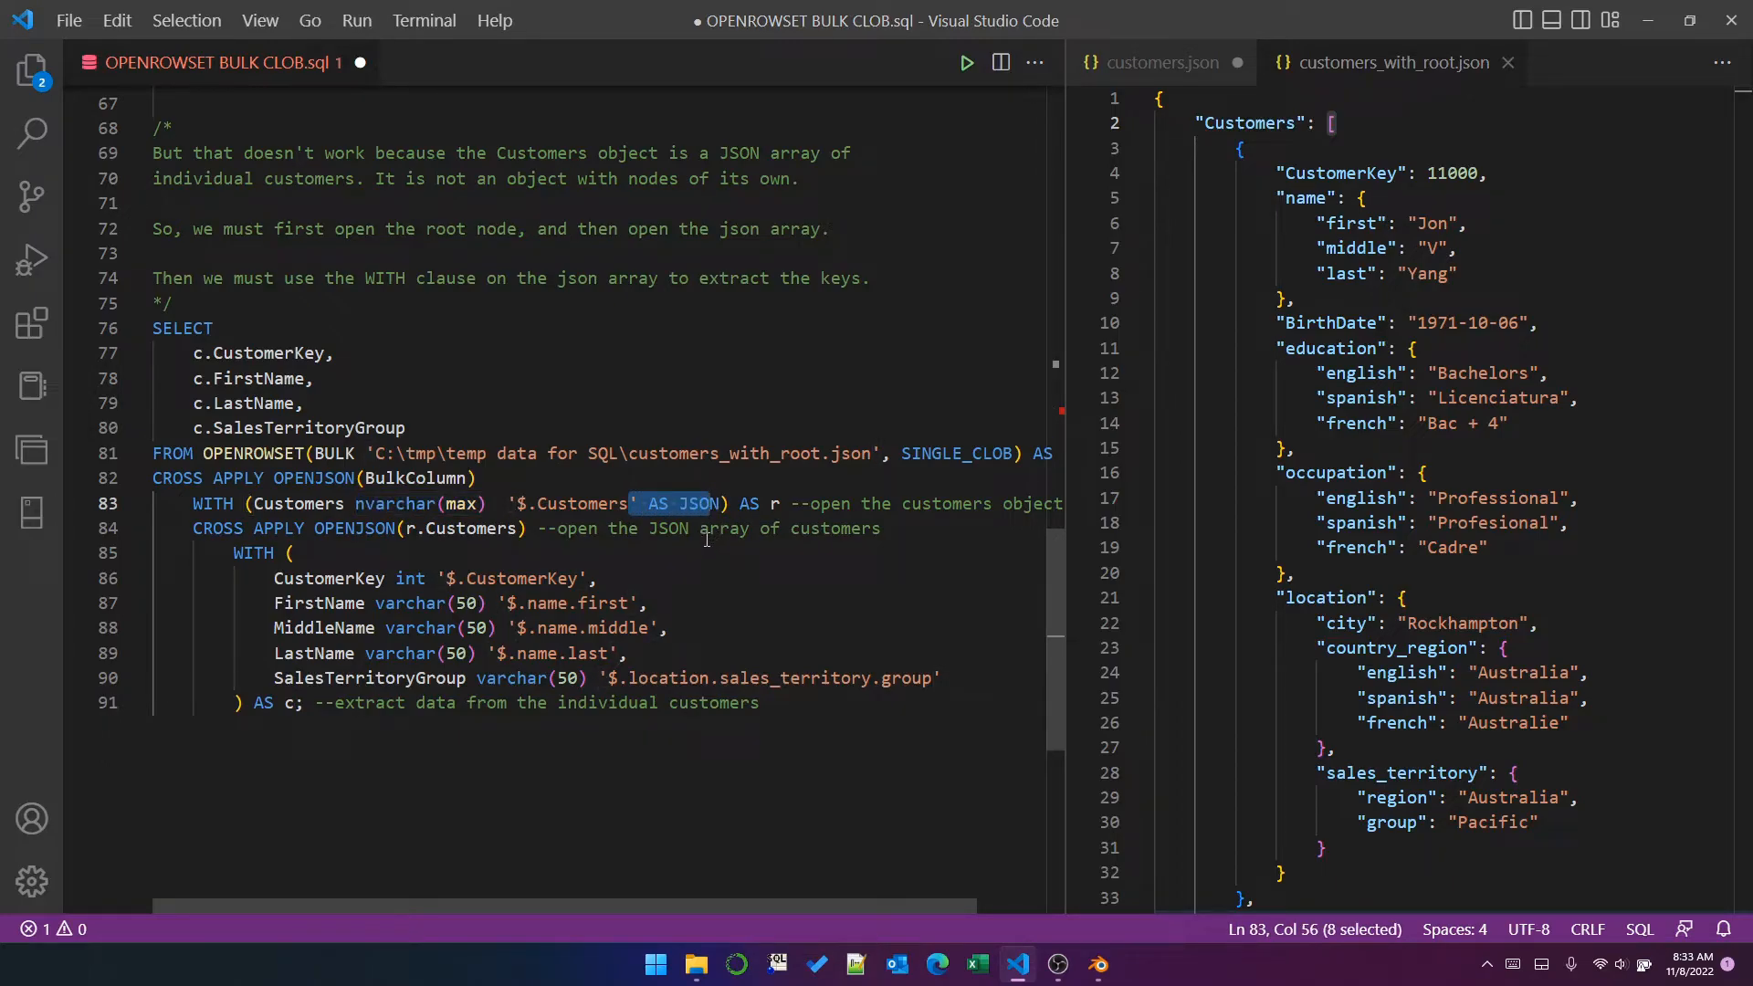
{"action": "mouse_move", "coordinate": [705, 533]}
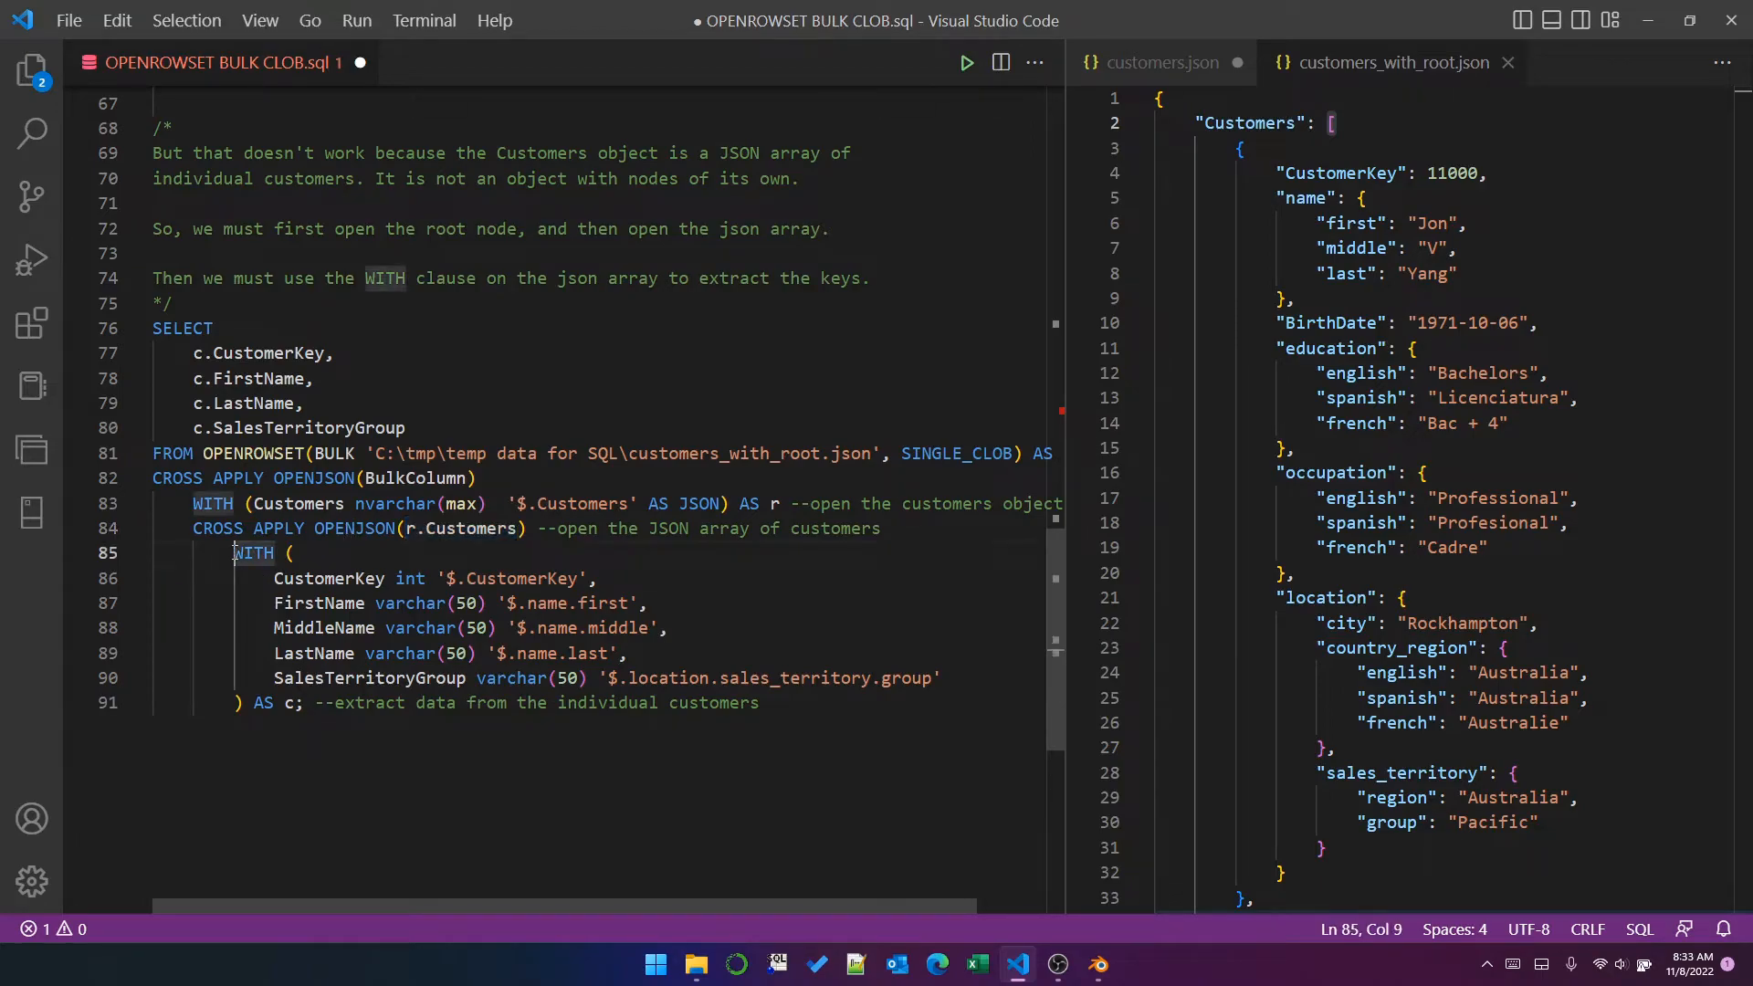
{"action": "left_click_drag", "start_coordinate": [232, 552], "coordinate": [601, 653]}
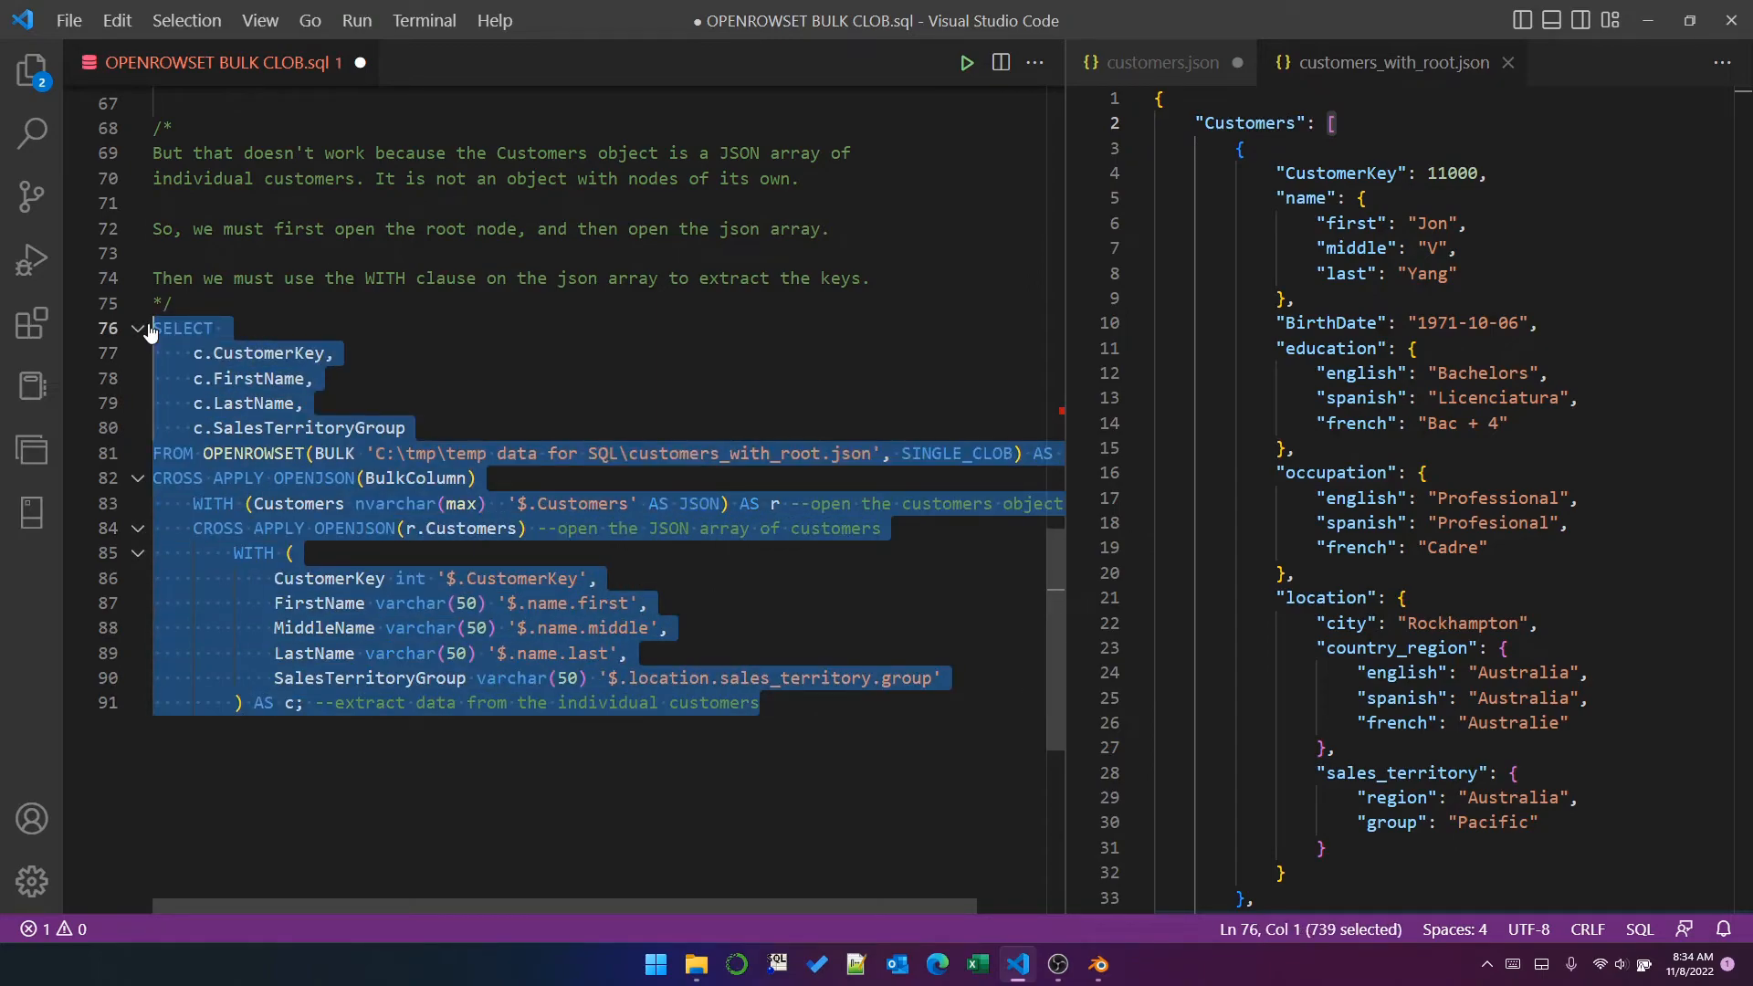
Step: Execute the nested OPENJSON query, returning five rows with keys 11000–11004, names and Pacific territory group
{"action": "left_click", "coordinate": [964, 62]}
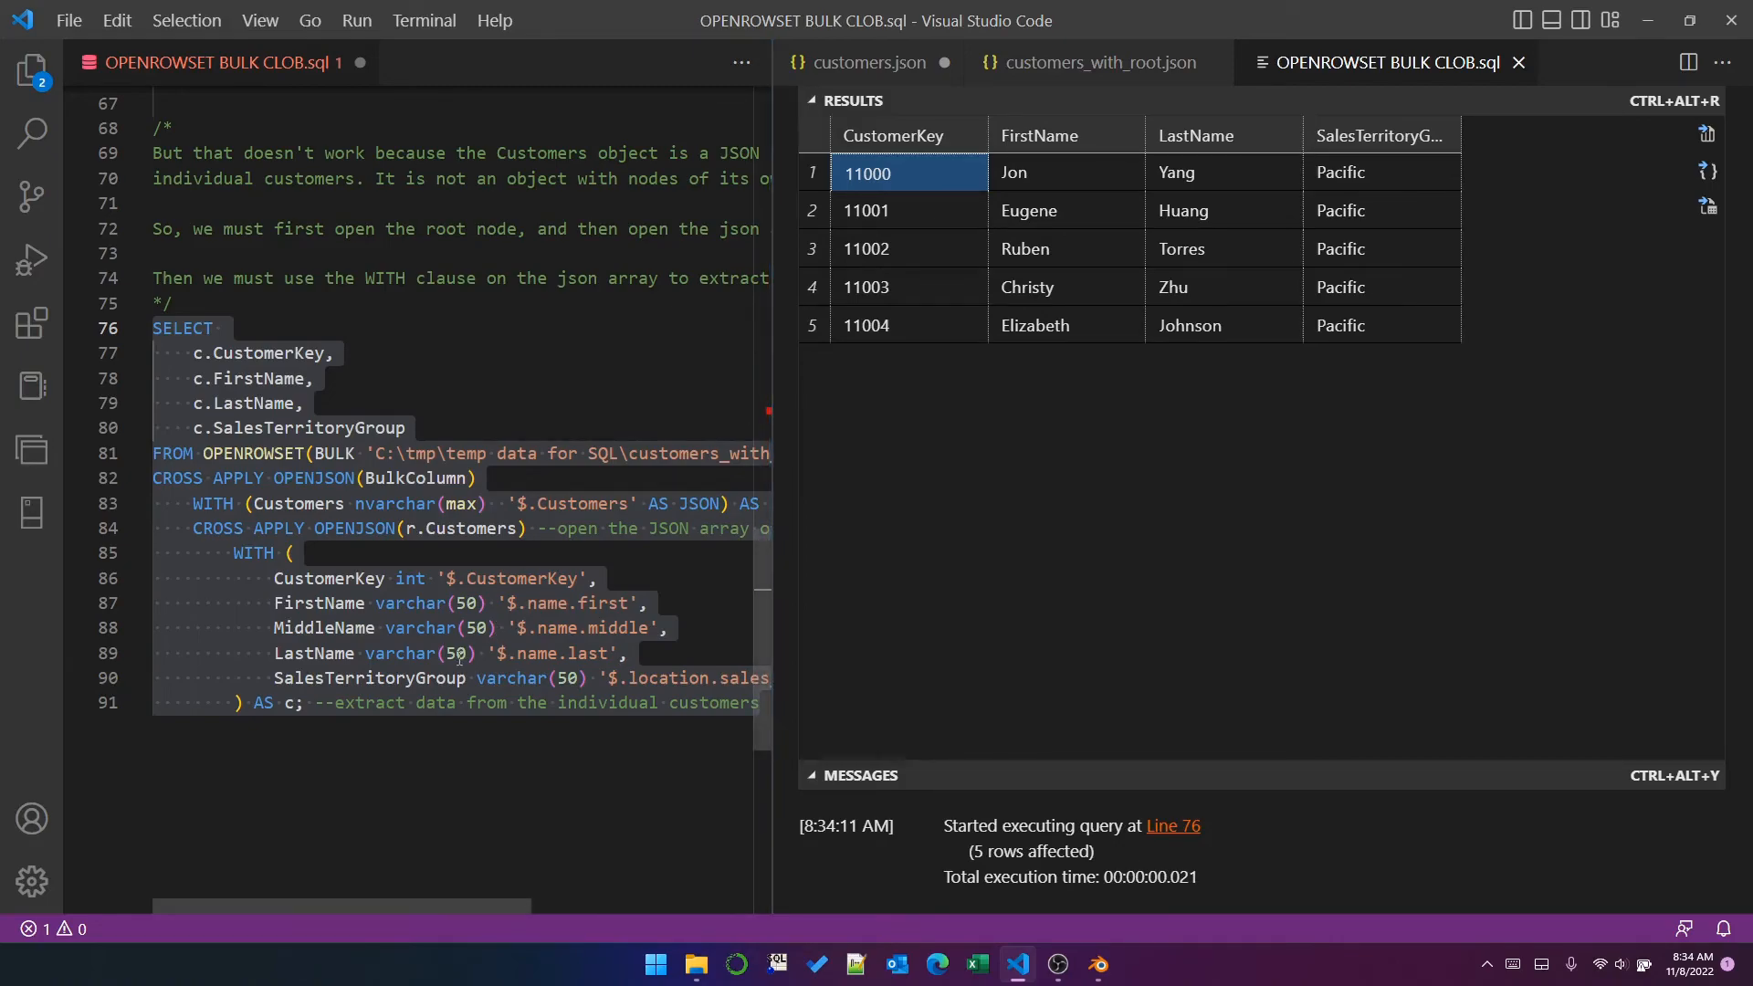
{"action": "mouse_move", "coordinate": [537, 658]}
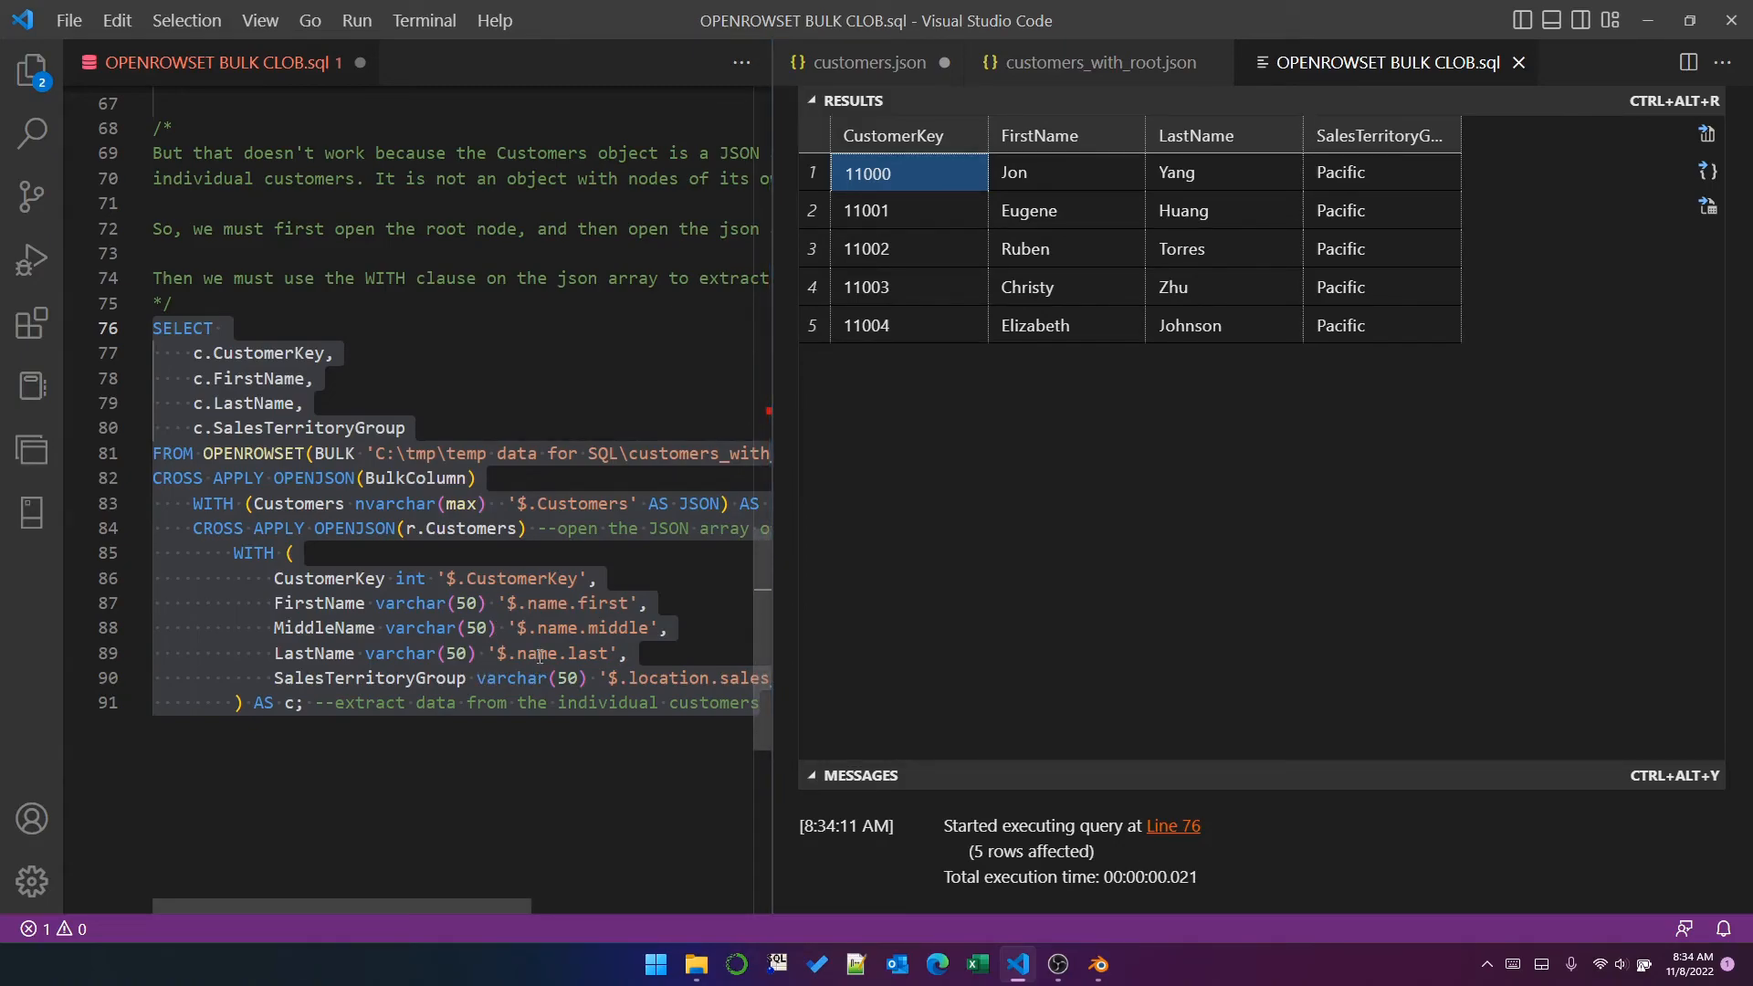